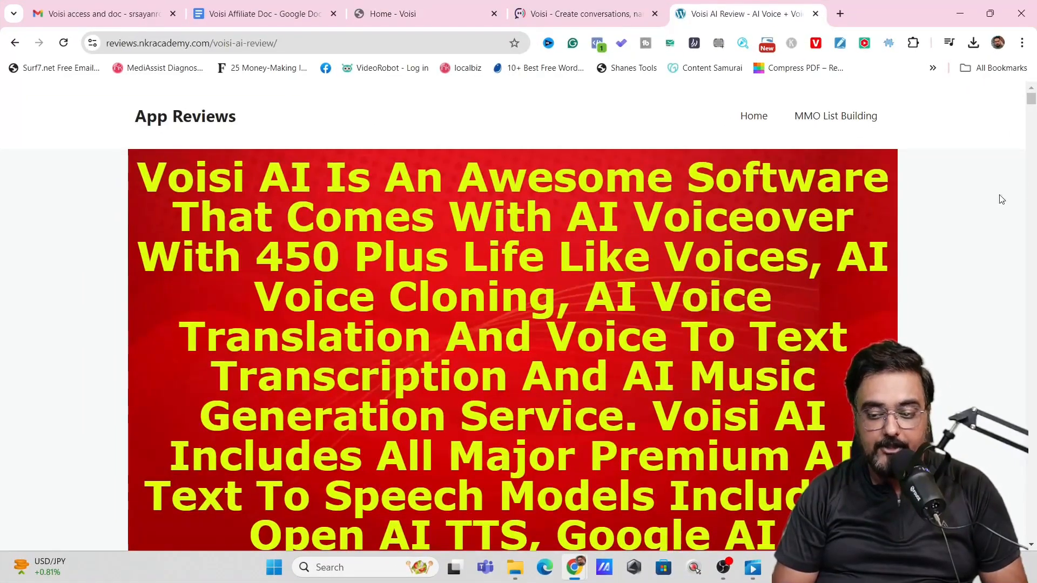
Step: Highlight the Text to speech and Voice to text feature headings in the Key Features list
scroll("down", 3)
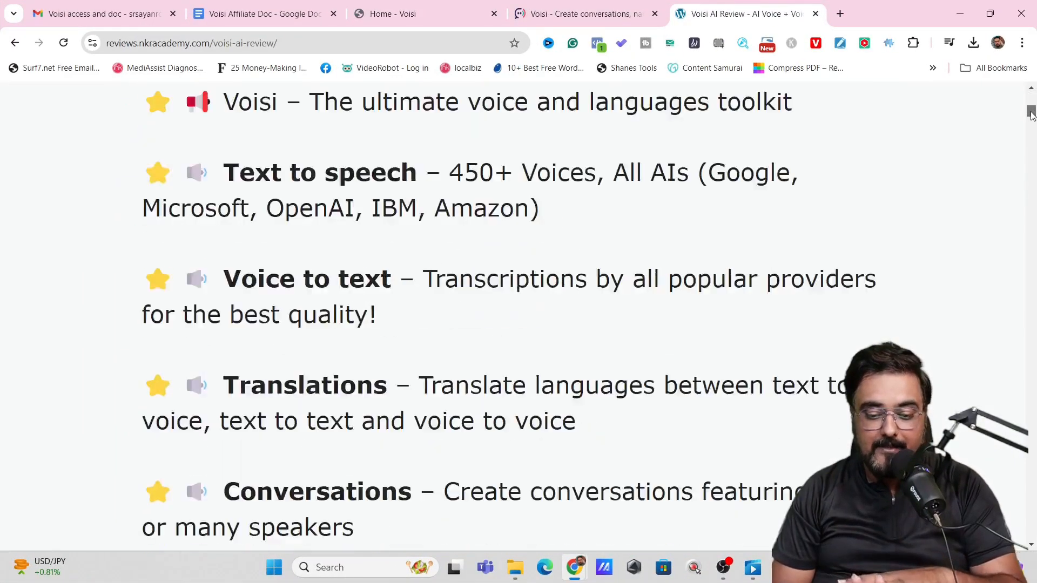
scroll("up", 3)
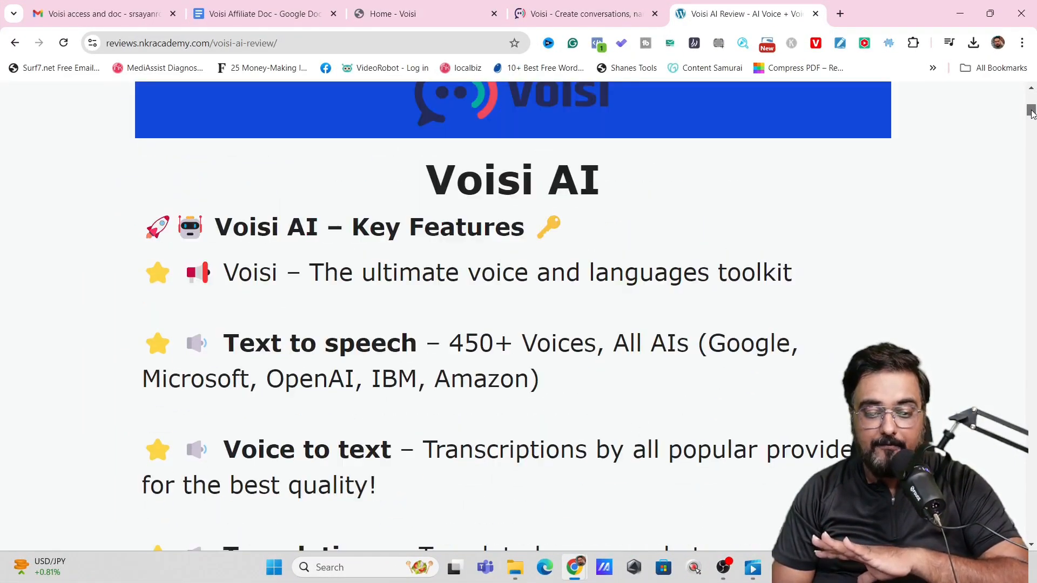
double_click(239, 342)
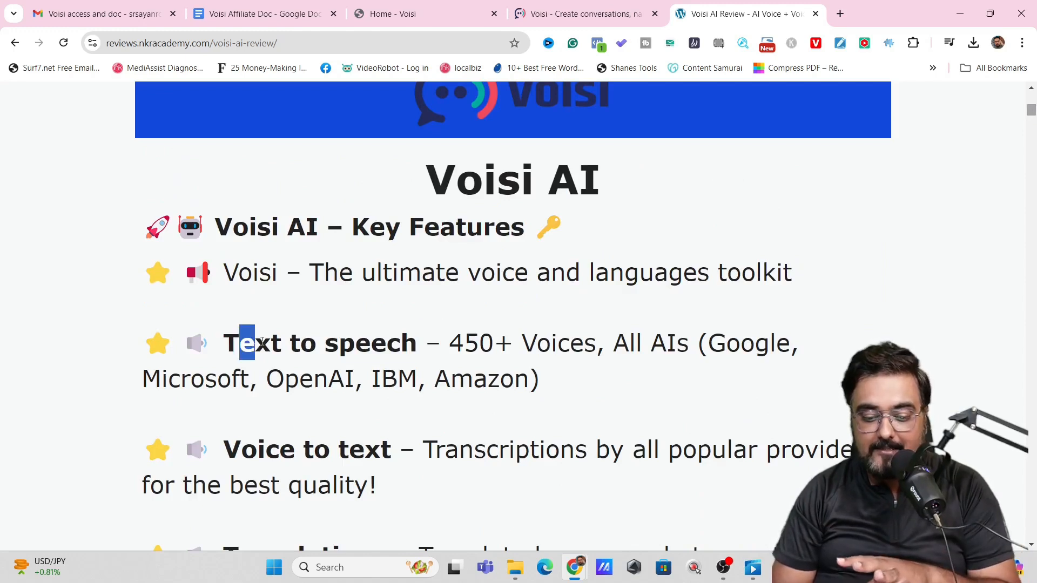
left_click_drag(246, 342, 631, 342)
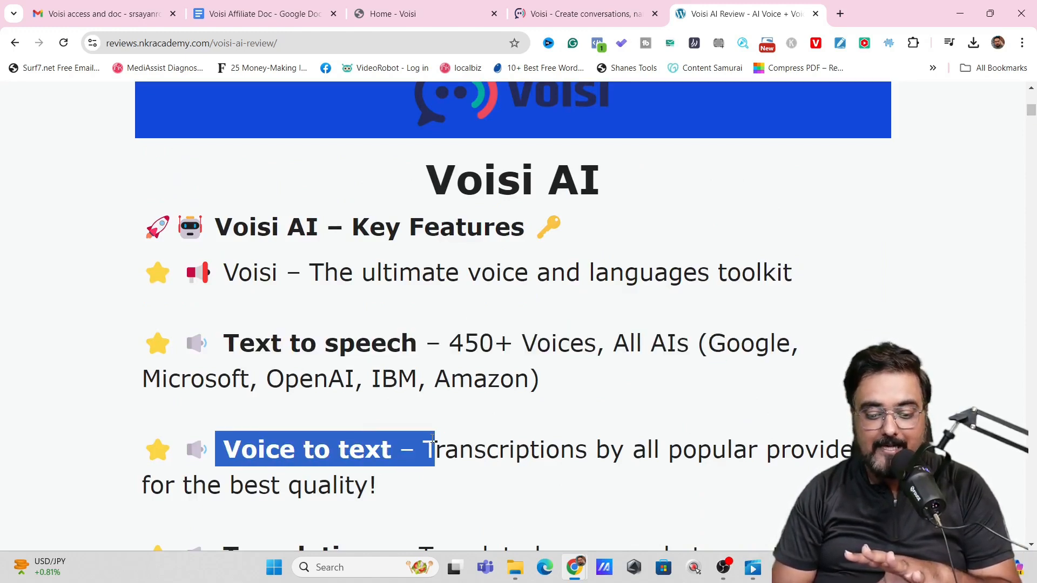
Step: Highlight the Music Generation feature and continue down to the Special Bonus section
scroll("down", 3)
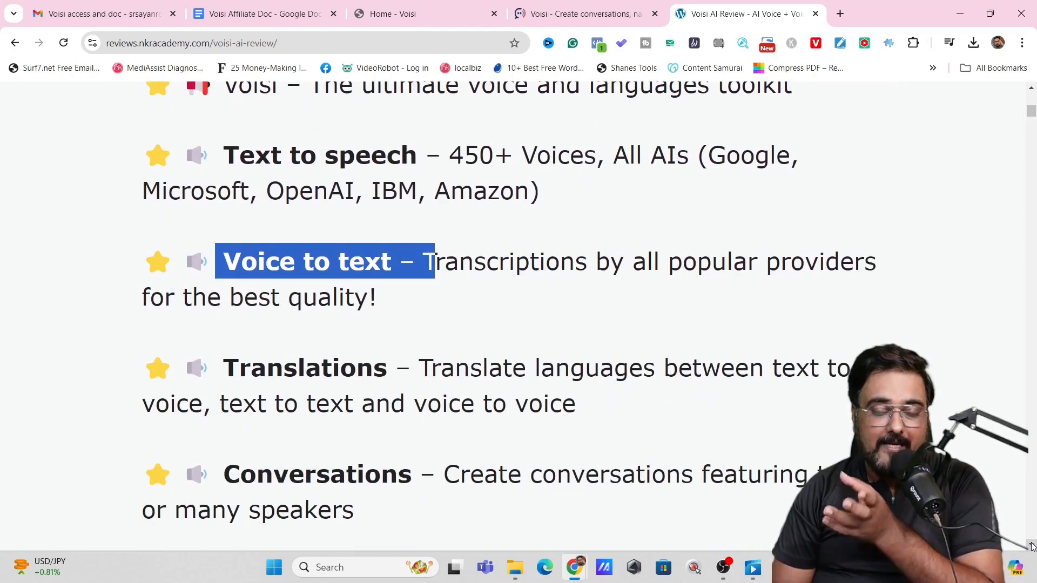
scroll("down", 3)
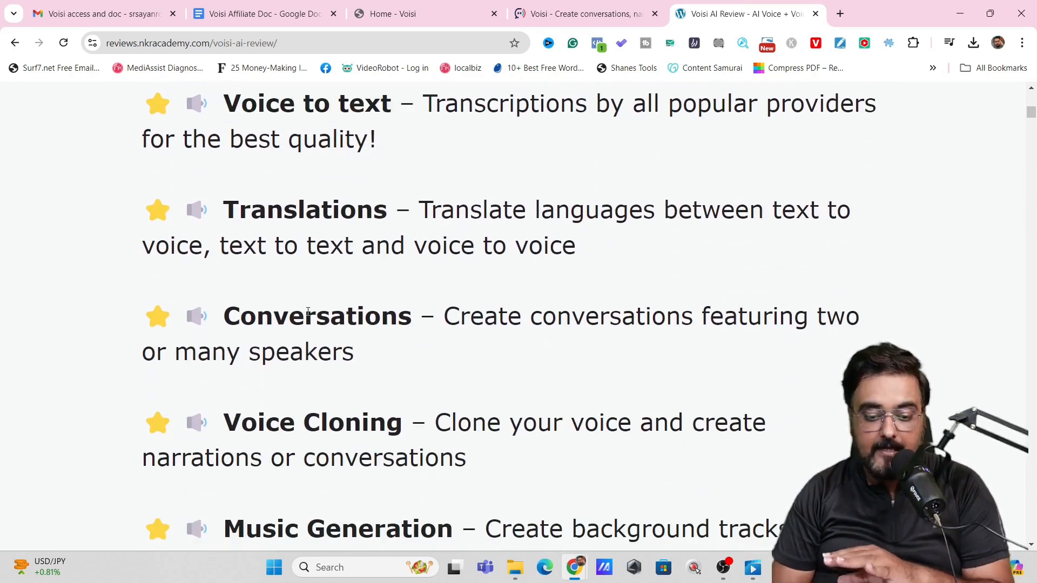
double_click(350, 316)
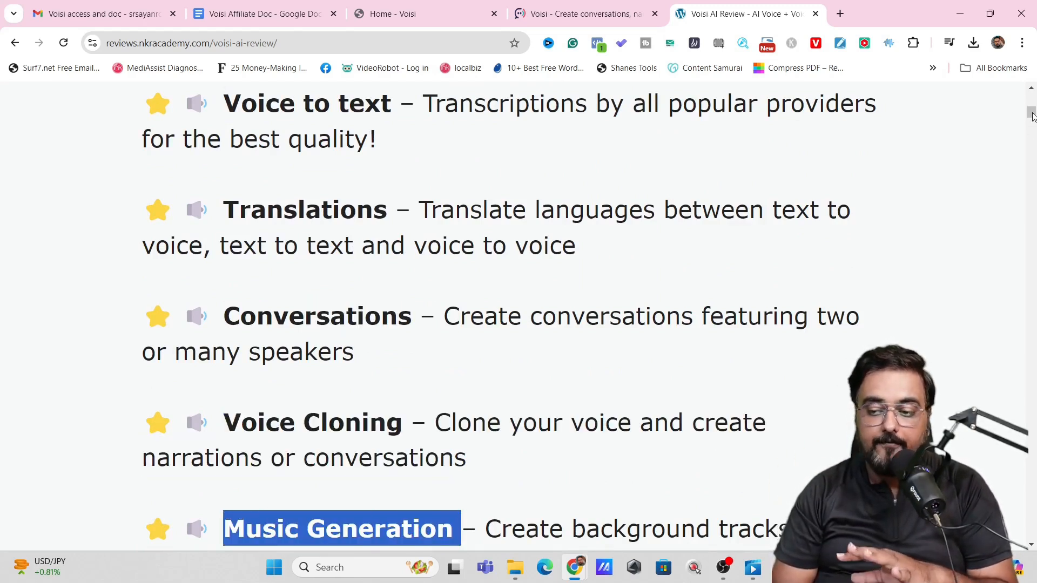
scroll("down", 3)
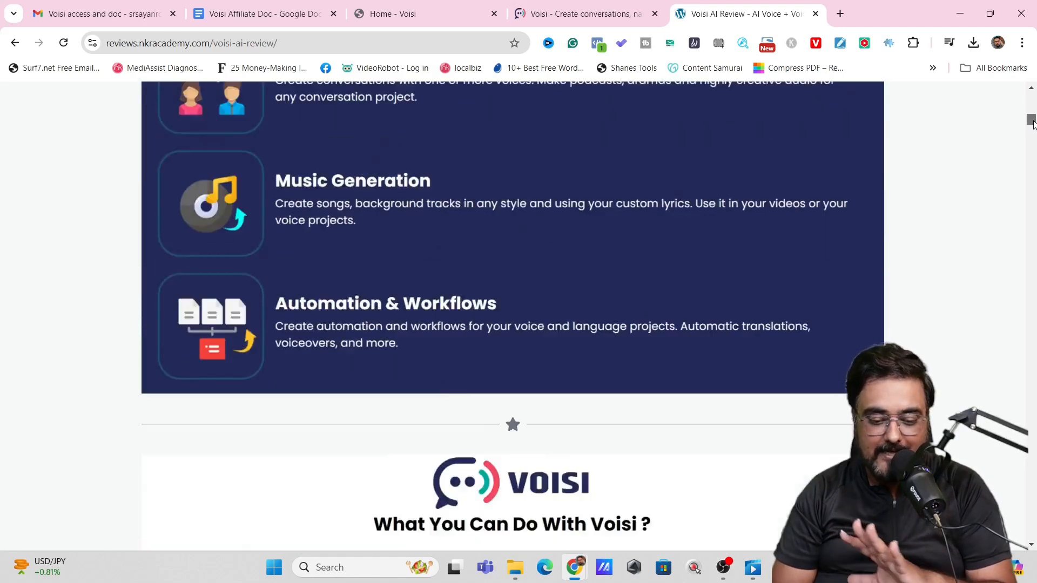
scroll("down", 3)
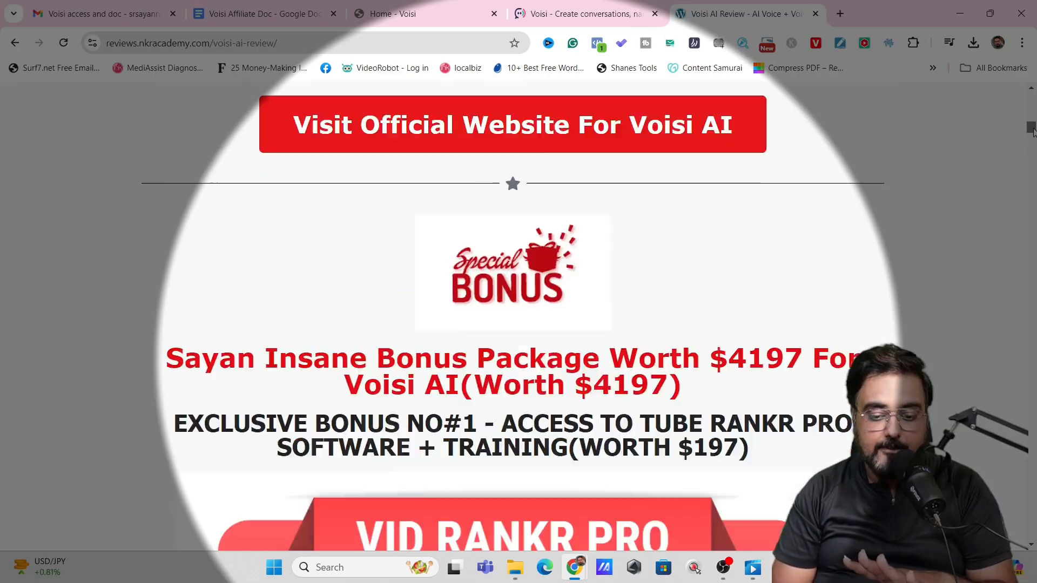
Step: Scroll down through the first numbered exclusive bonuses on the review page
scroll("down", 3)
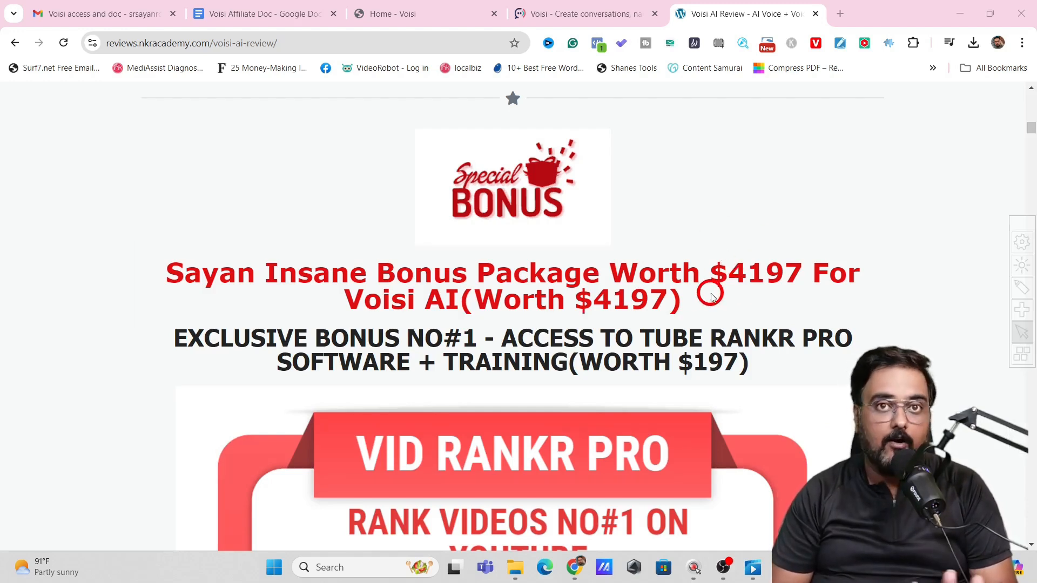
scroll("down", 3)
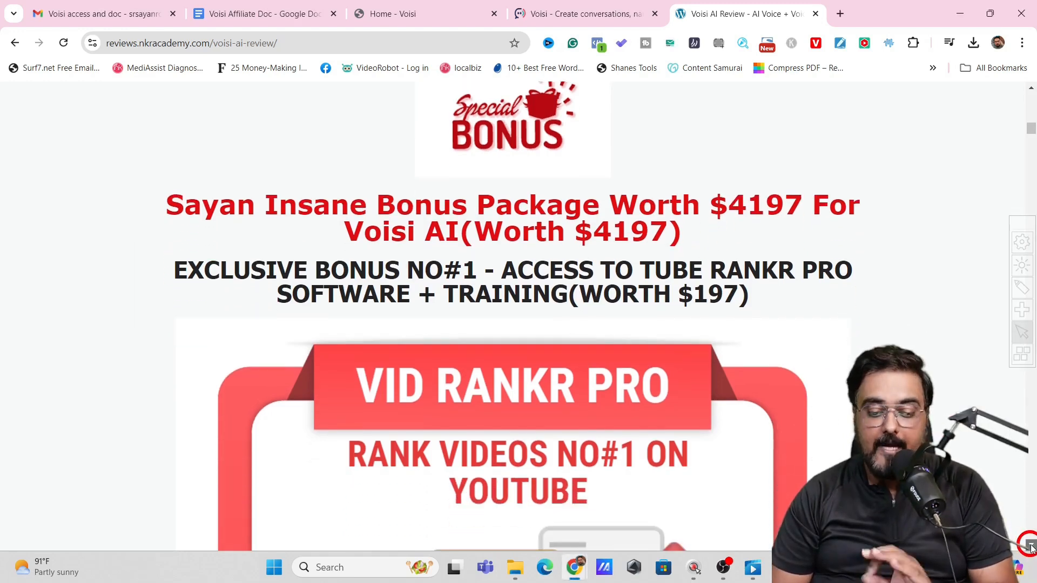
scroll("down", 3)
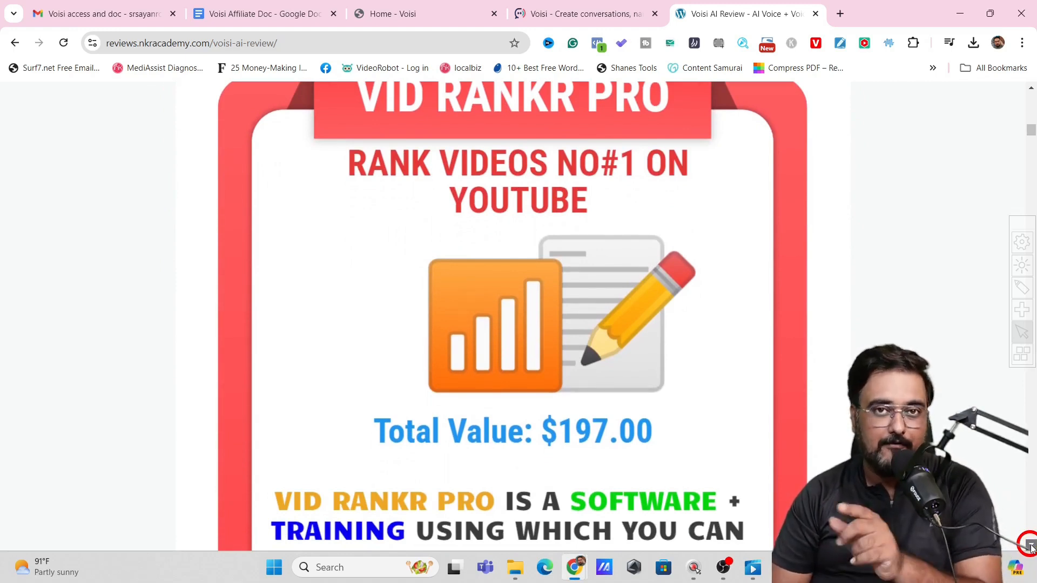
scroll("down", 3)
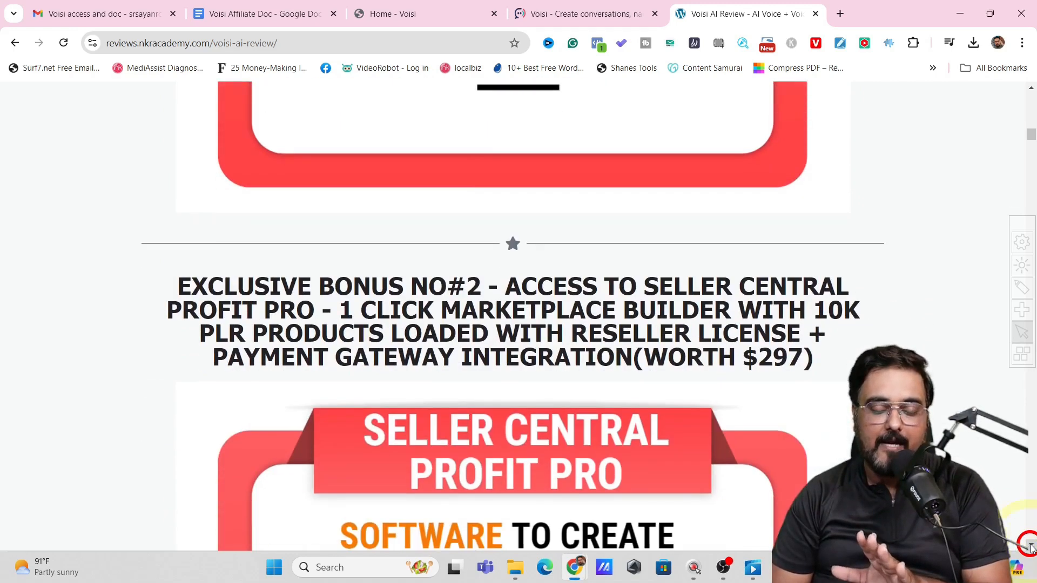
scroll("down", 3)
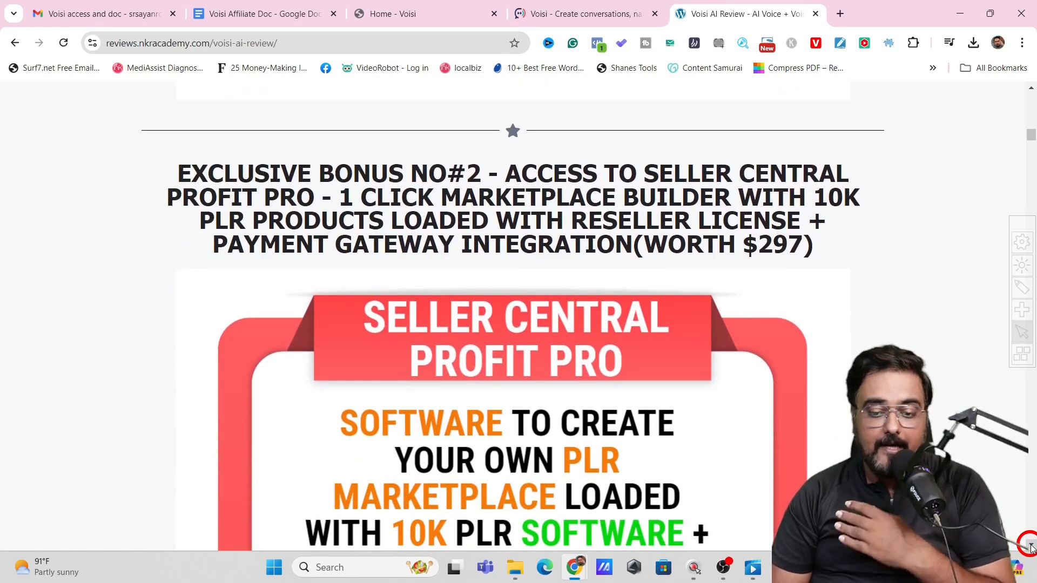
scroll("down", 3)
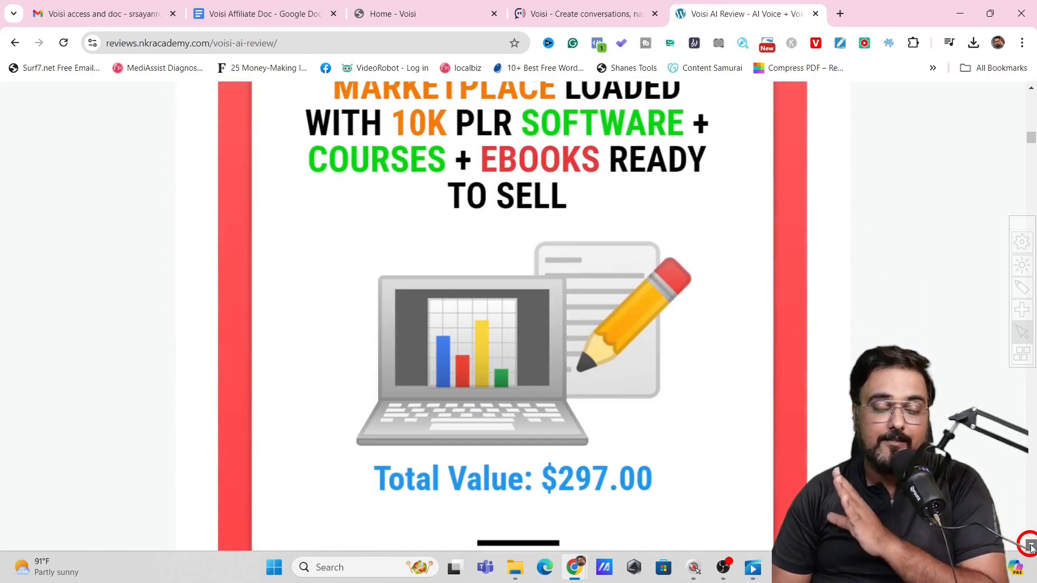
scroll("down", 3)
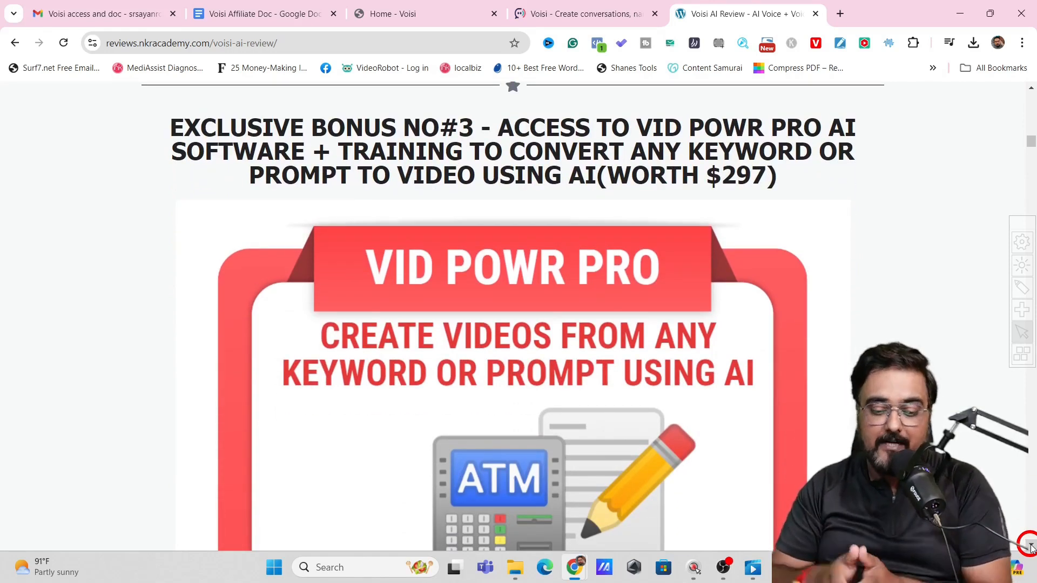
scroll("down", 3)
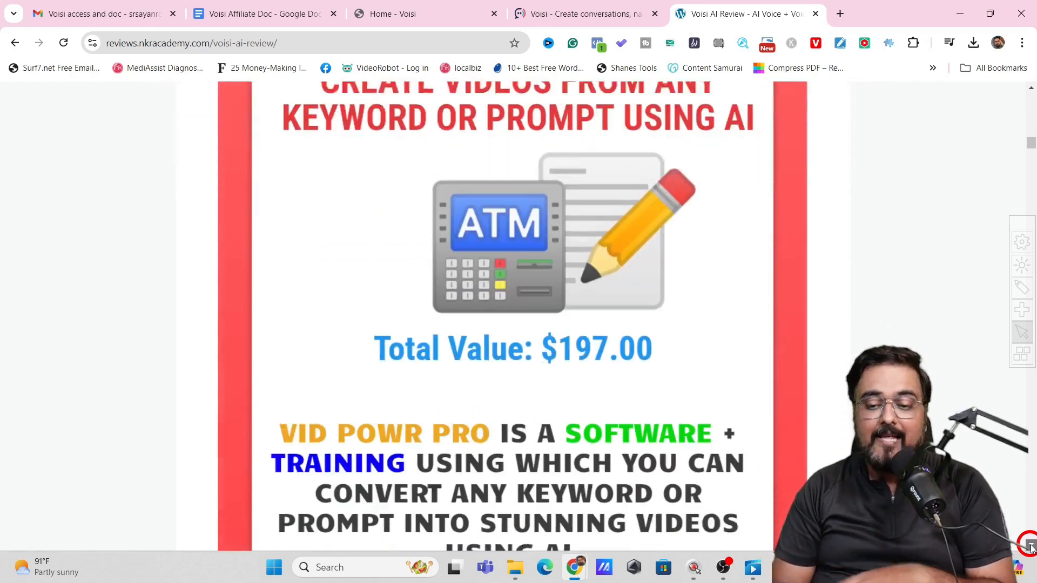
scroll("down", 3)
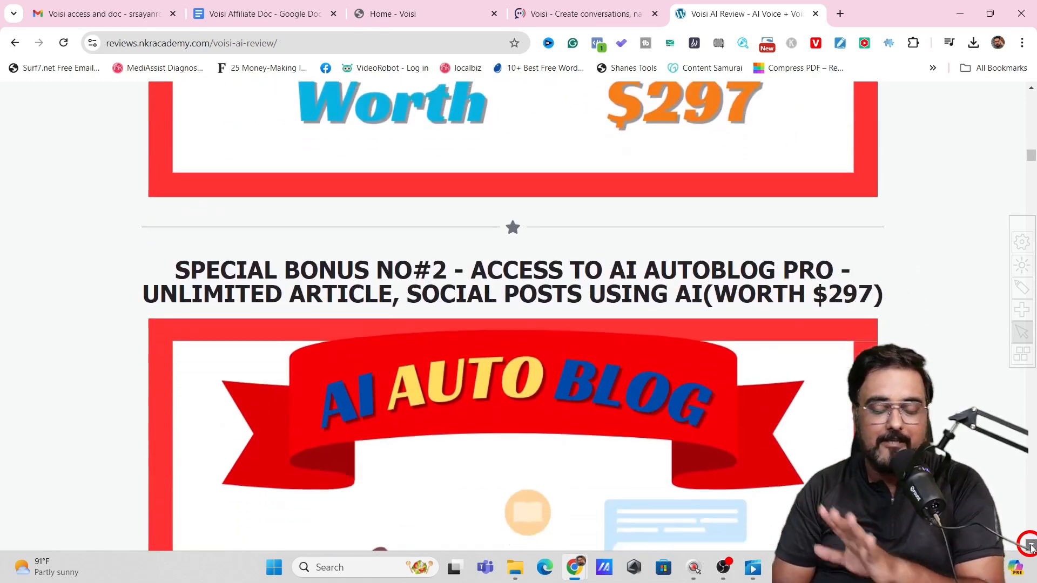
scroll("down", 3)
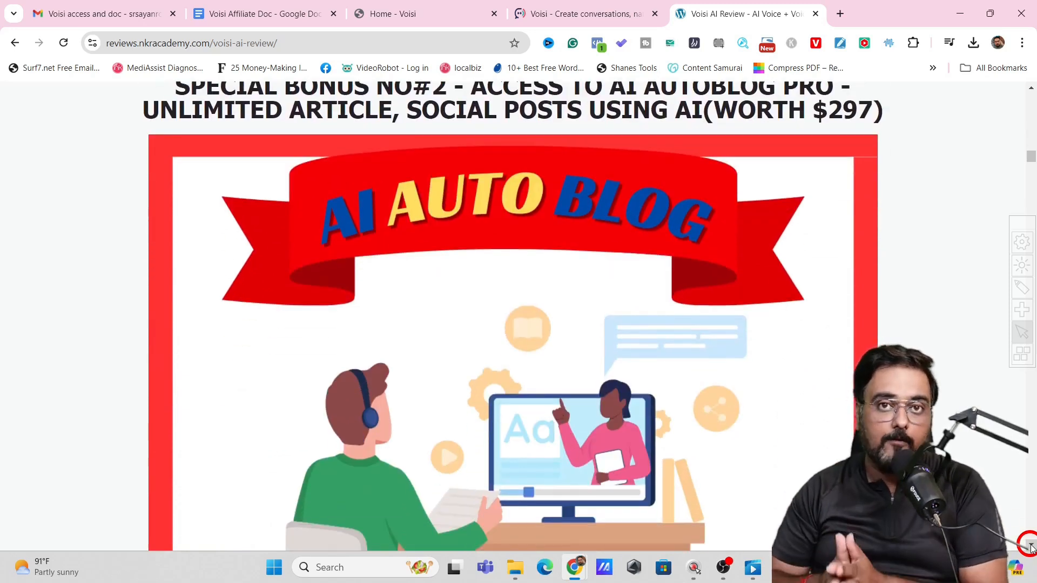
scroll("down", 3)
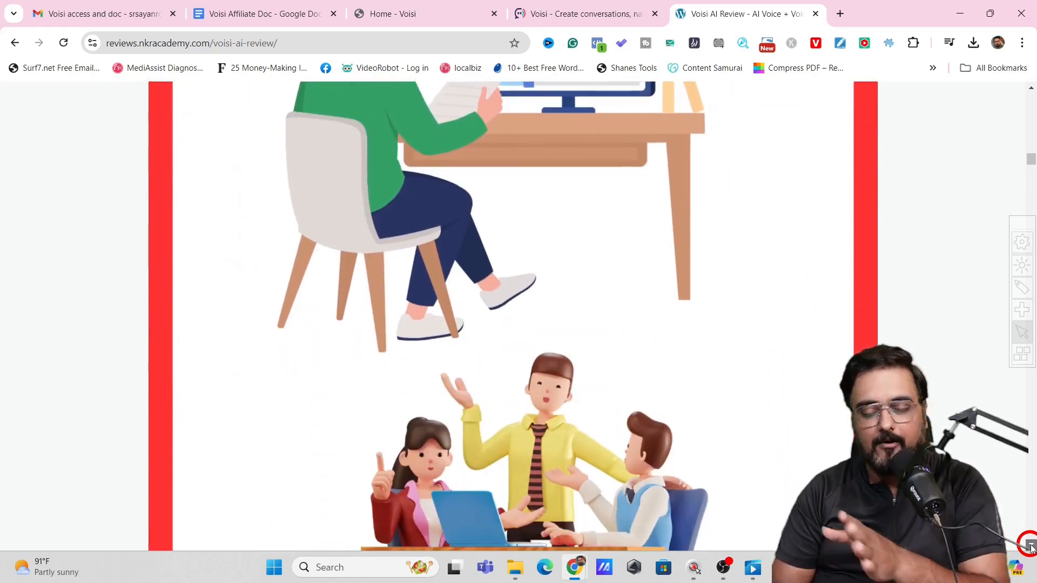
Step: Continue through the bonus list down to Bonus #33, the FunnelX Pro page-builder tool
scroll("down", 3)
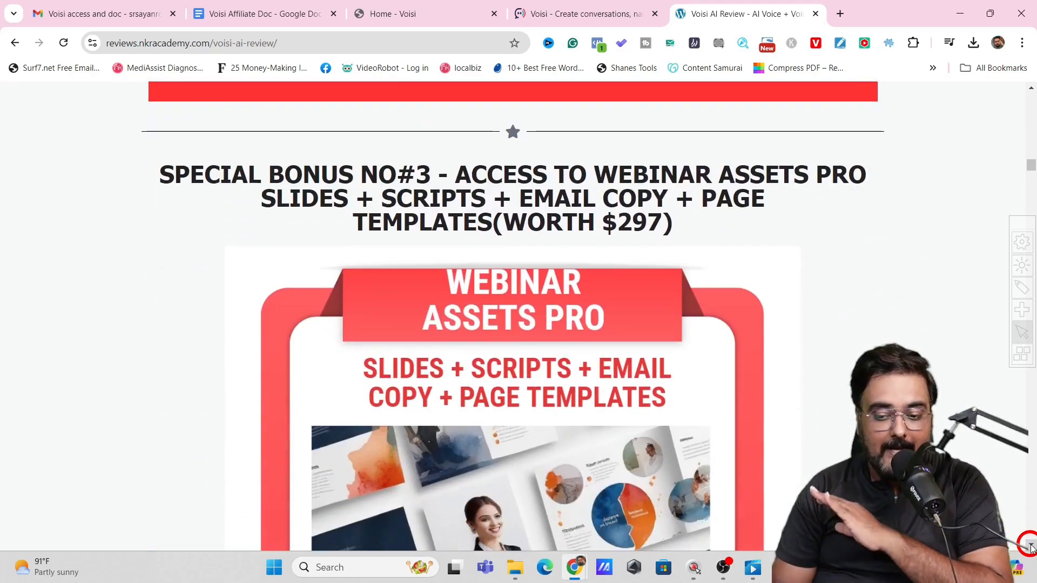
scroll("down", 3)
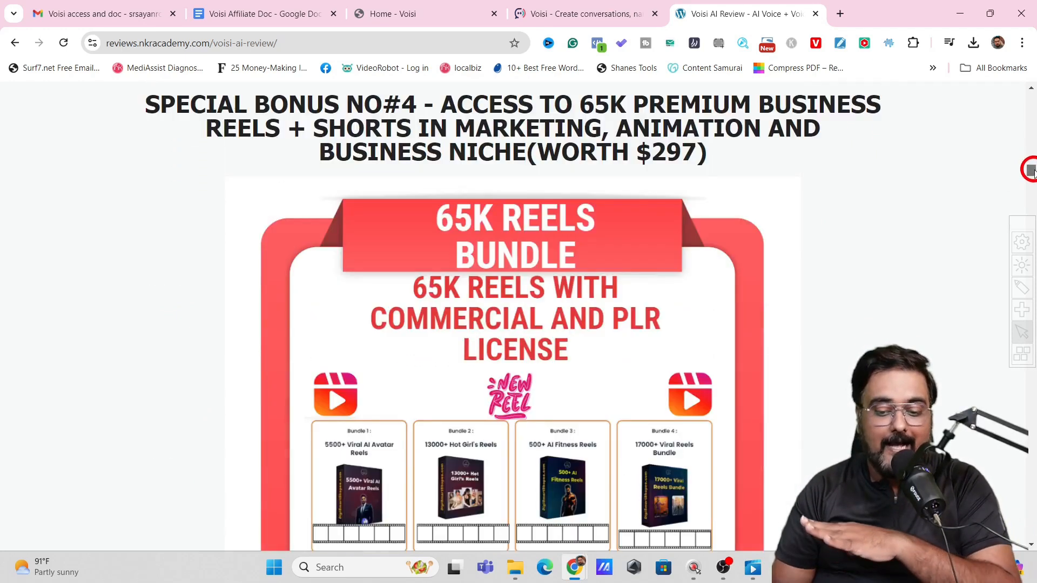
scroll("down", 3)
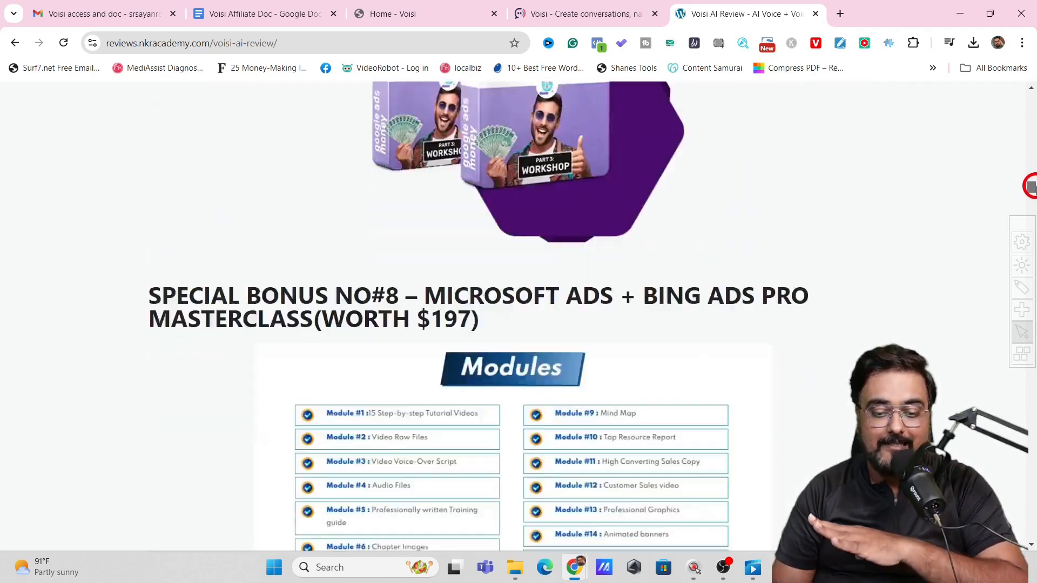
scroll("up", 3)
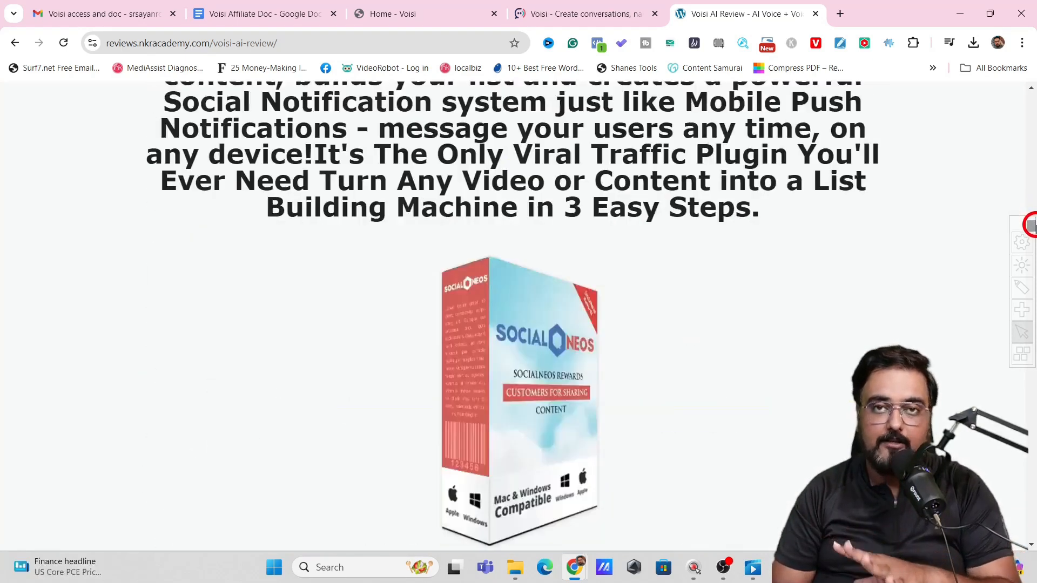
scroll("down", 3)
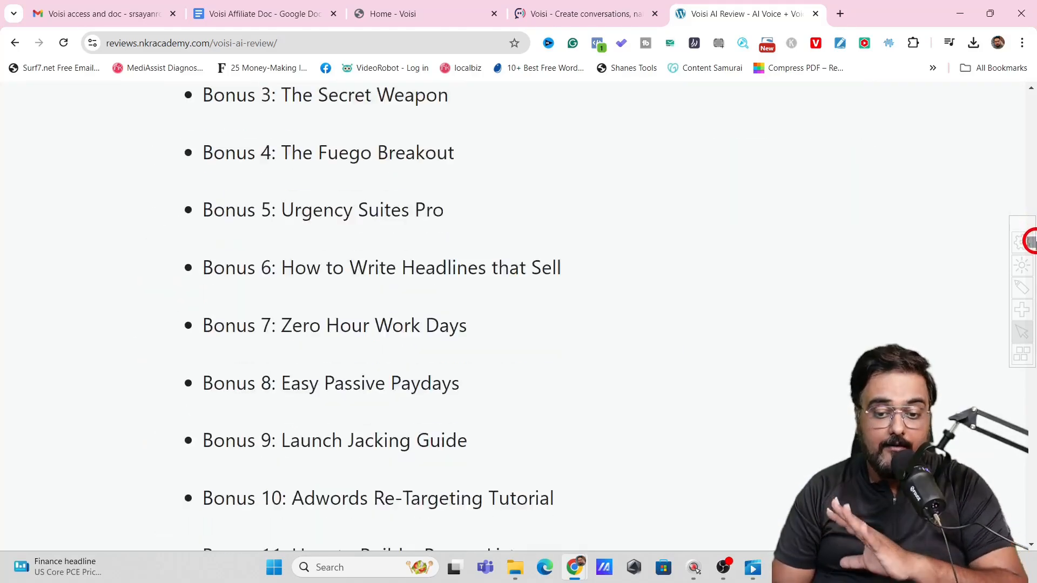
scroll("down", 3)
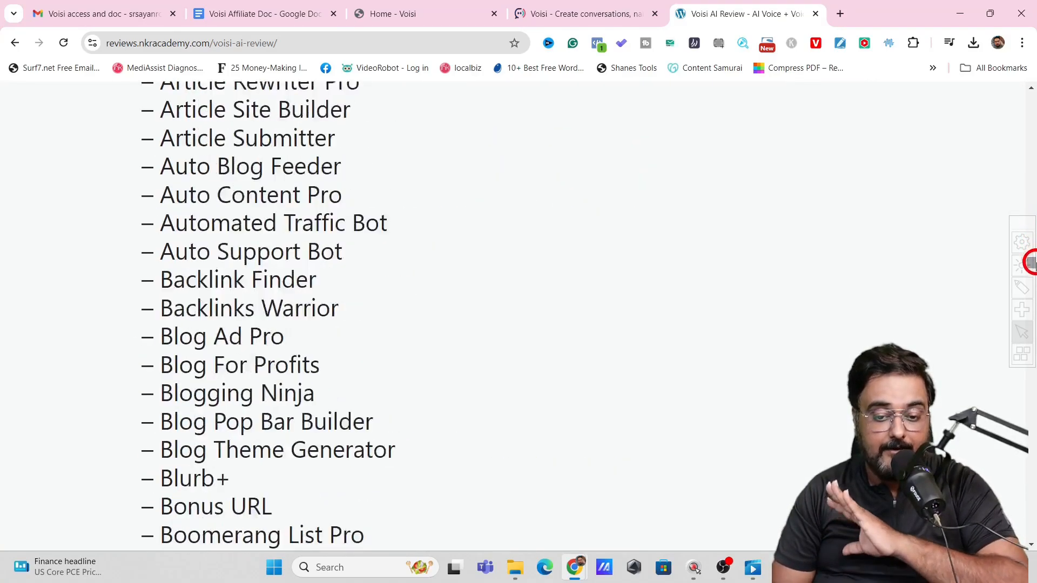
scroll("down", 3)
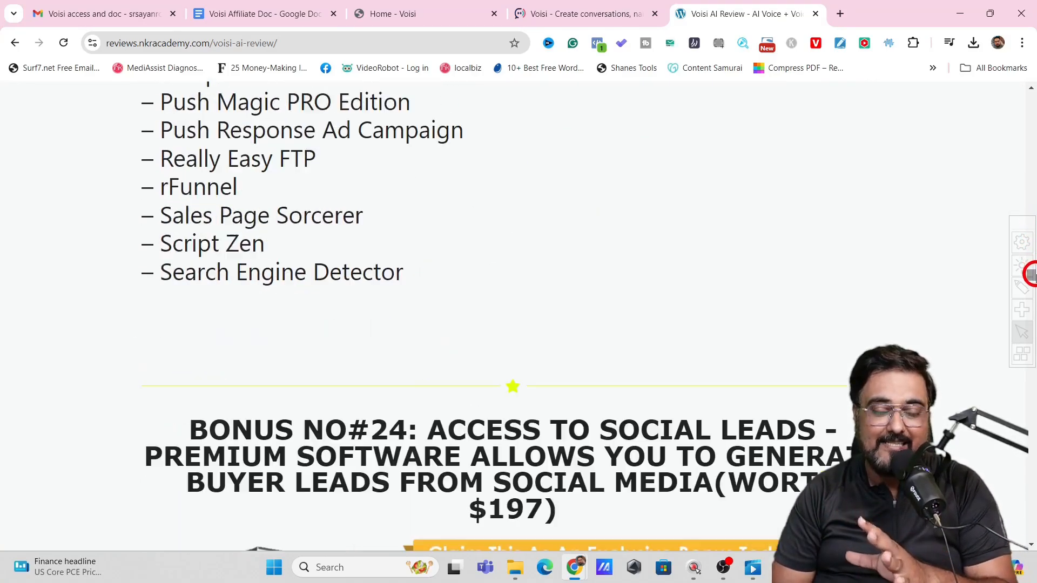
scroll("down", 3)
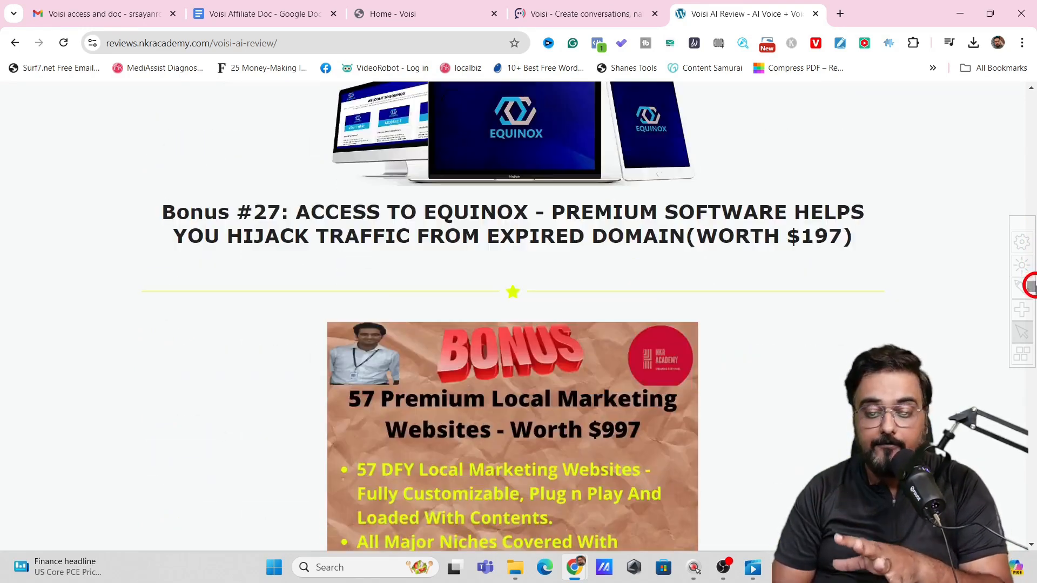
scroll("down", 3)
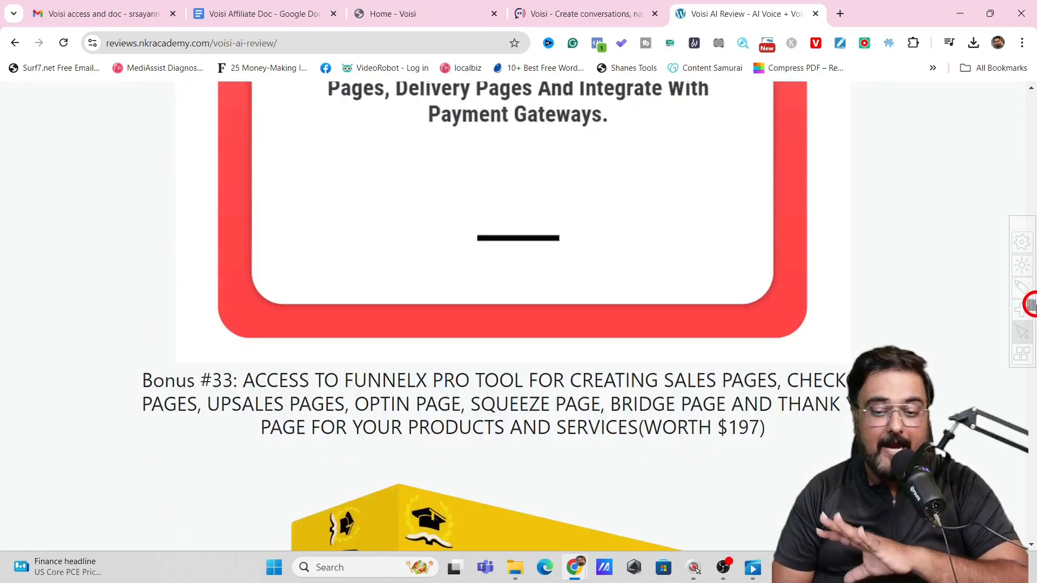
scroll("down", 3)
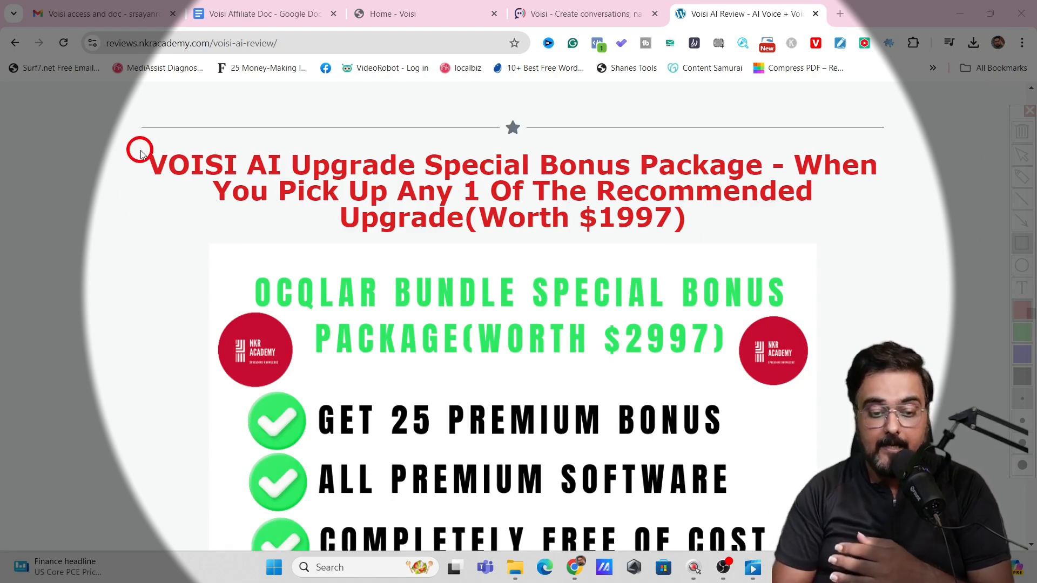
Step: Select the VOISI AI Upgrade Special Bonus Package heading and show Bundle Bonus #1, Tube Clip AI
left_click_drag(141, 147, 803, 239)
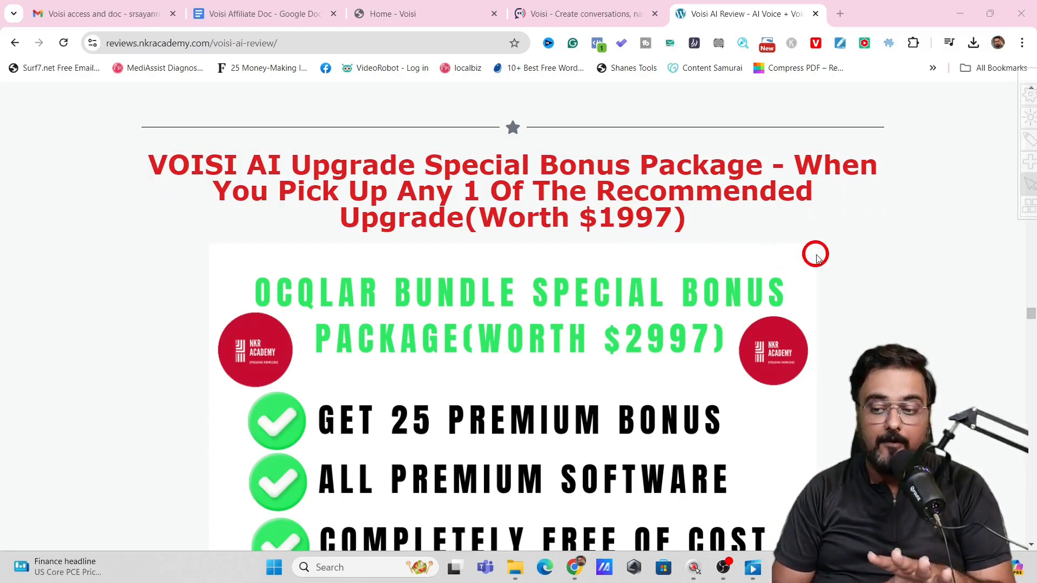
scroll("down", 3)
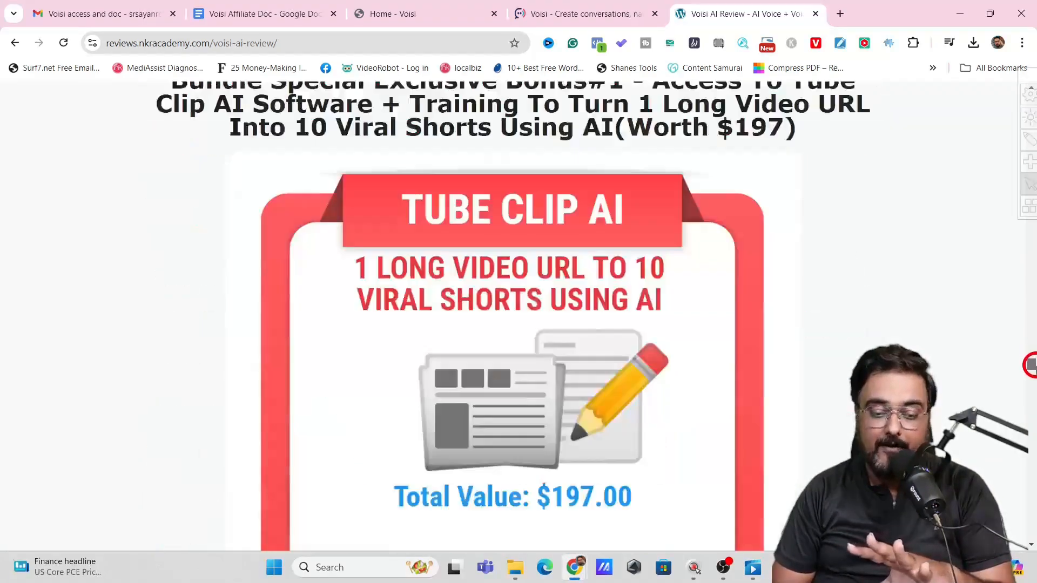
scroll("up", 3)
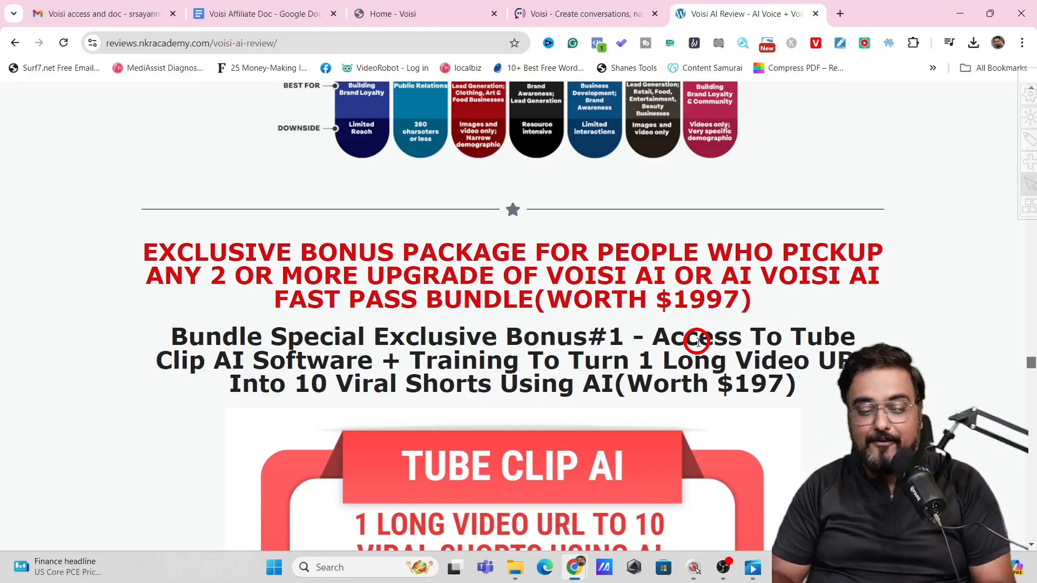
Step: Scroll down through Bundle Bonuses #1 to #8 on the review page
scroll("down", 3)
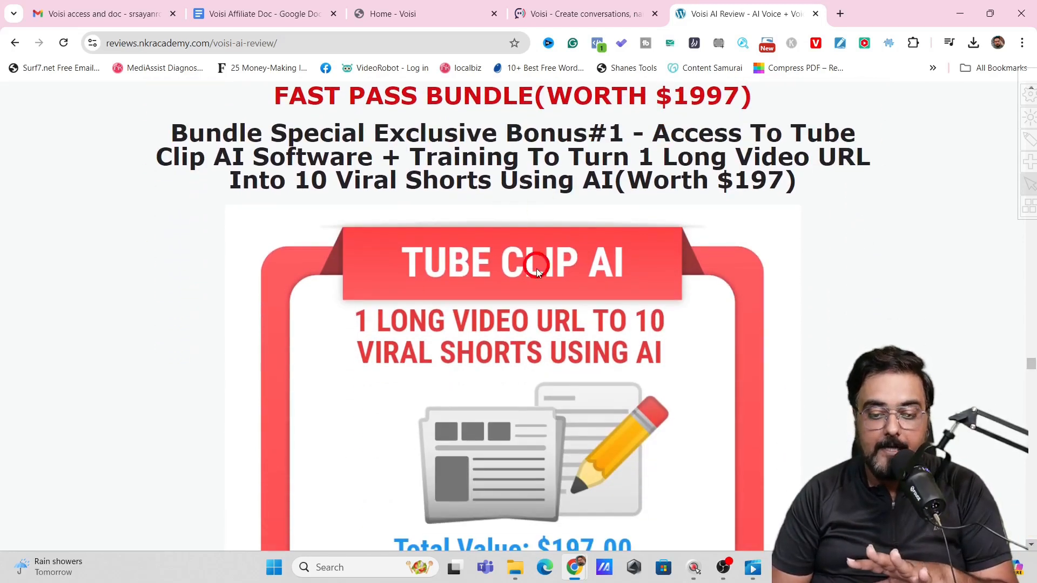
mouse_move(581, 305)
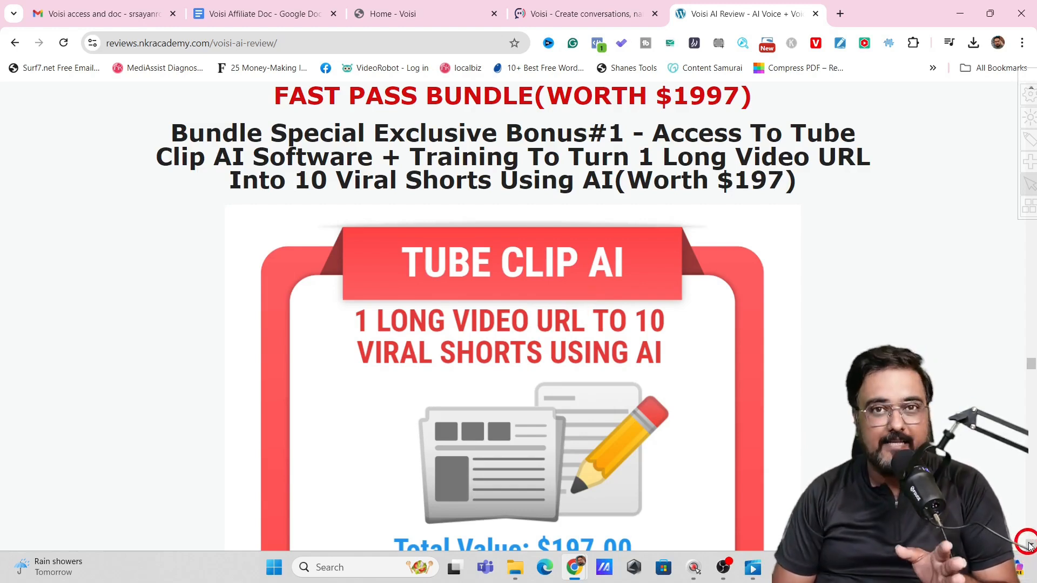
scroll("down", 3)
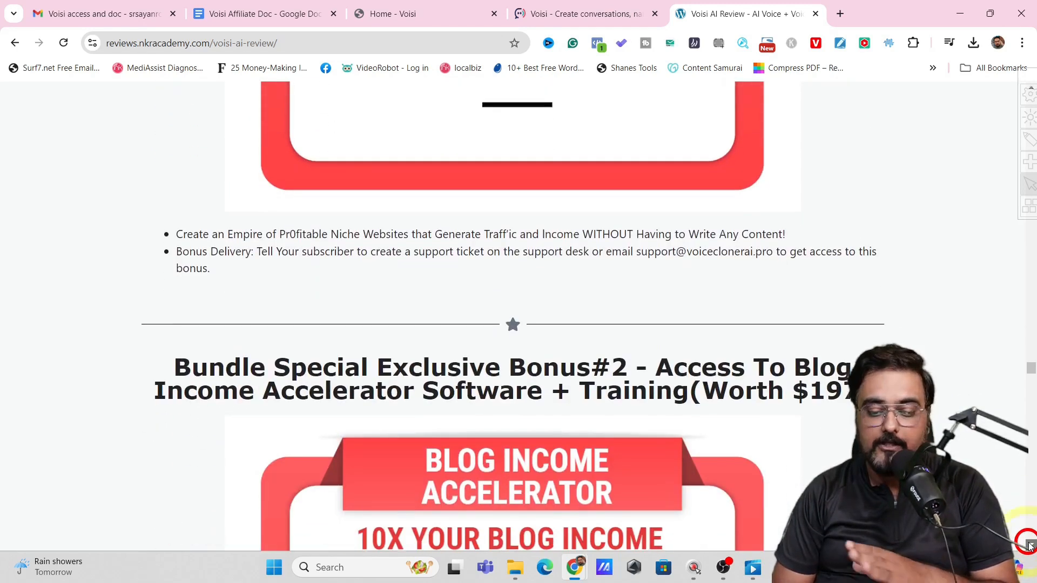
scroll("down", 3)
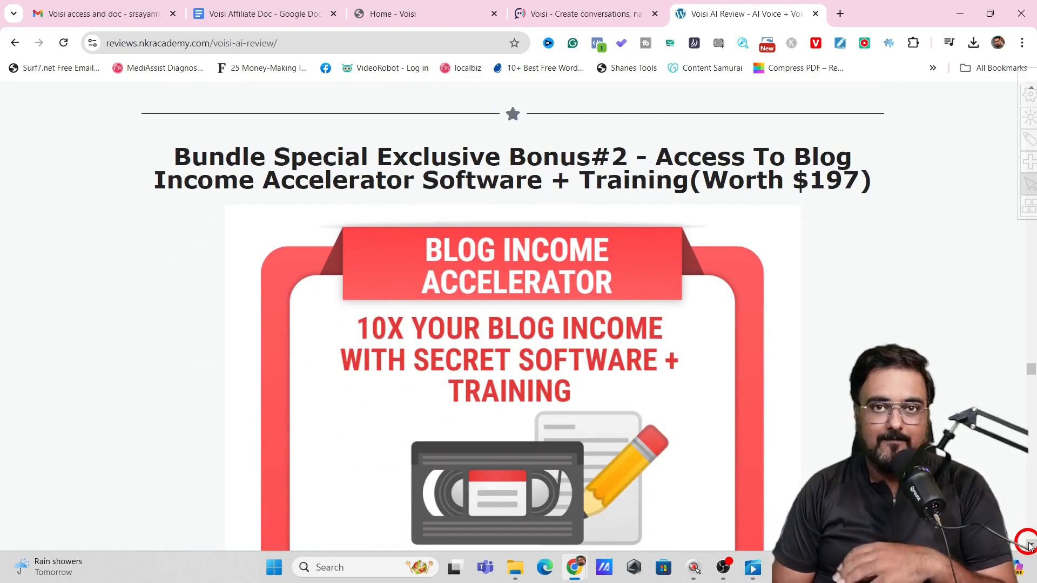
scroll("down", 3)
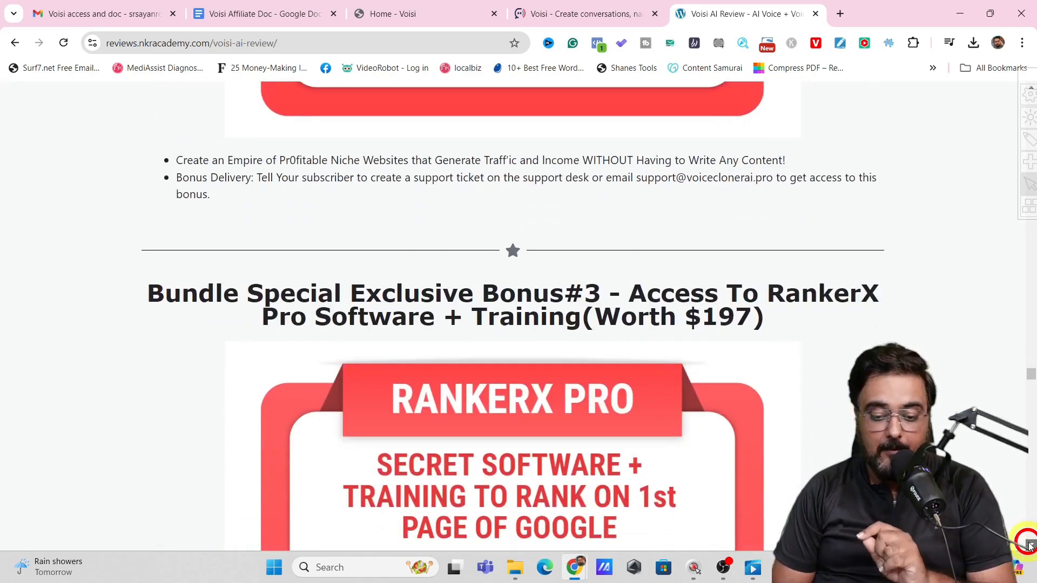
scroll("down", 3)
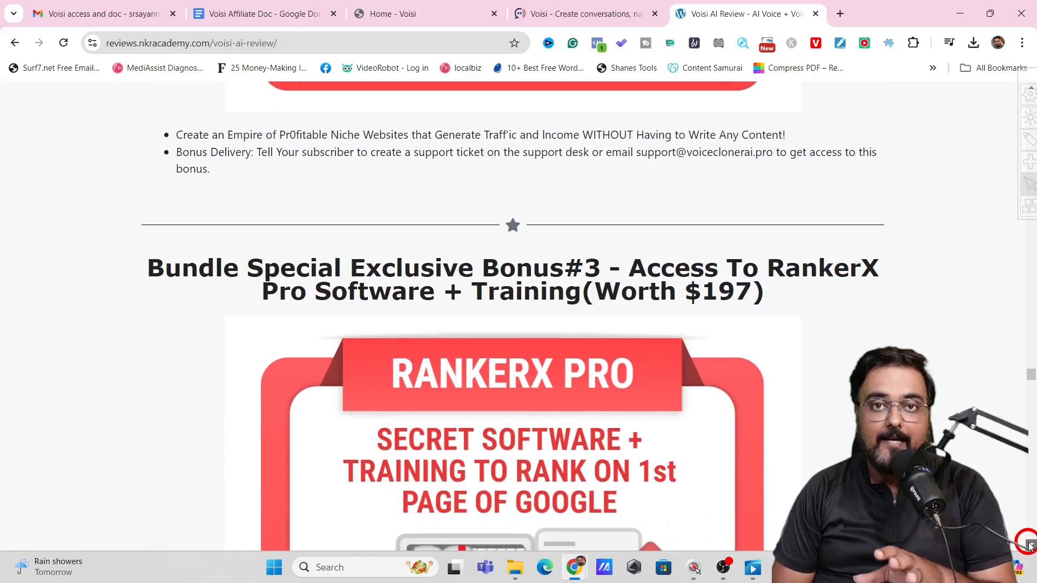
scroll("down", 3)
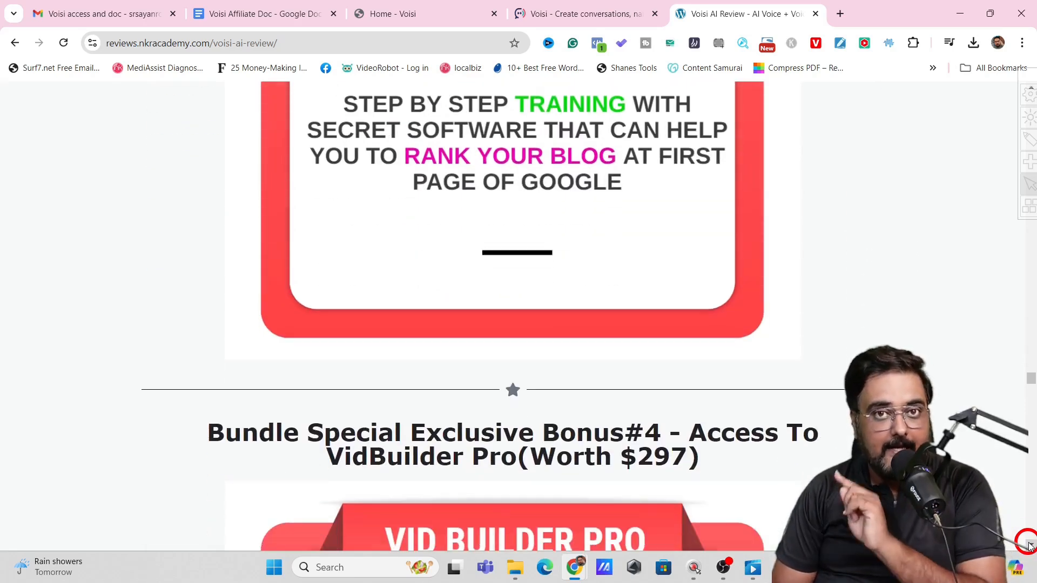
scroll("down", 3)
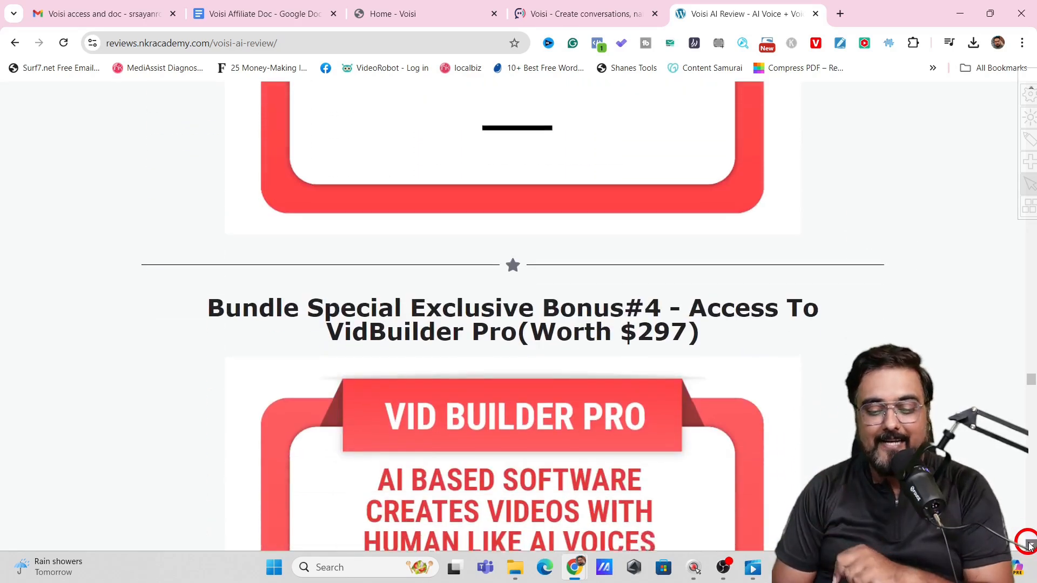
scroll("down", 3)
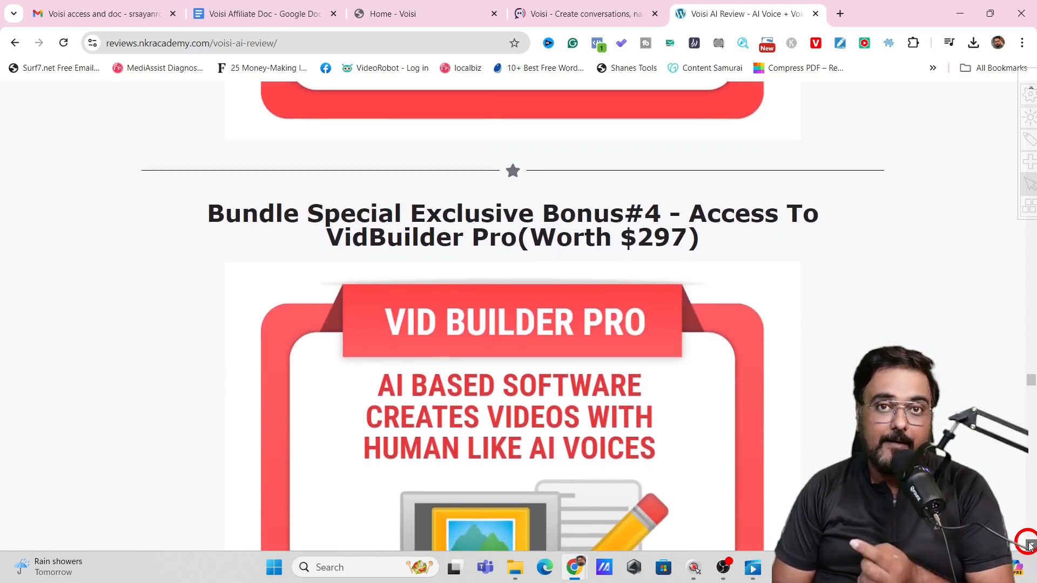
scroll("down", 3)
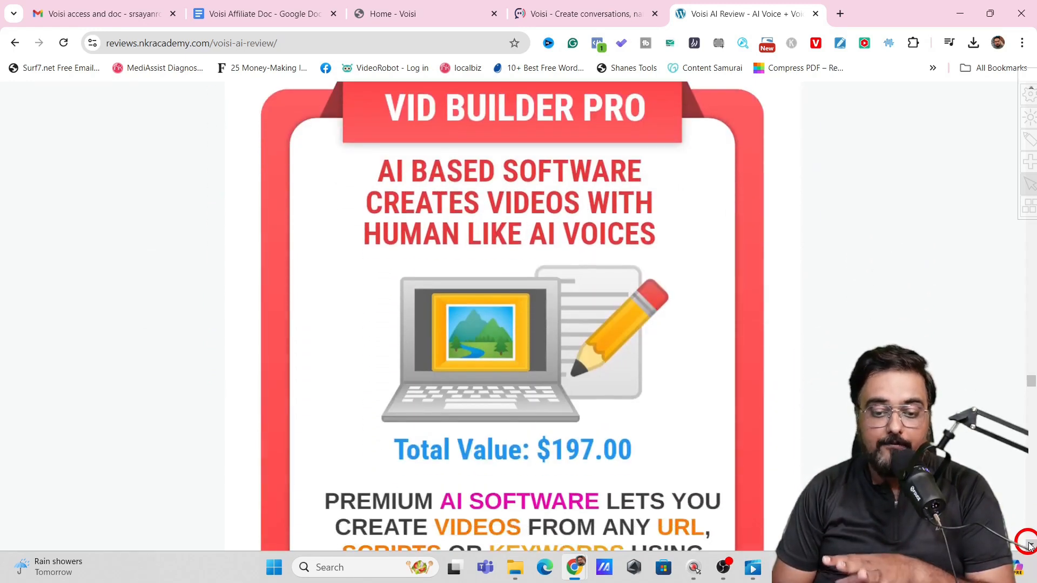
Step: Continue past the extra products to the 'How To Claim My Voisi AI Bonus Package' section and switch to the Voisi tab
scroll("down", 3)
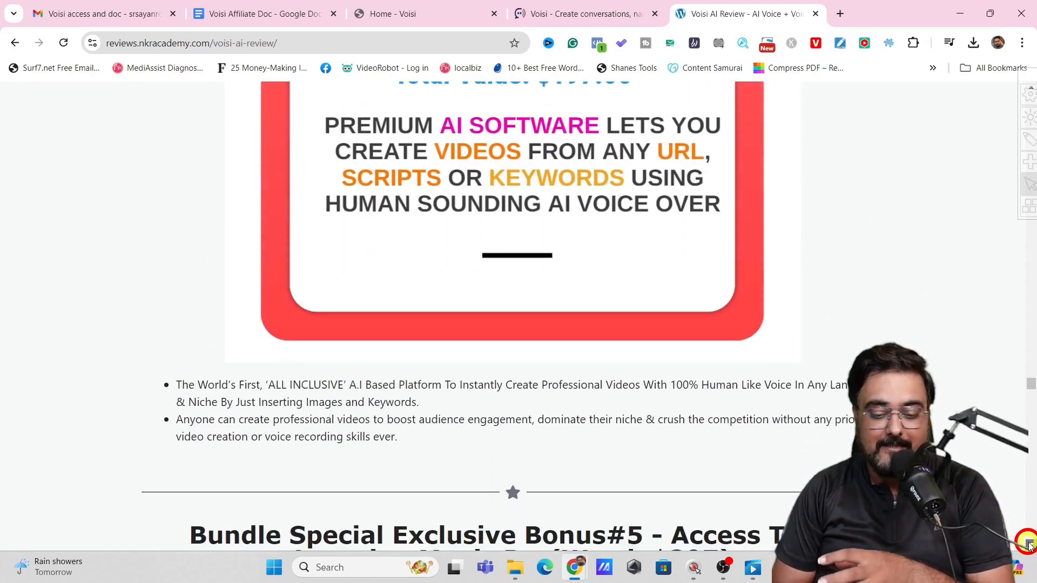
scroll("down", 3)
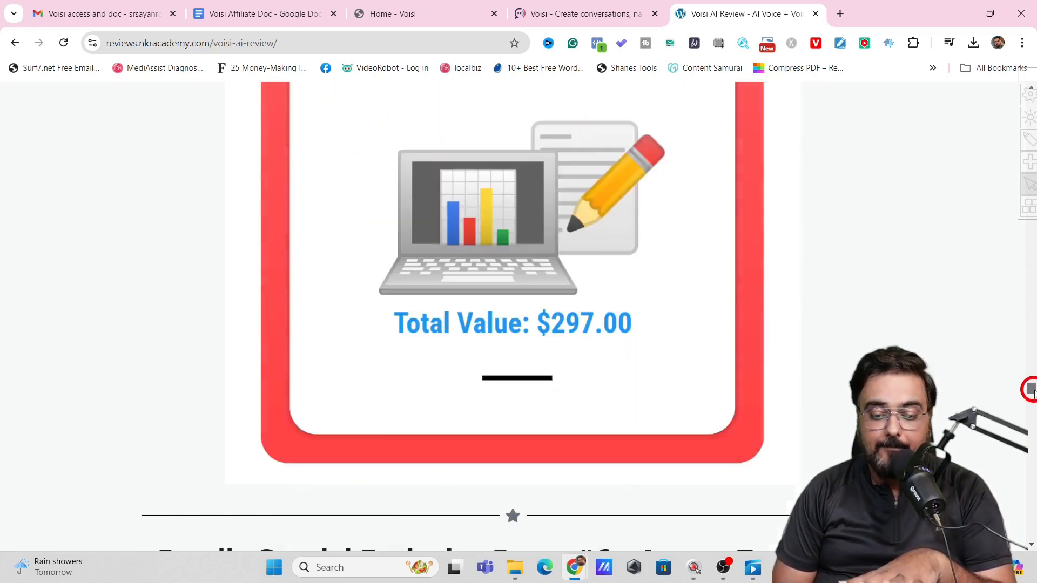
scroll("down", 3)
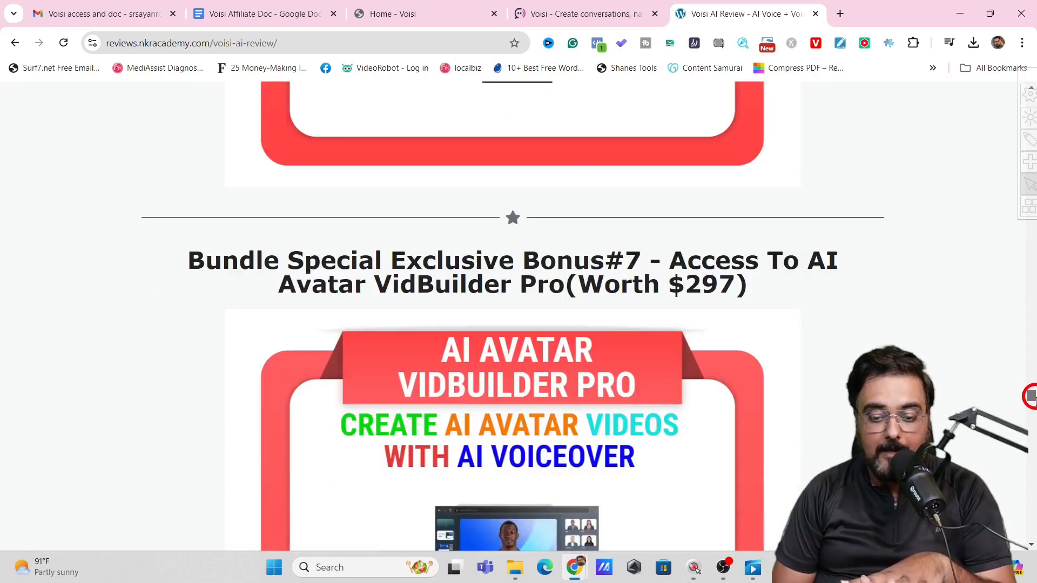
scroll("down", 3)
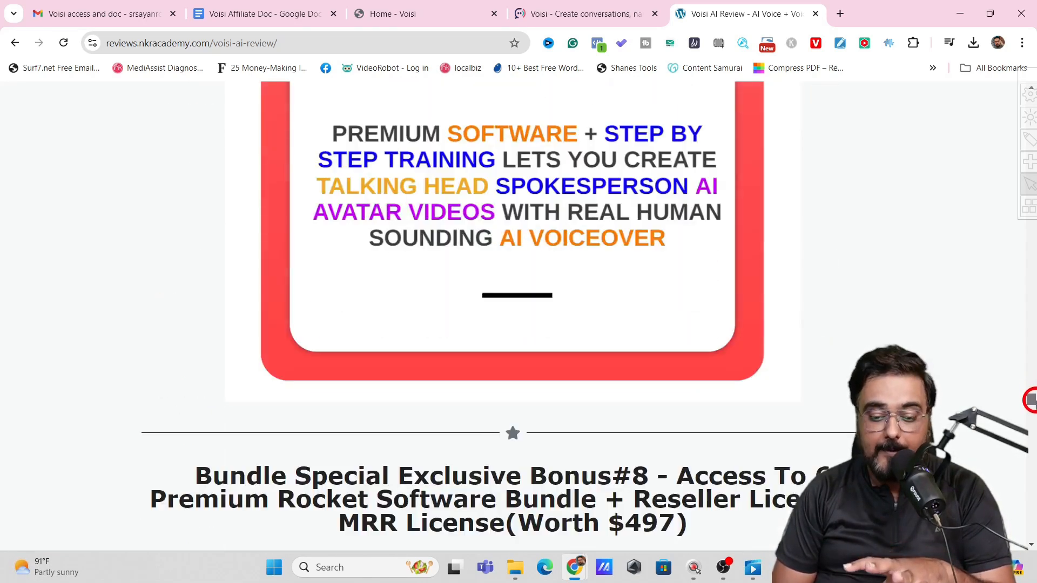
scroll("down", 3)
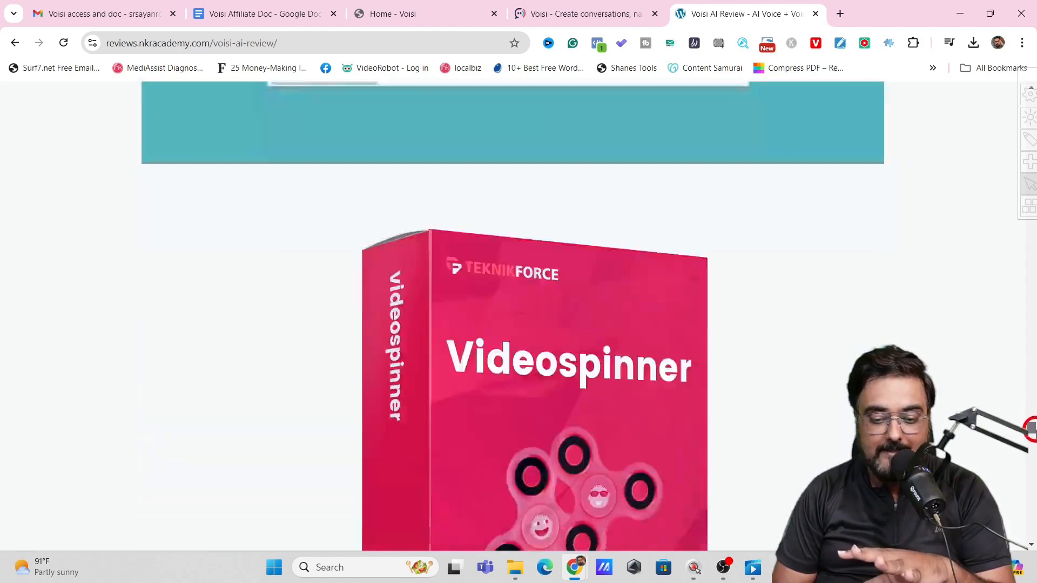
scroll("down", 3)
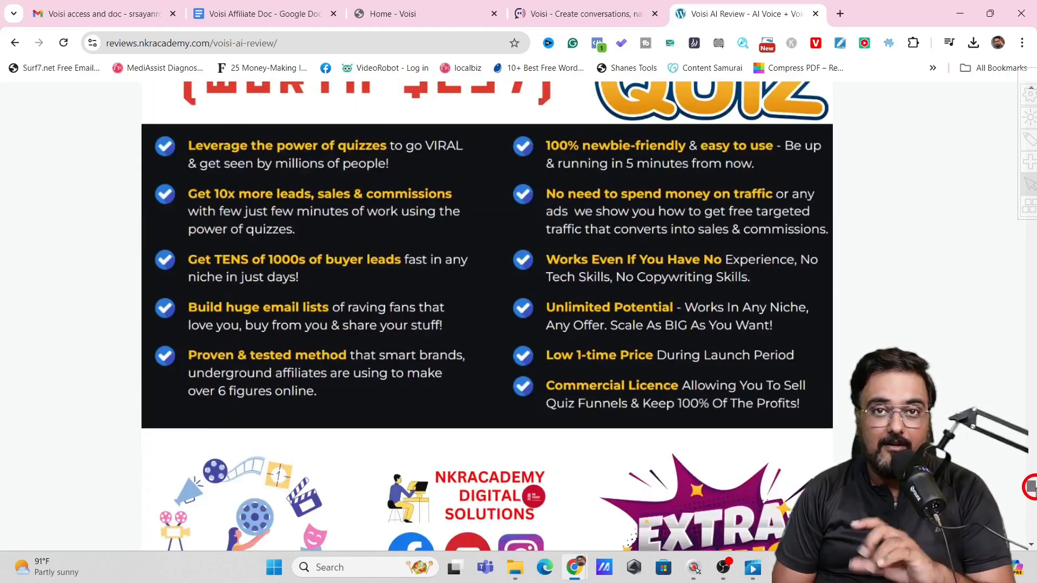
scroll("down", 3)
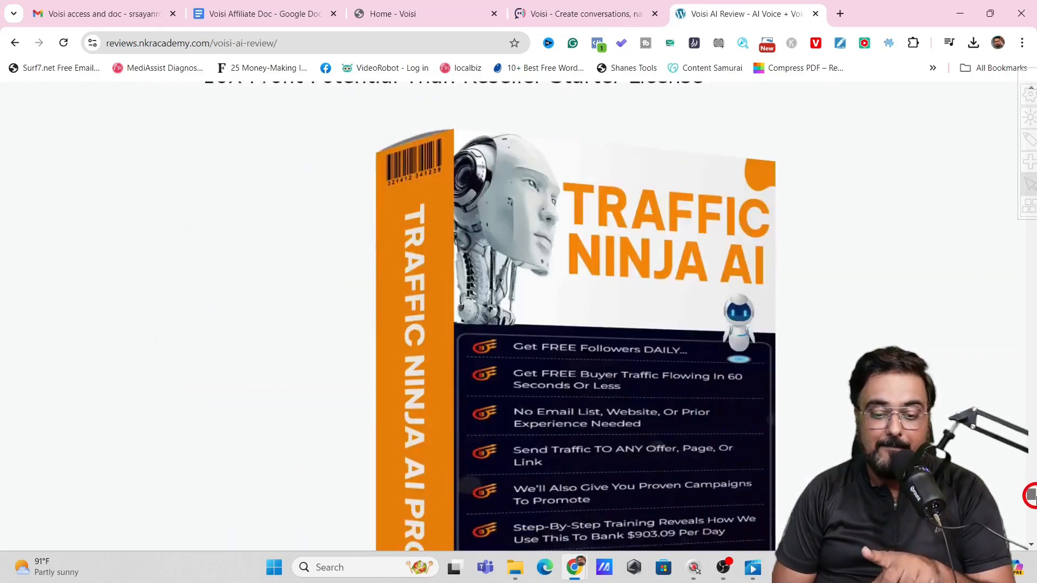
scroll("down", 3)
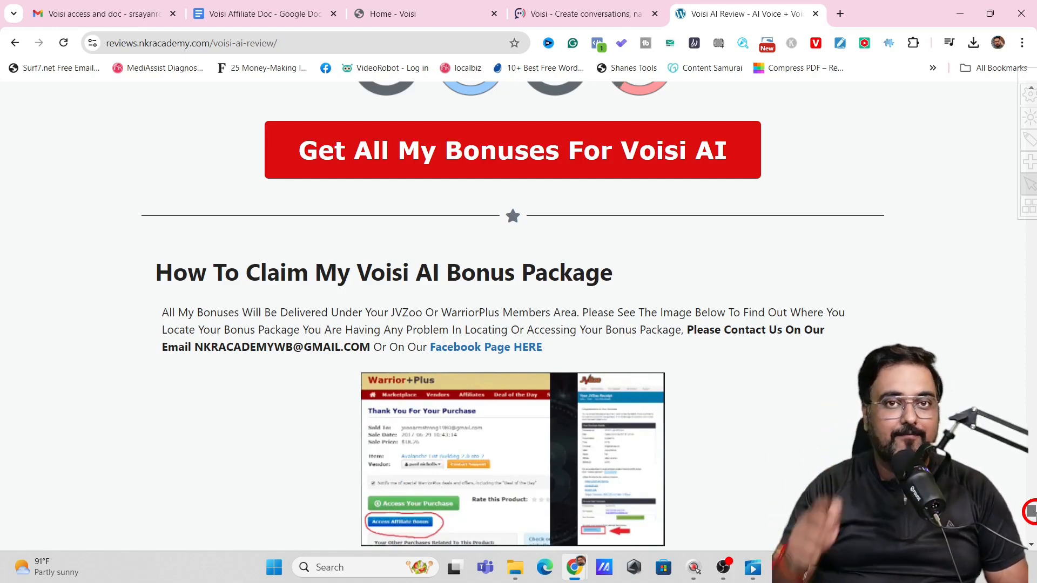
left_click(427, 13)
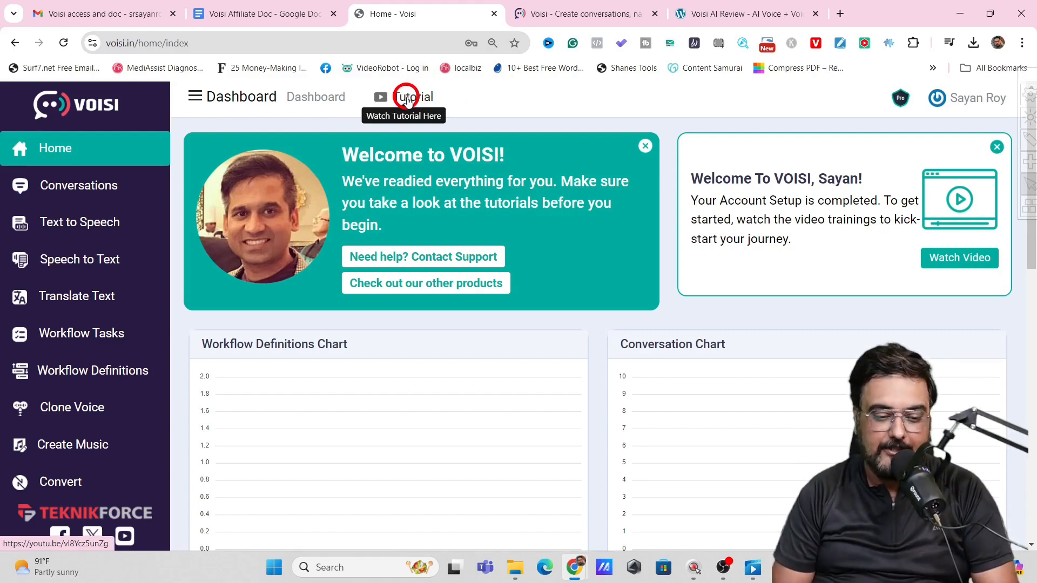
mouse_move(81, 334)
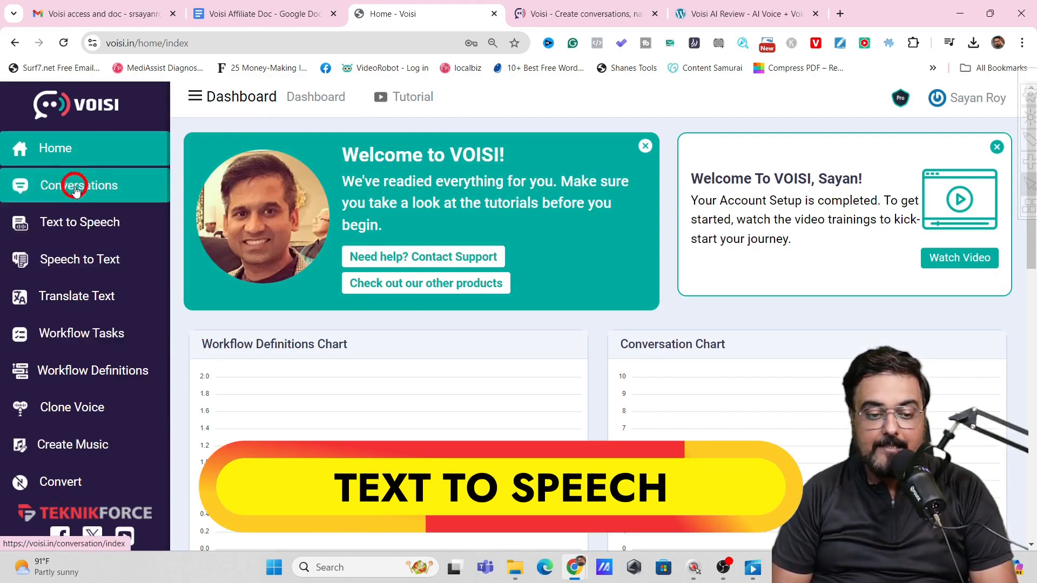
Step: Show the Text to Speech task list with the 'Voisi AI - Limited Time Deal' project
left_click(80, 222)
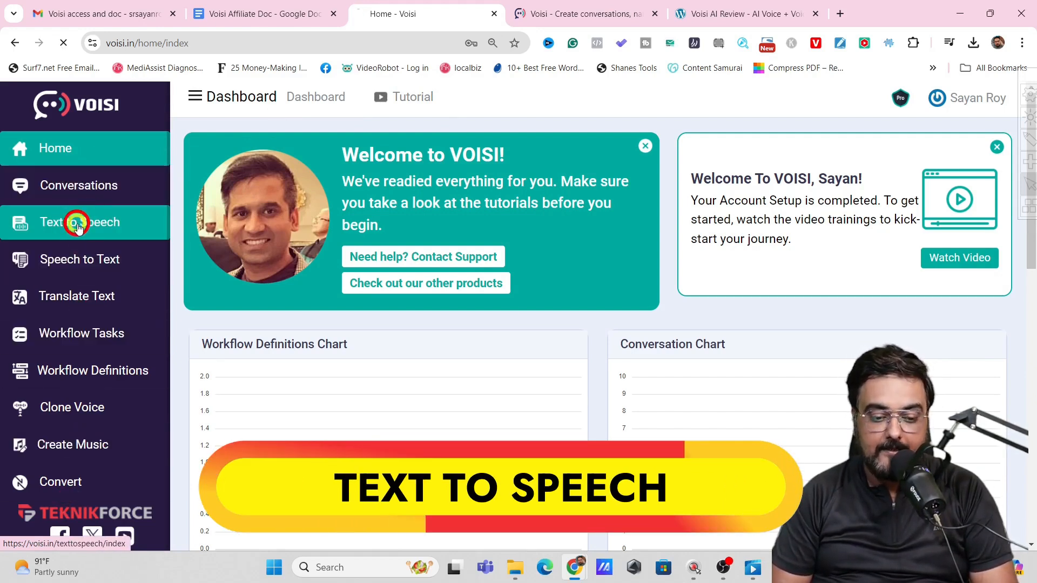
left_click(75, 222)
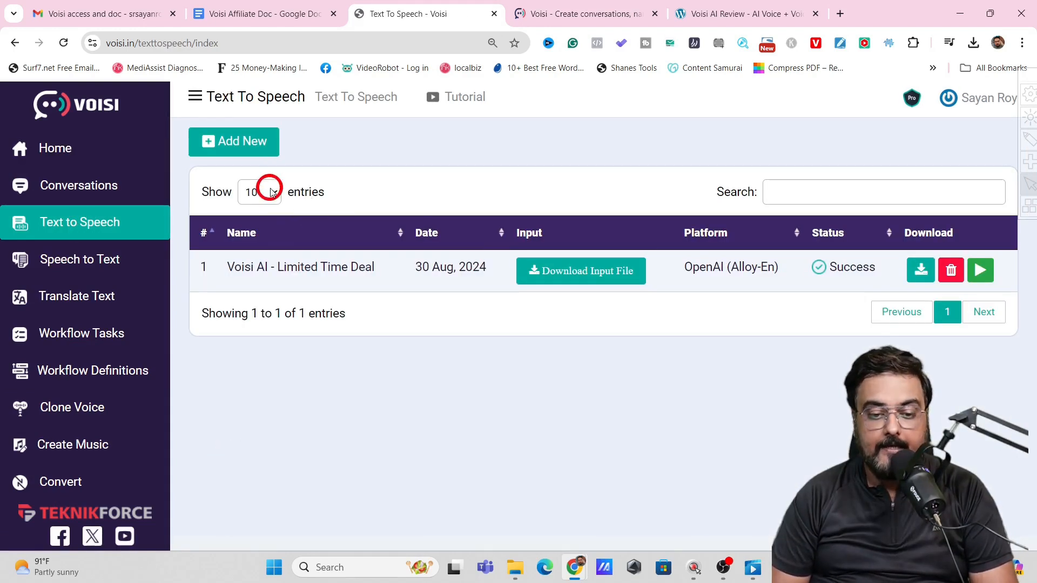
Step: Start a new text-to-speech task with Open AI service, English, and preview the Alloy male voice
left_click(234, 141)
type("test 1")
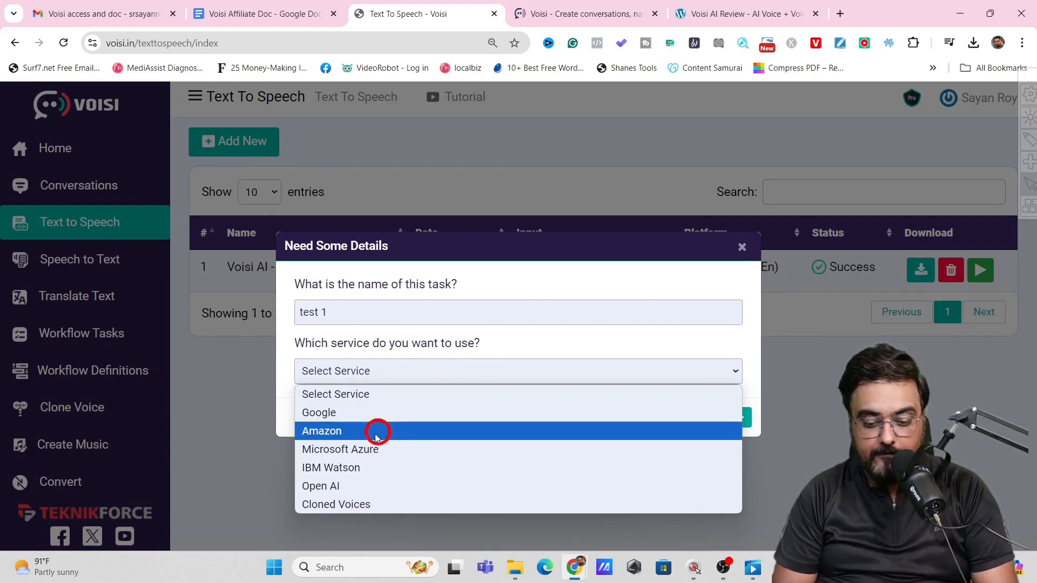
mouse_move(342, 485)
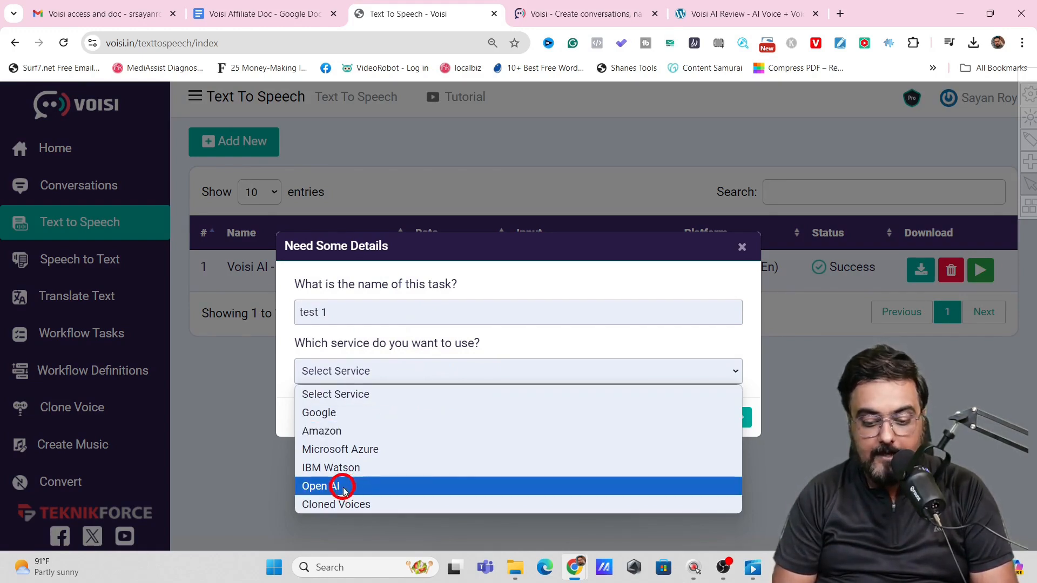
mouse_move(336, 504)
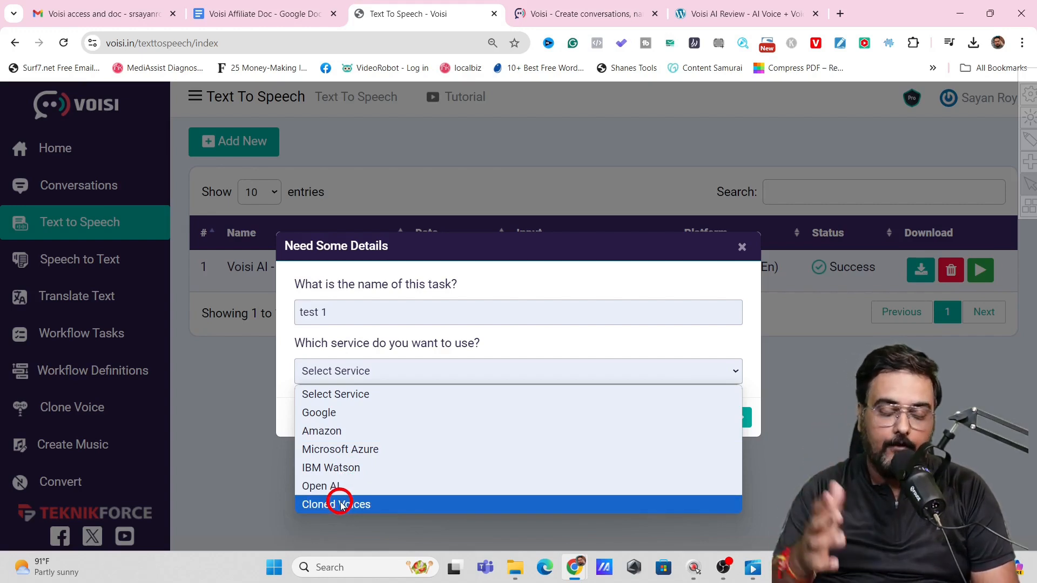
left_click(321, 486)
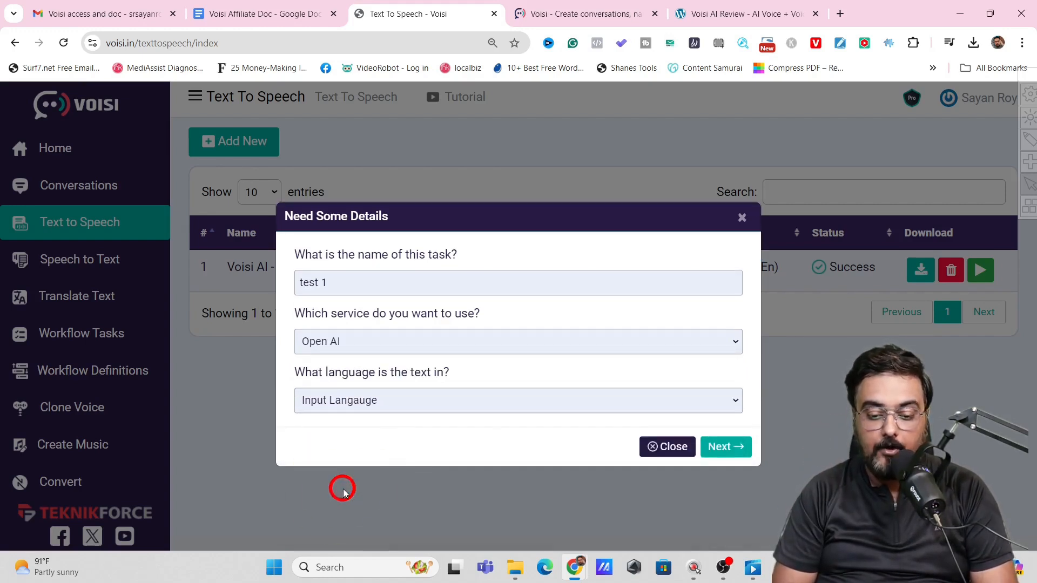
left_click(518, 400)
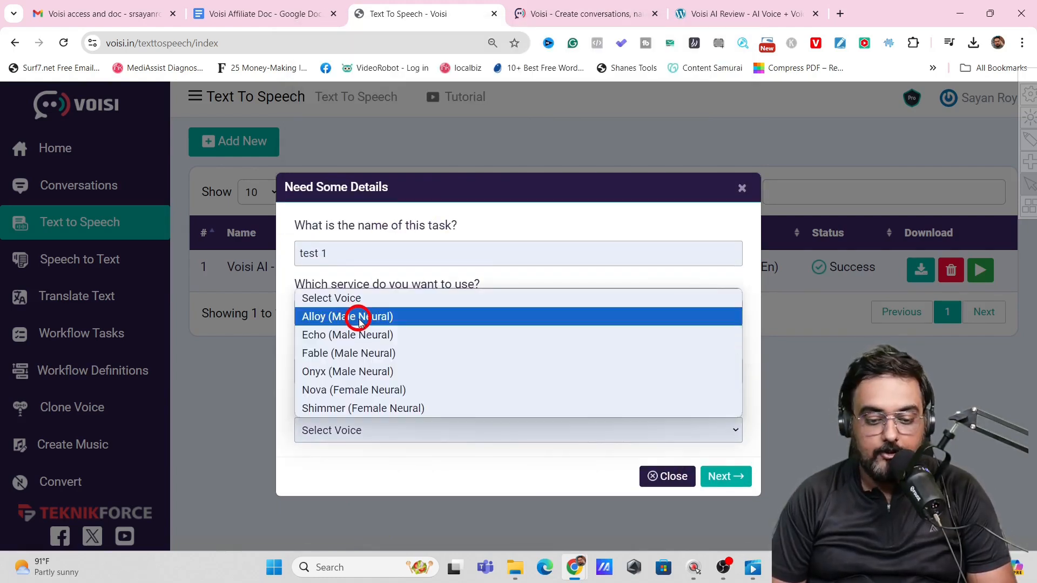
left_click(347, 316)
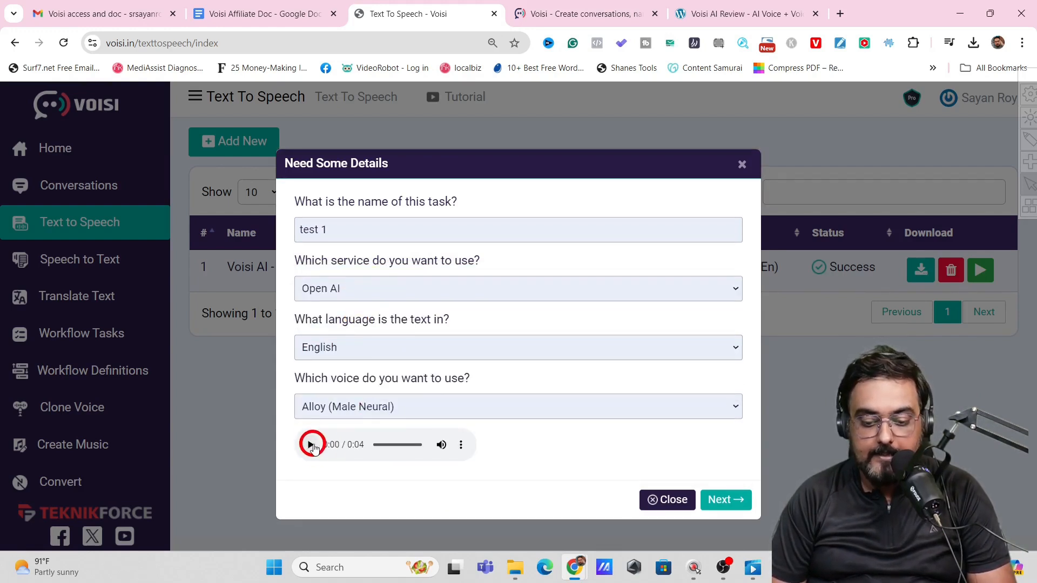
left_click(311, 444)
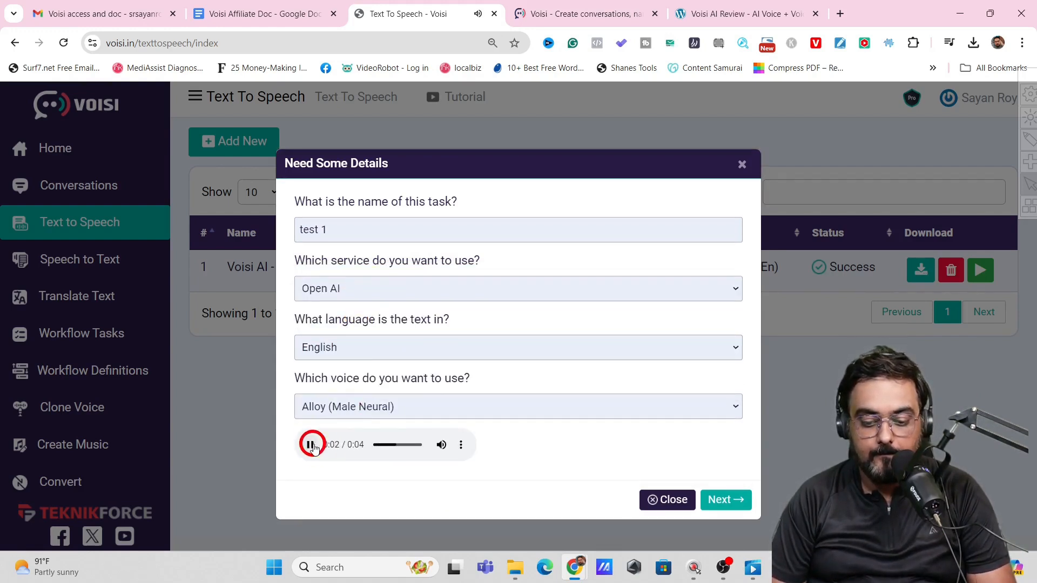
left_click(311, 444)
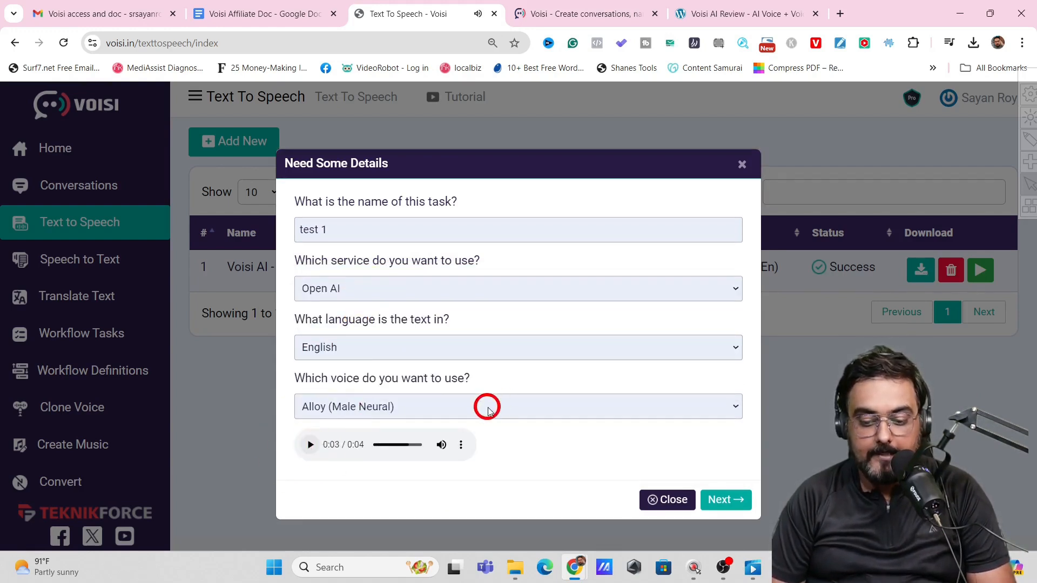
Step: Sample the Nova and Shimmer female voices, then settle on Alloy (Male Neural)
left_click(517, 406)
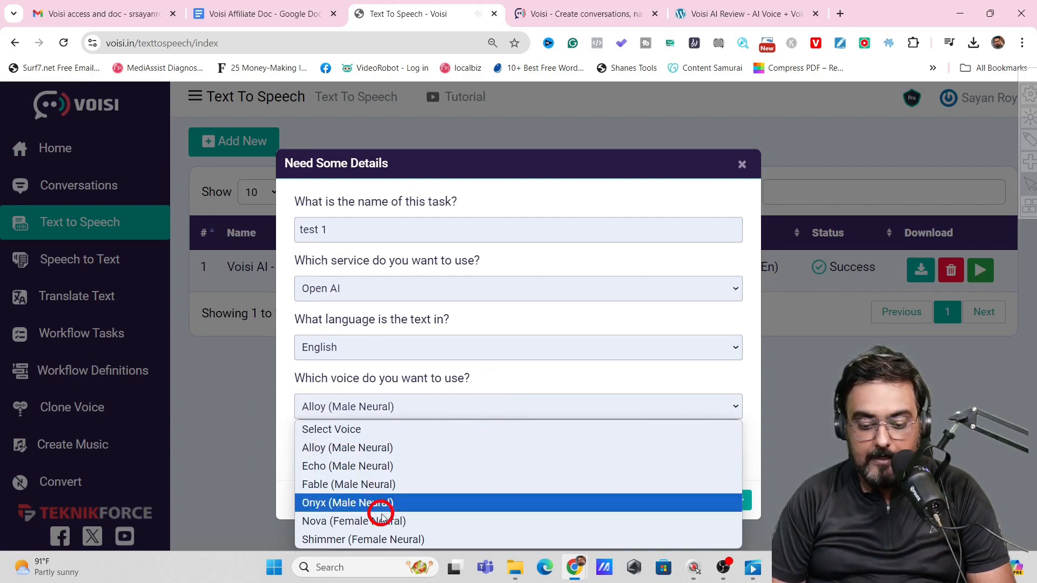
left_click(354, 520)
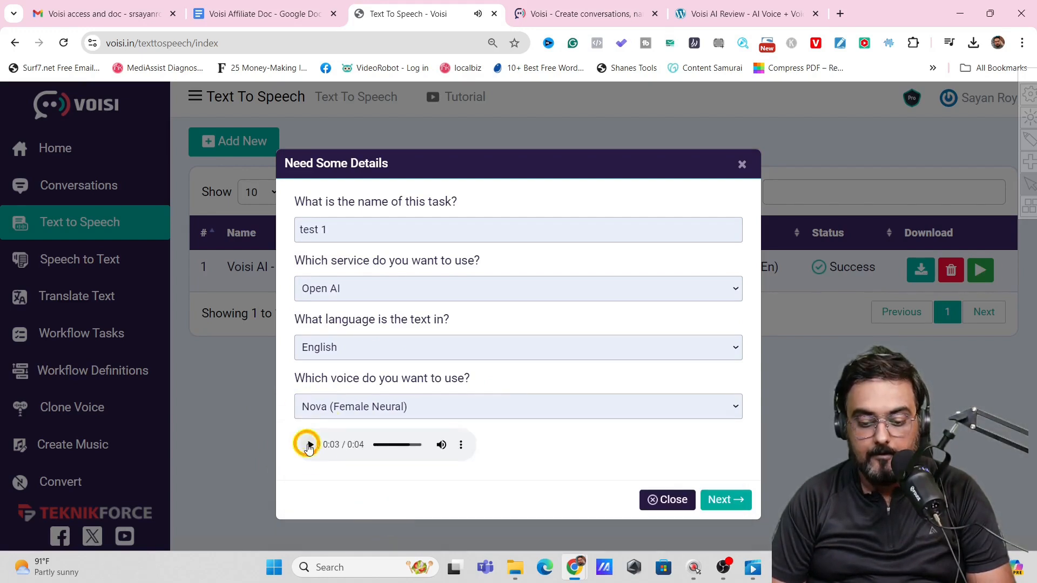
left_click(517, 406)
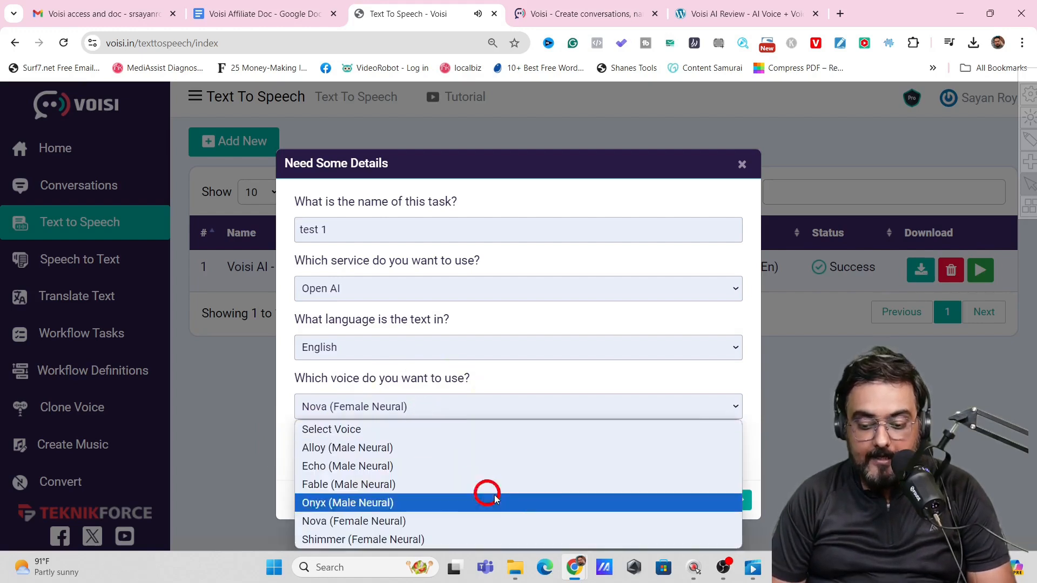
left_click(363, 539)
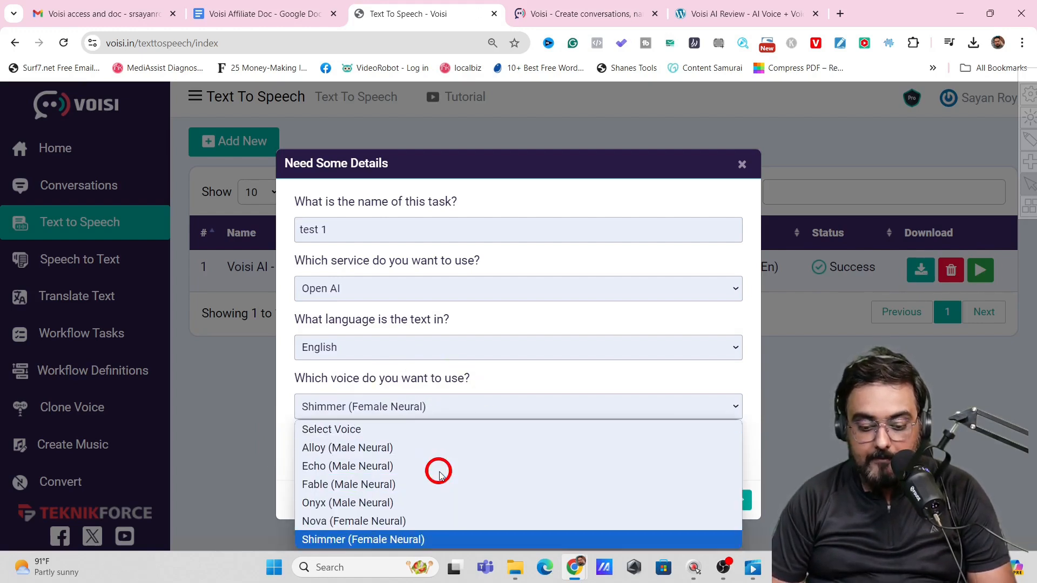
left_click(347, 447)
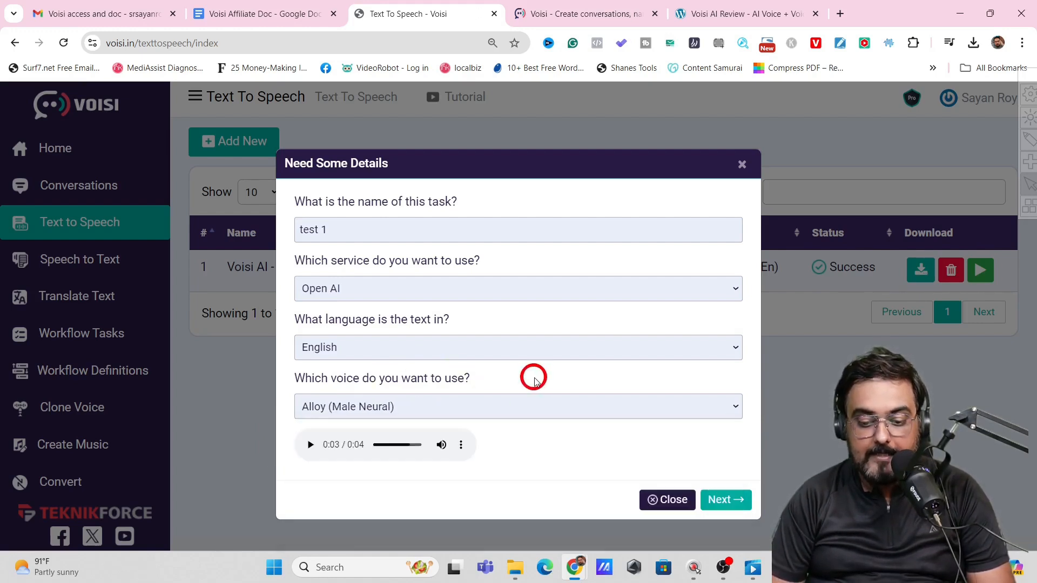
left_click(518, 288)
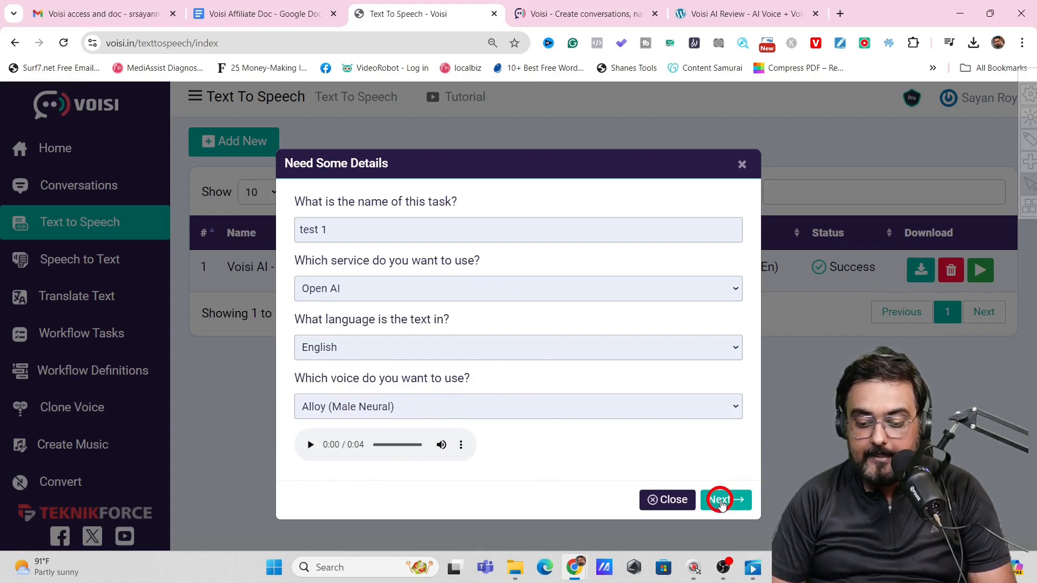
Step: Enter the Voisi AI description text as content and submit task 'test 1' for conversion
left_click(722, 498)
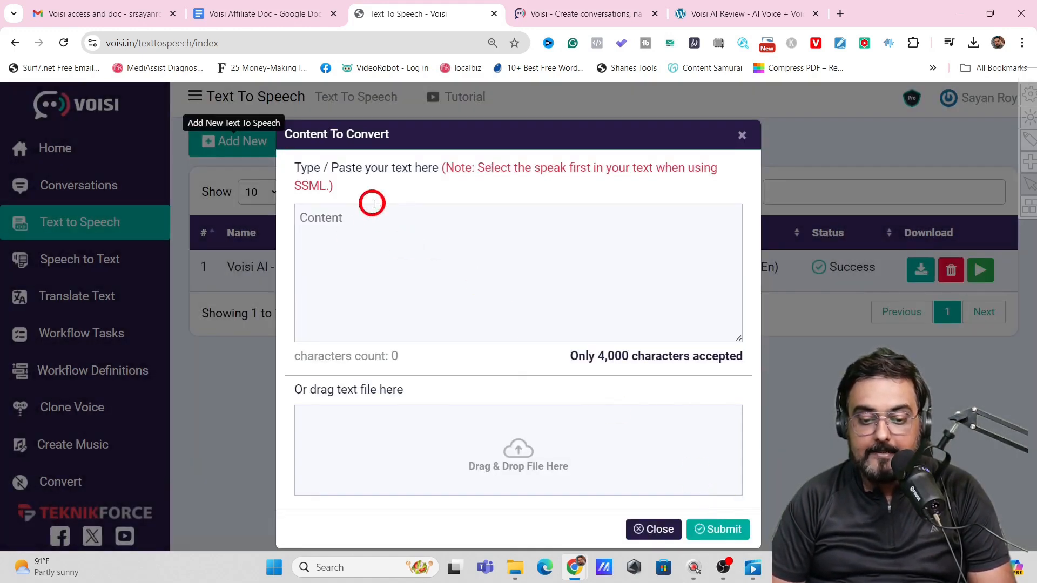
mouse_move(415, 422)
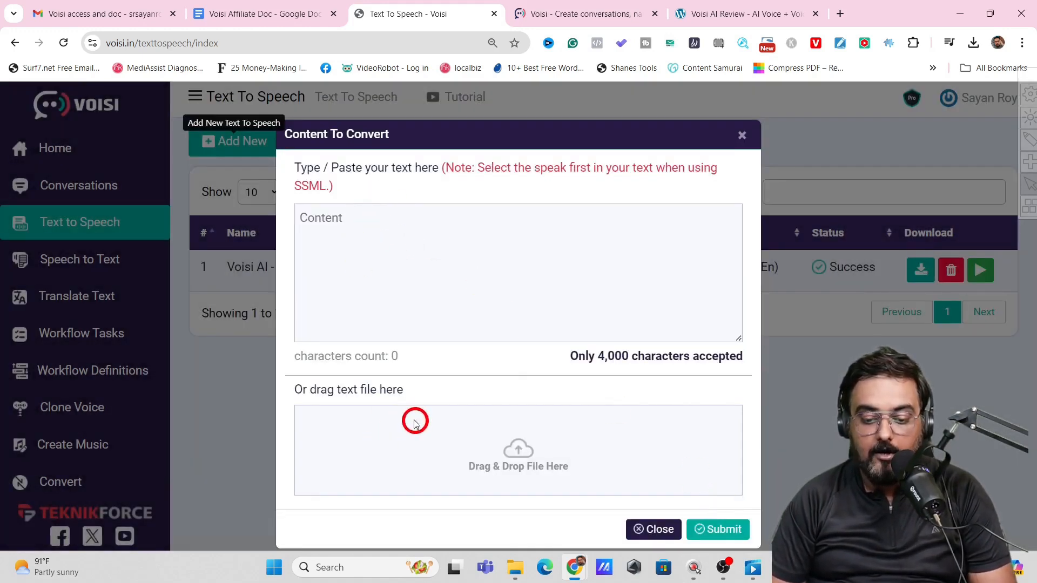
mouse_move(435, 432)
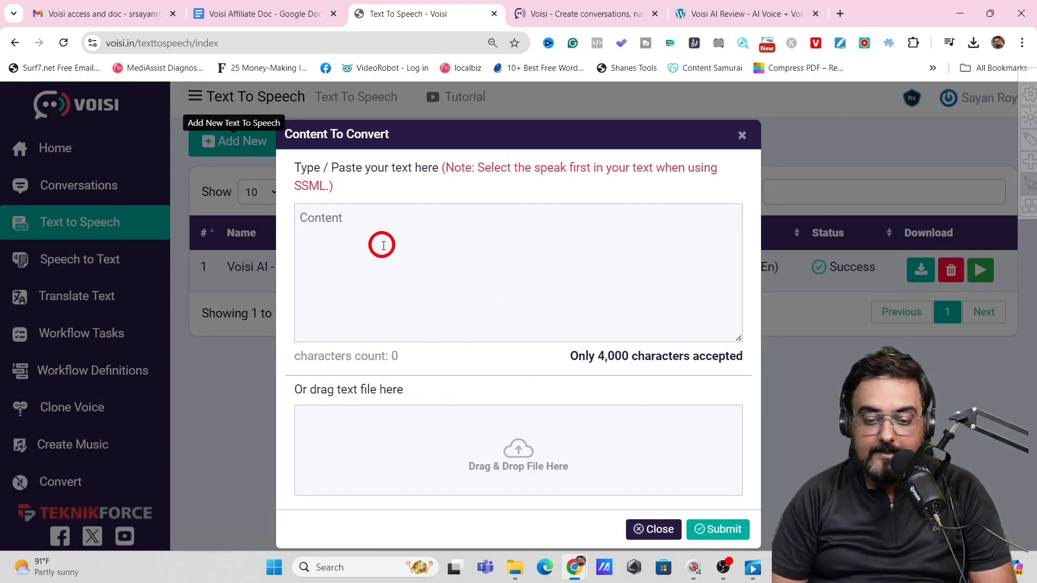
mouse_move(481, 166)
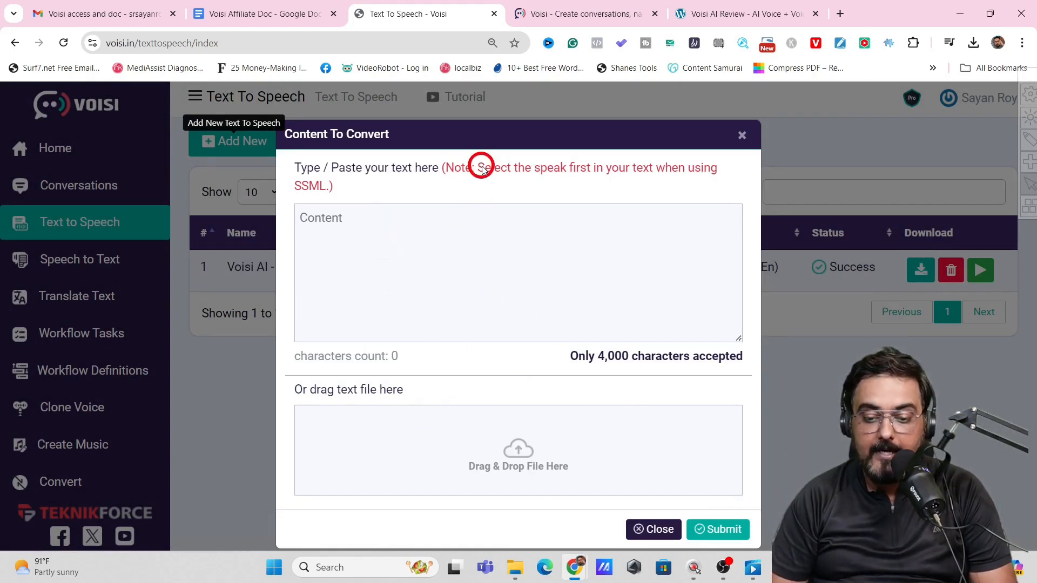
left_click_drag(480, 167, 507, 186)
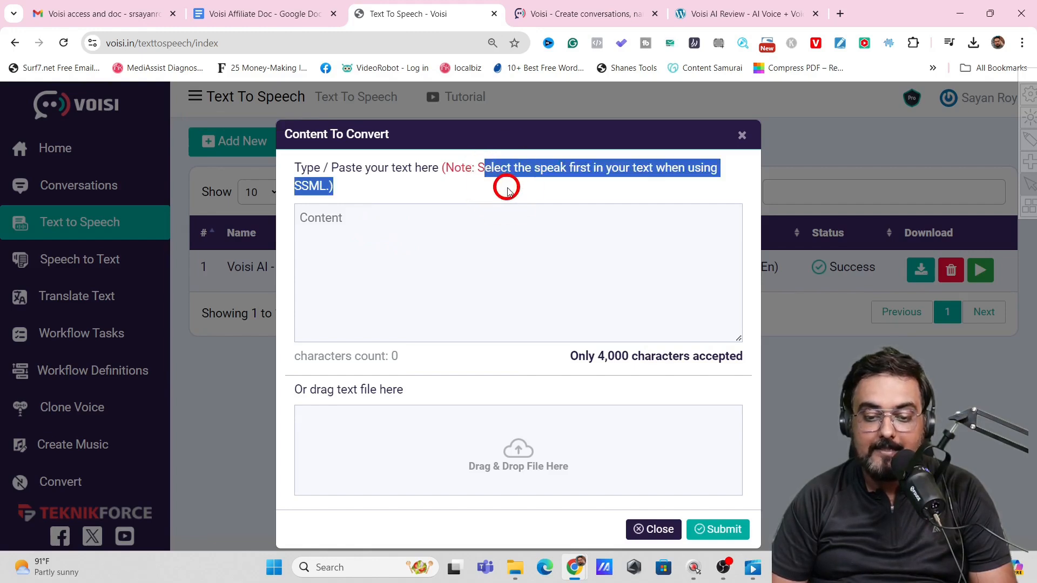
type("Voisi AI Is An Awesome Software That Comes With AI Voiceover With 450 Plus Life Like Voices, AI Voice Cloning, AI Voice Translation And Voice To Text Transcription And AI Music Generation Service.")
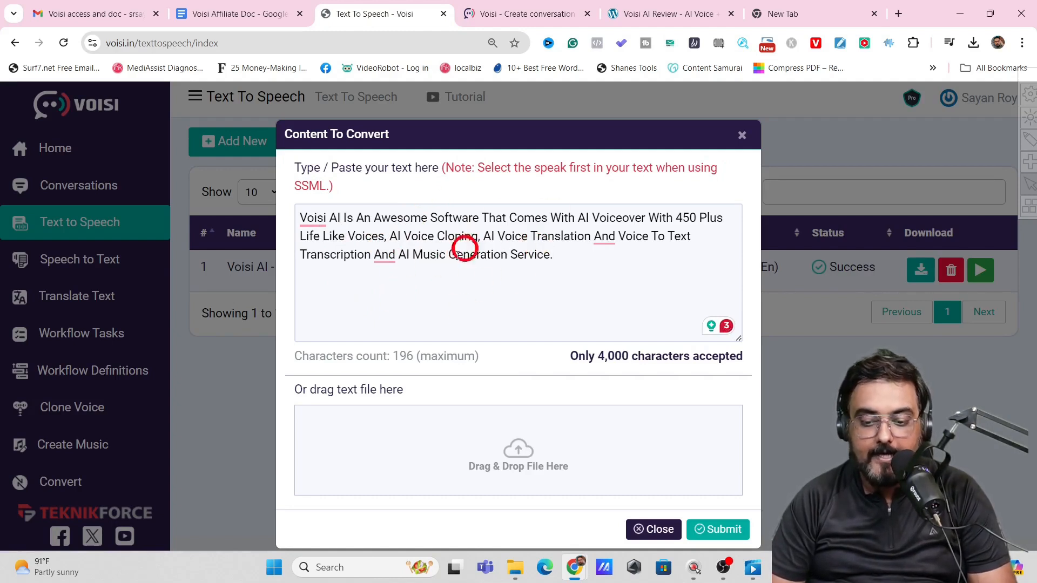
mouse_move(464, 256)
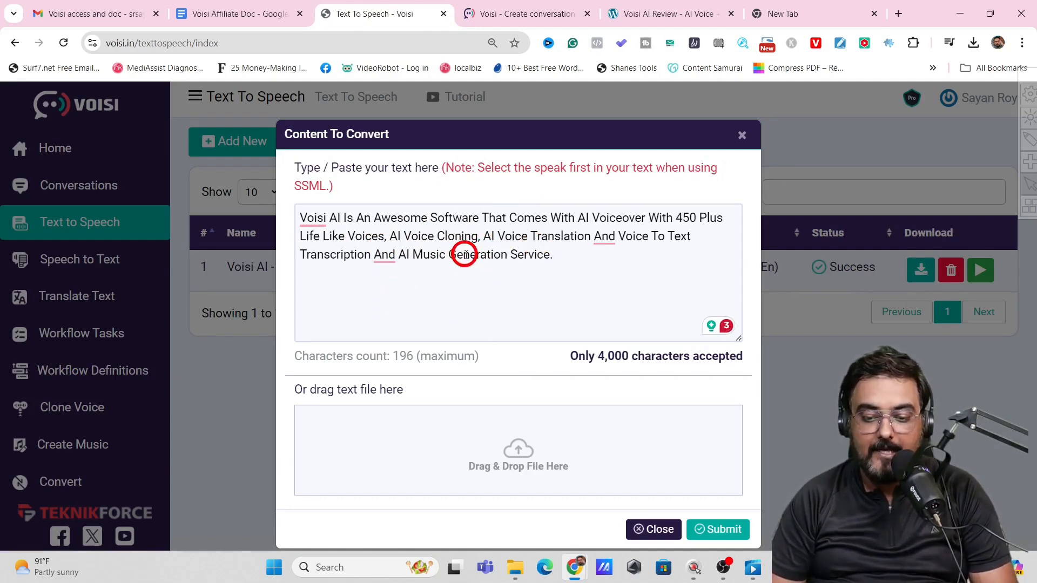
mouse_move(705, 529)
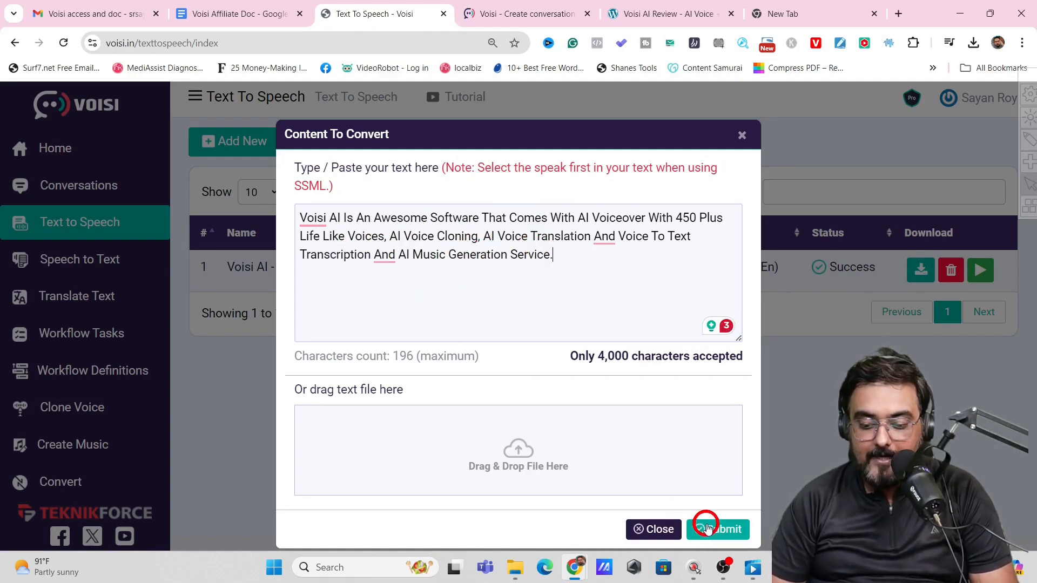
left_click(717, 529)
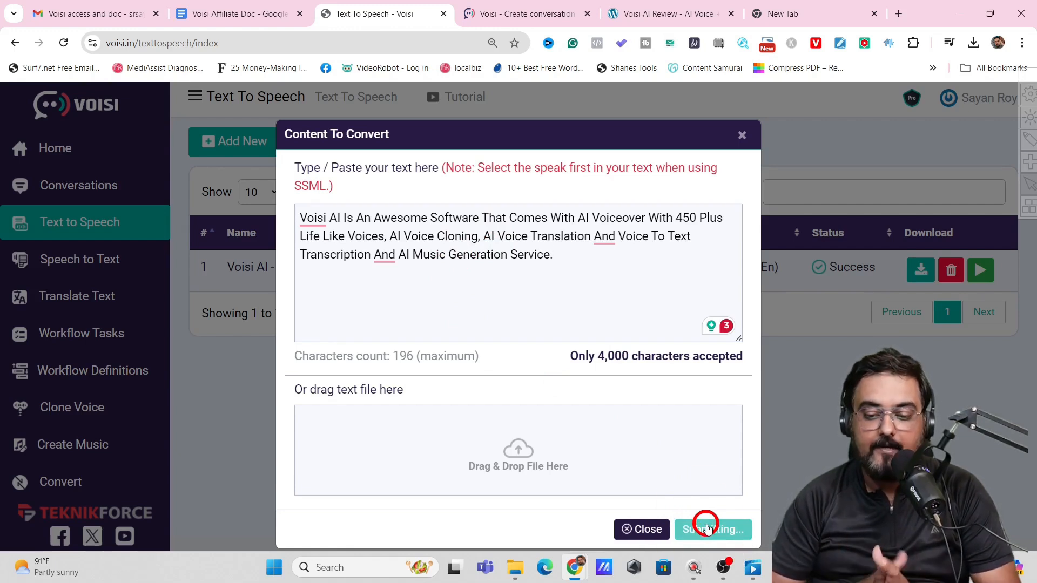
left_click(711, 529)
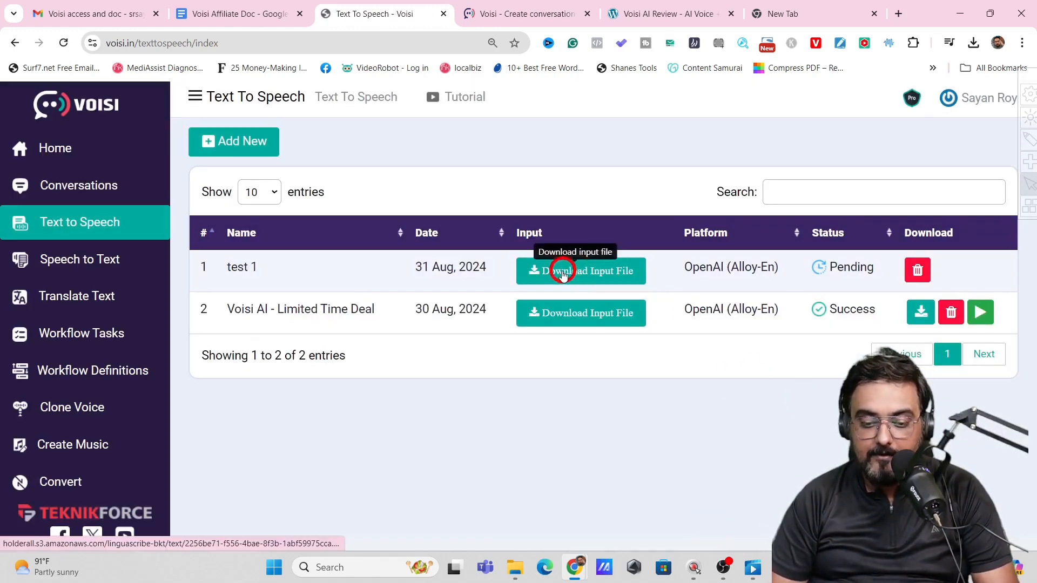
left_click(579, 270)
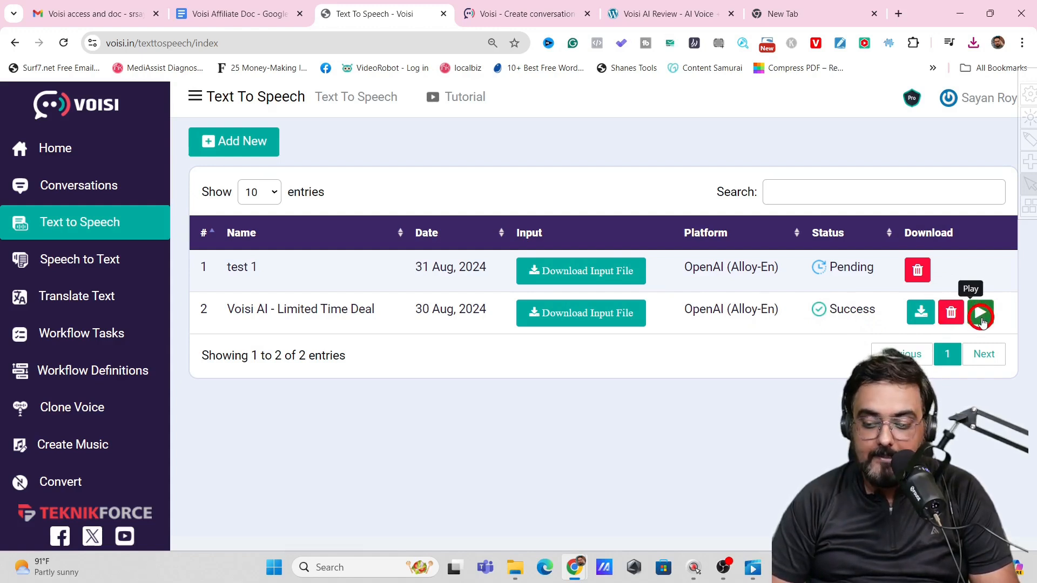
left_click(981, 313)
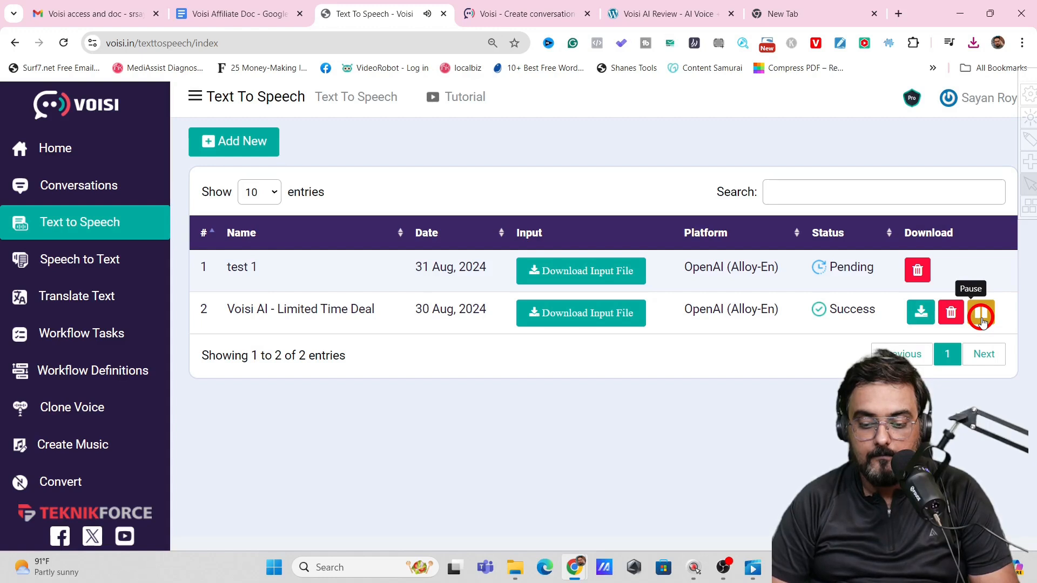
left_click(981, 312)
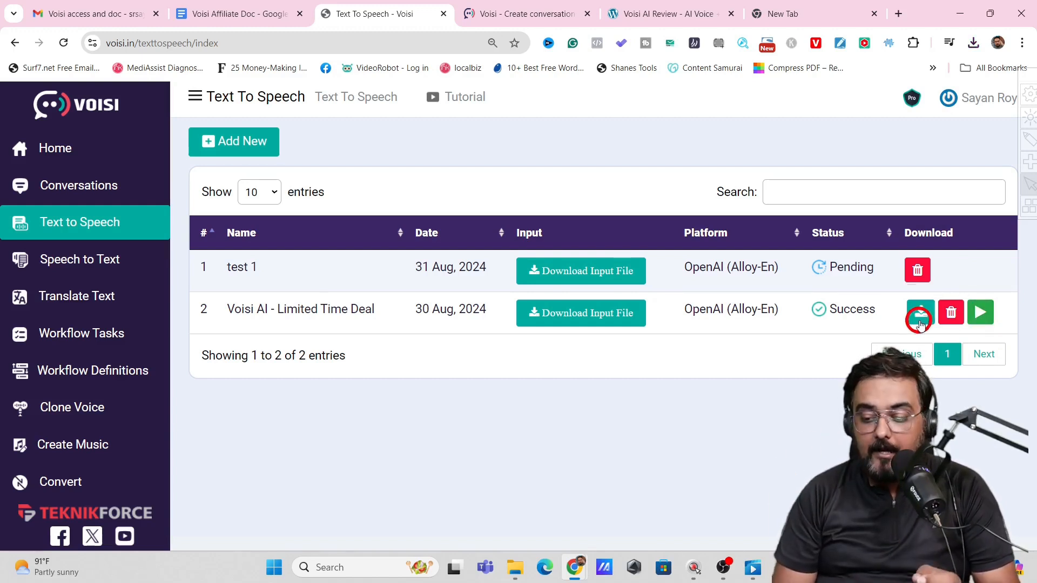
mouse_move(950, 312)
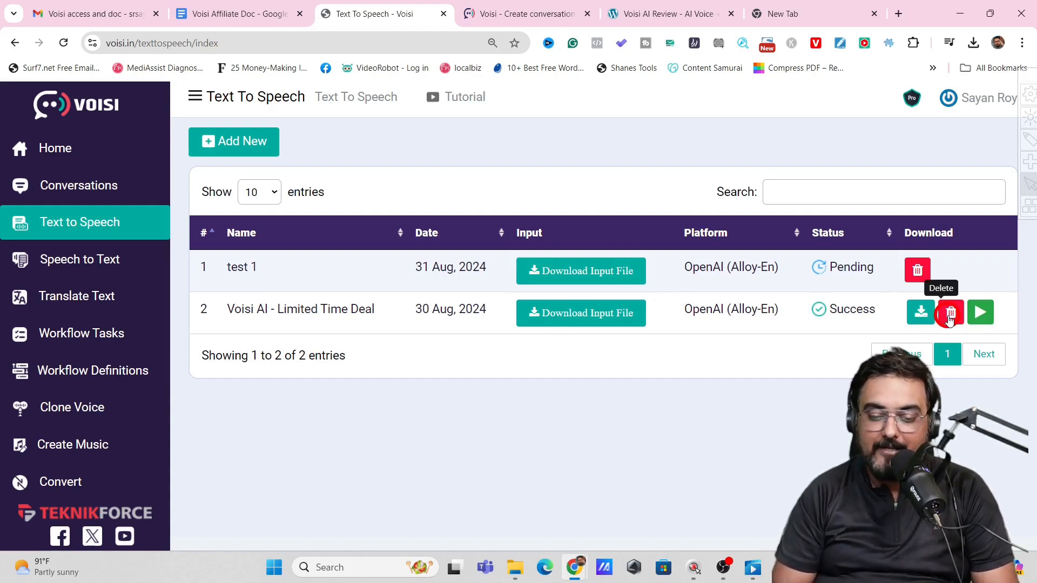
mouse_move(319, 289)
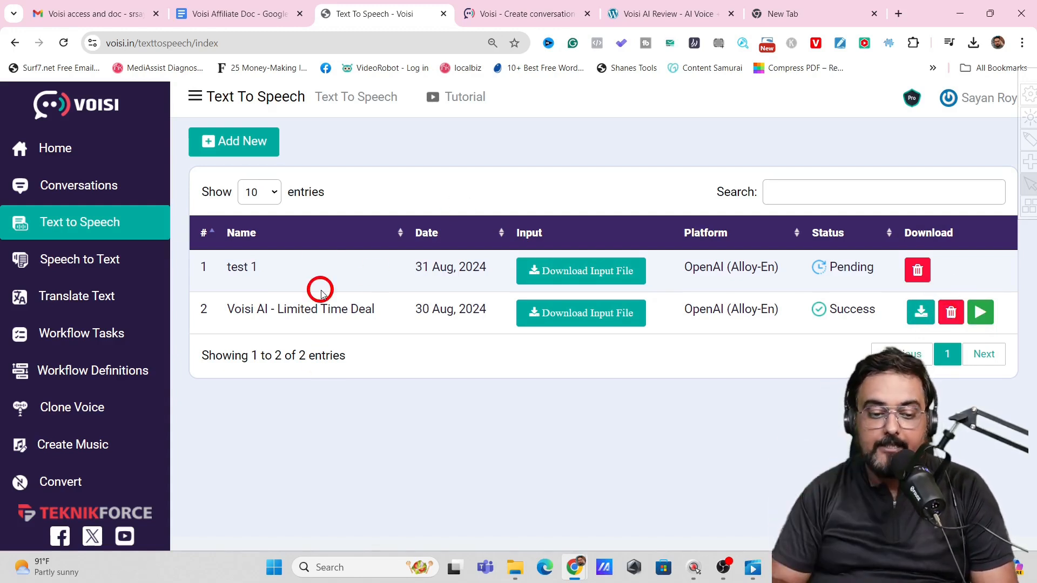
mouse_move(78, 259)
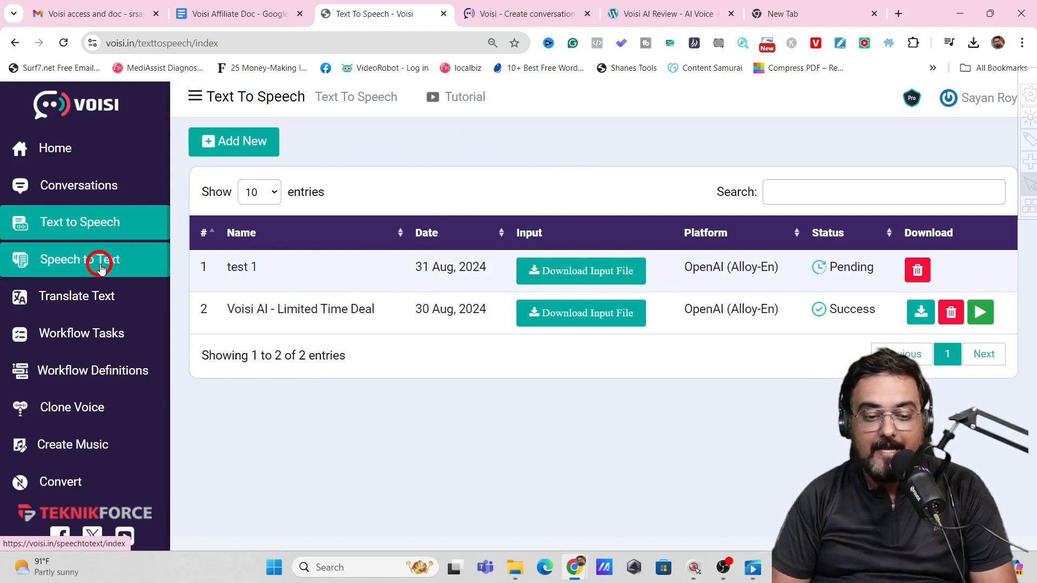
left_click(79, 259)
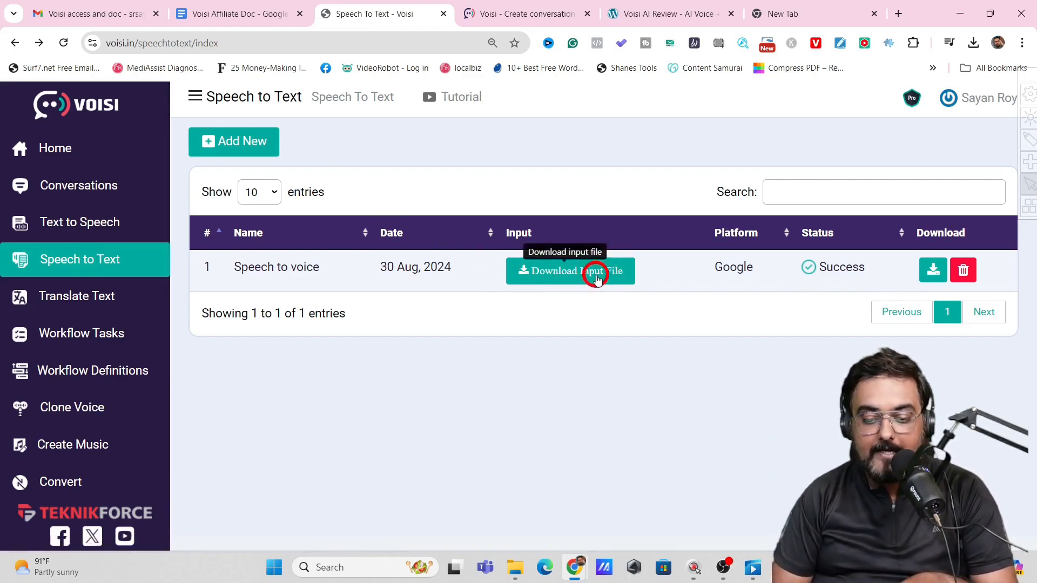
mouse_move(233, 141)
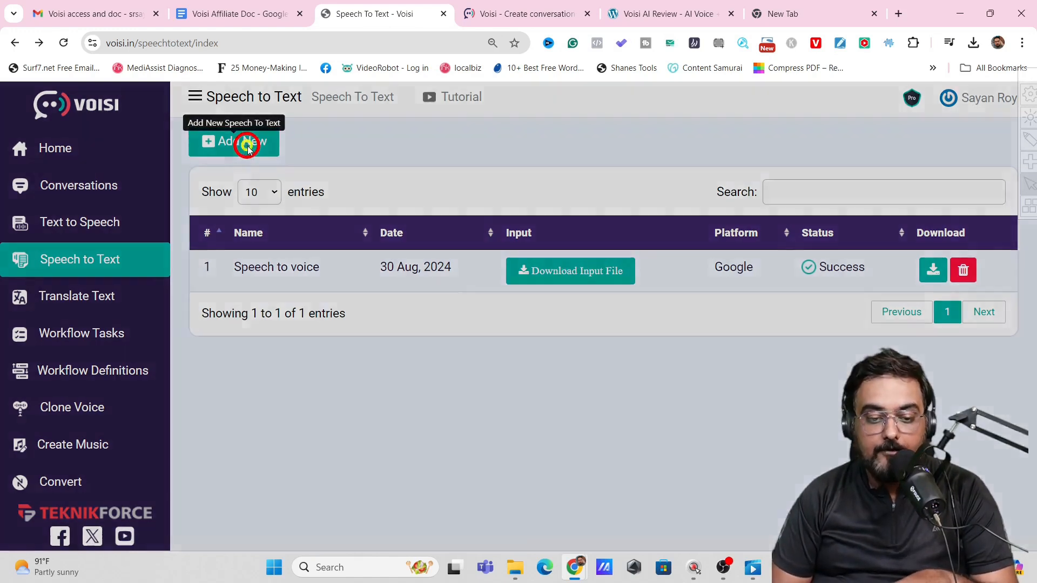
left_click(233, 142)
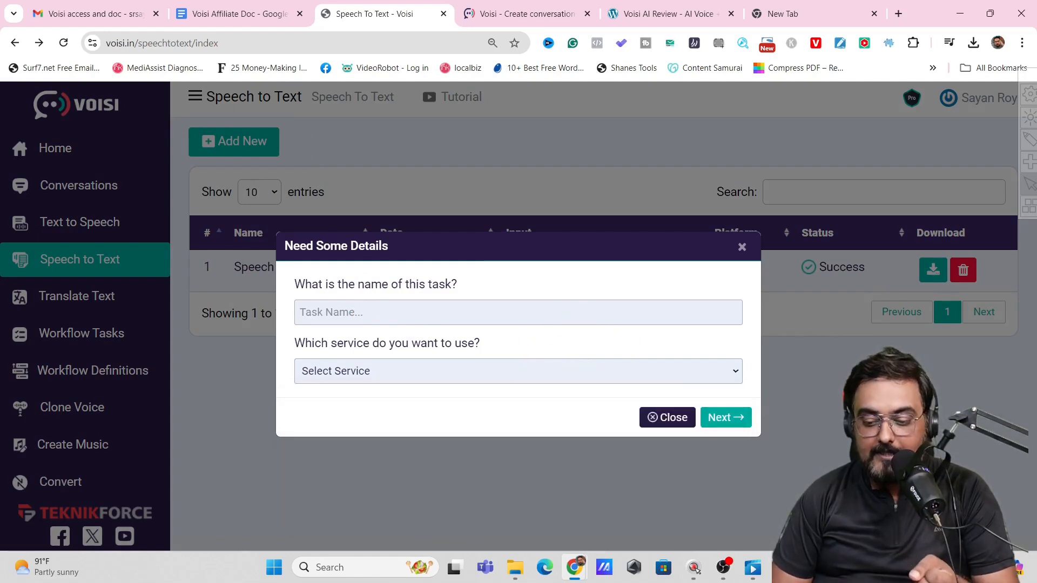
left_click(666, 417)
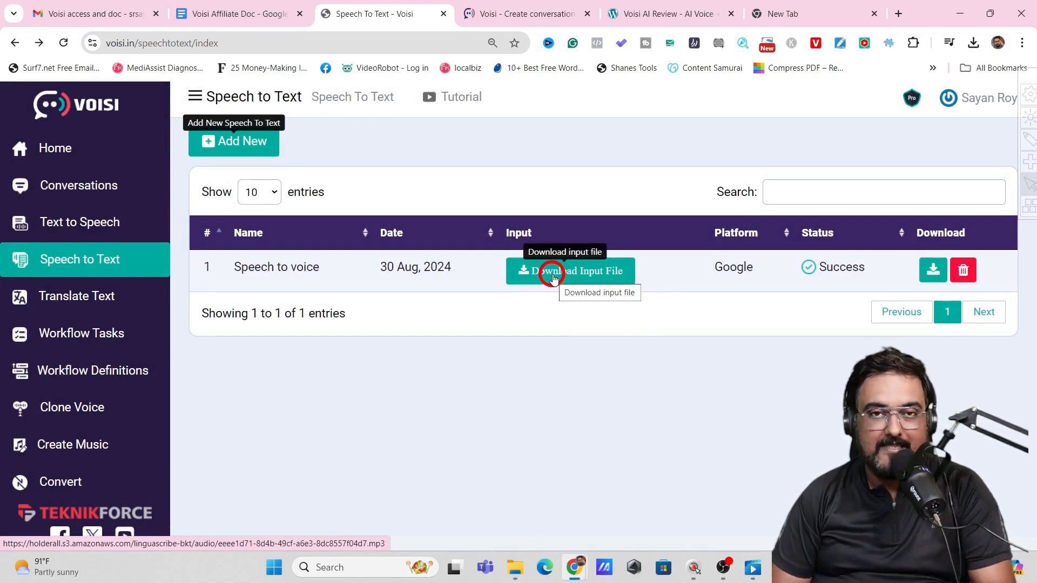
Step: Play and pause the Speech to voice task's original input audio
left_click(570, 270)
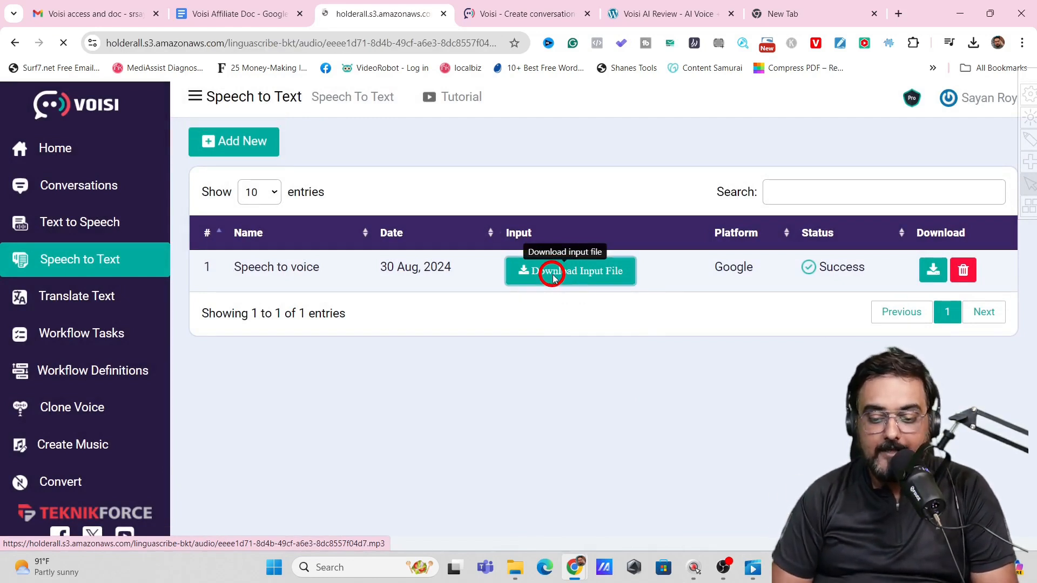
left_click(570, 270)
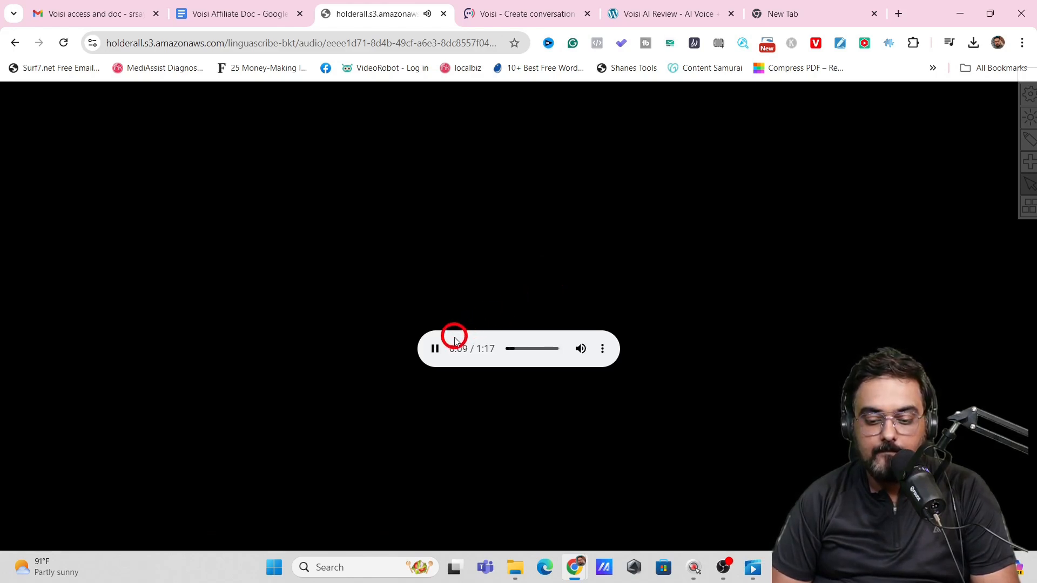
left_click(435, 349)
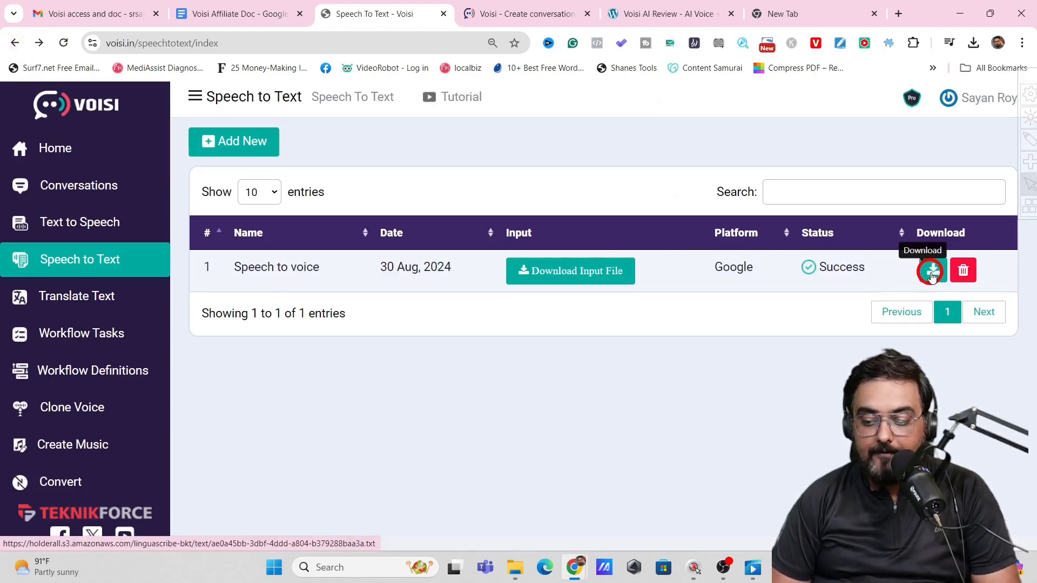
Step: Download the task's transcript, read it in the opened .txt, and close it
left_click(932, 270)
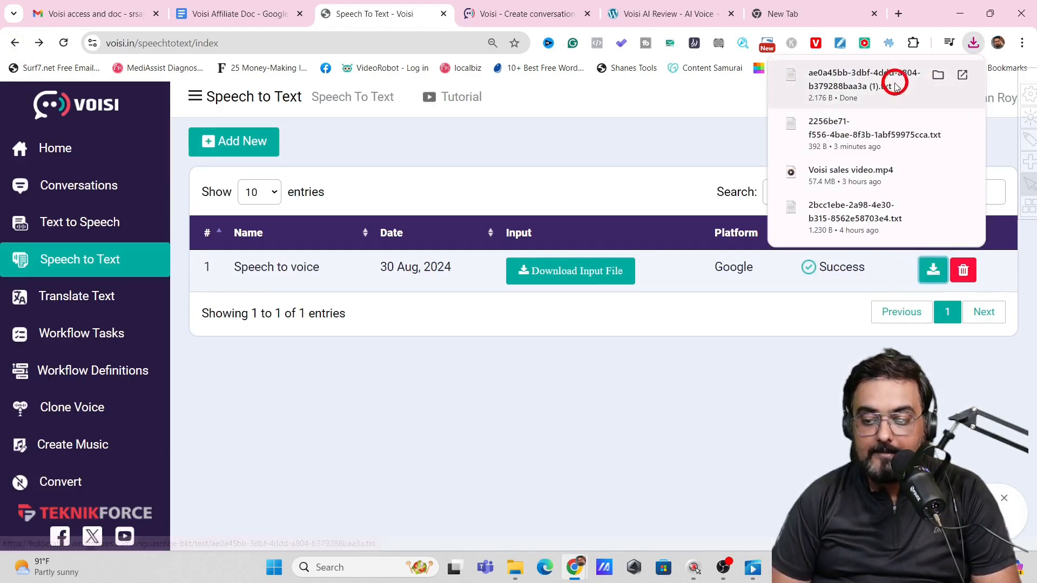
left_click(872, 79)
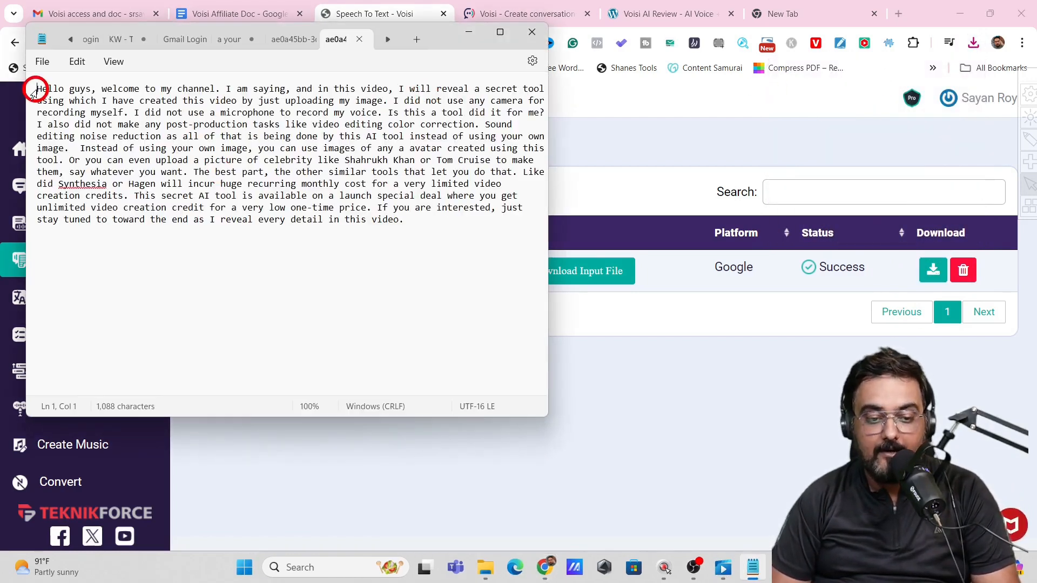
left_click_drag(36, 88, 280, 88)
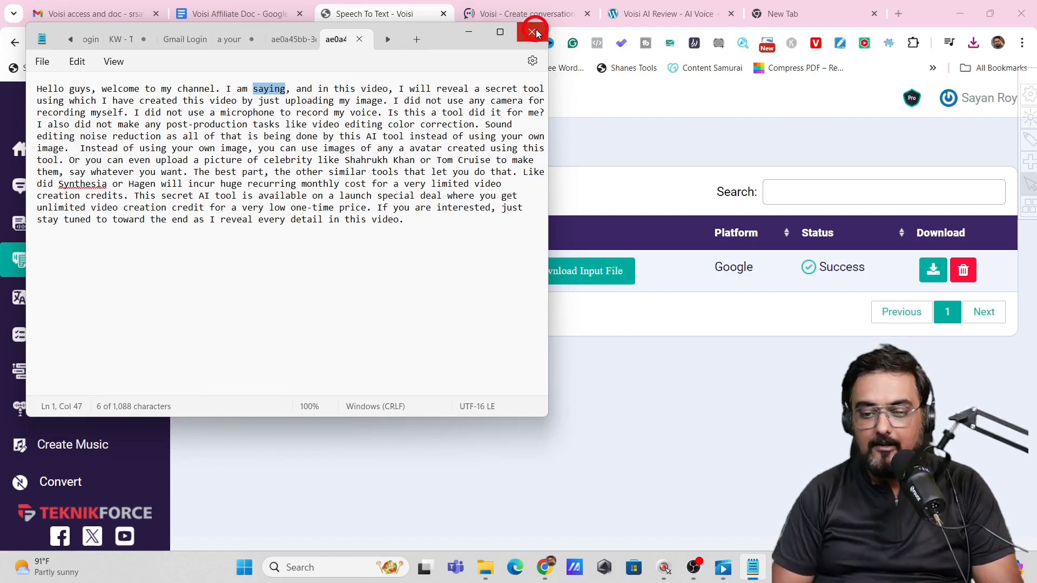
left_click(532, 31)
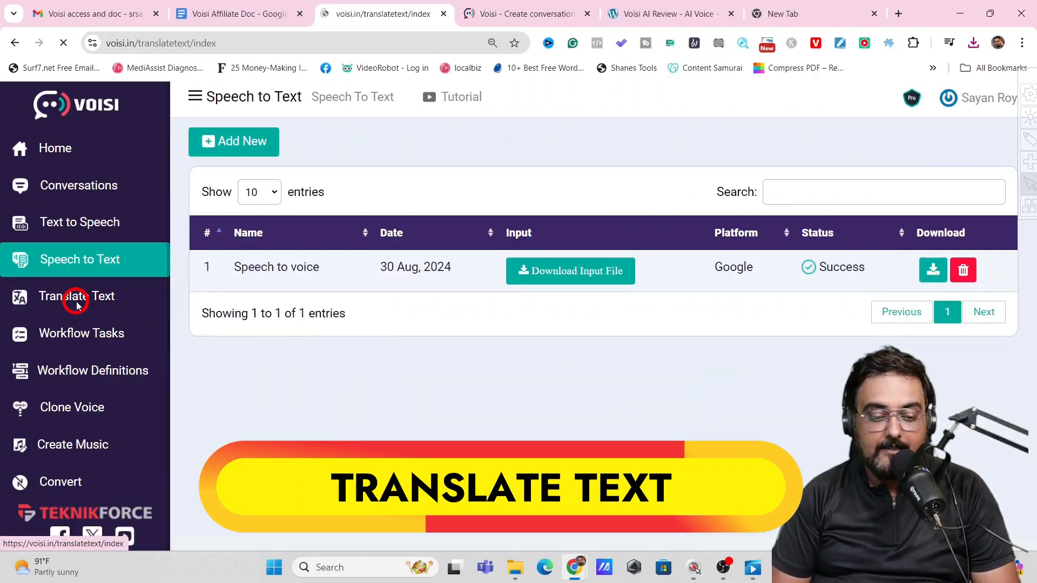
Step: Check the empty Translate Text and Workflow Tasks lists, then show Clone Voice with 'Sayan Voice'
left_click(77, 296)
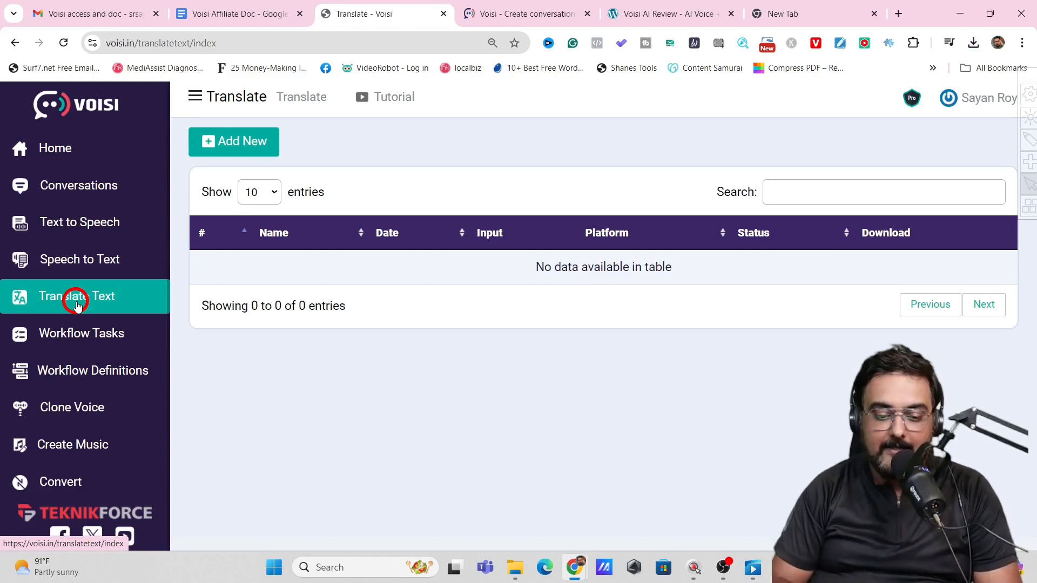
left_click(81, 334)
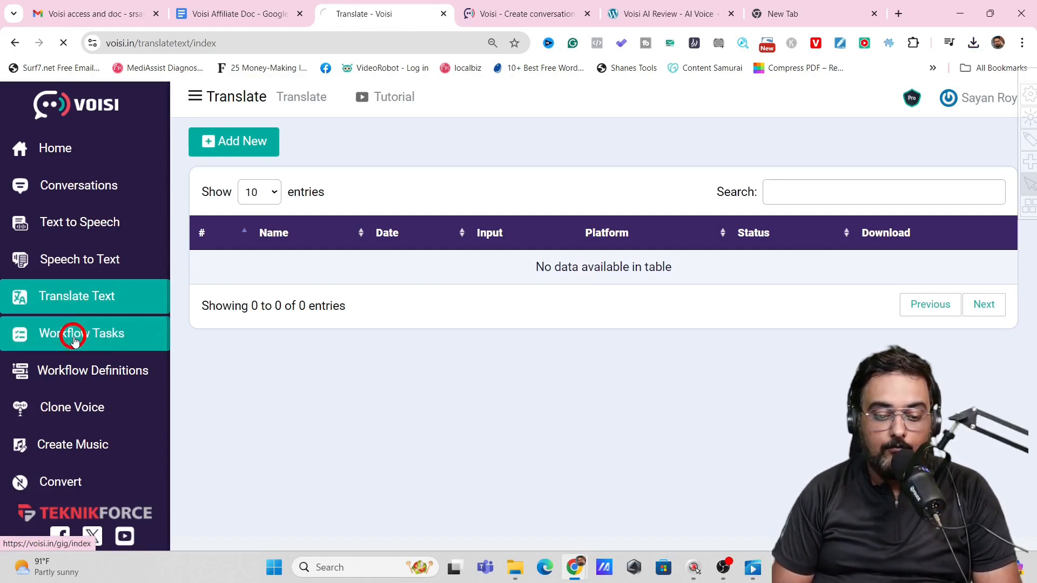
left_click(75, 334)
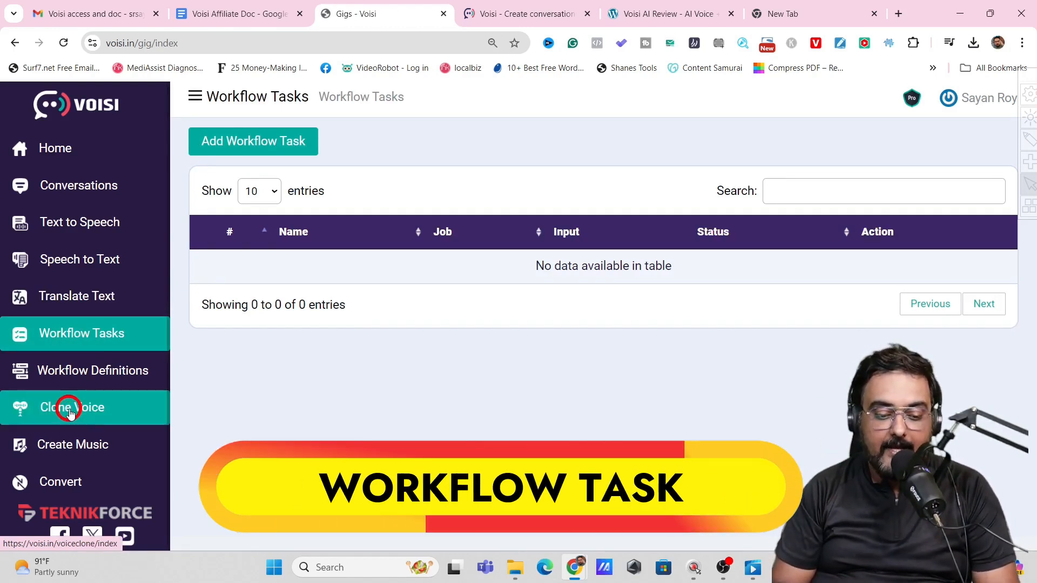
left_click(71, 407)
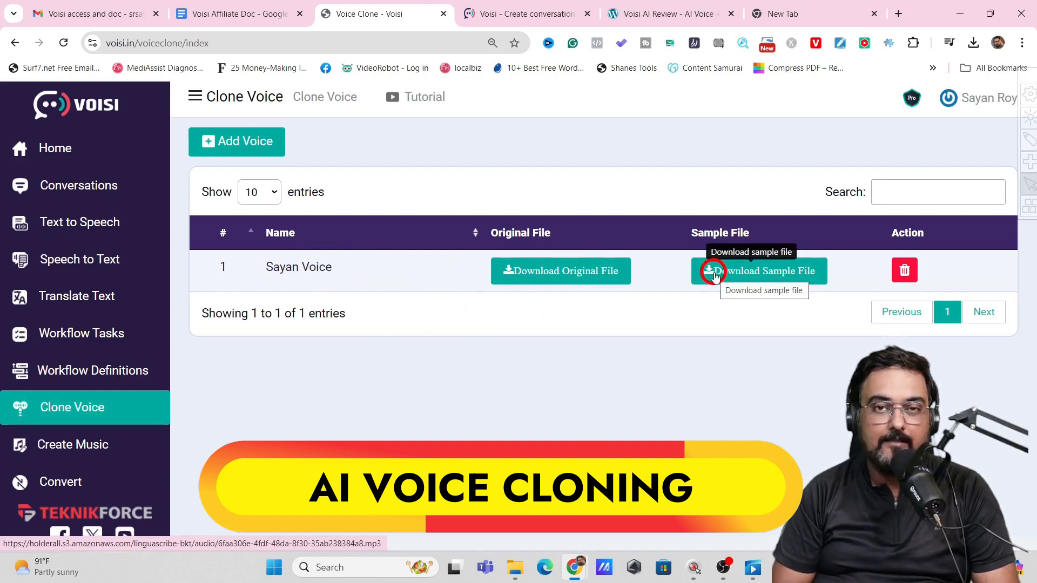
left_click(759, 270)
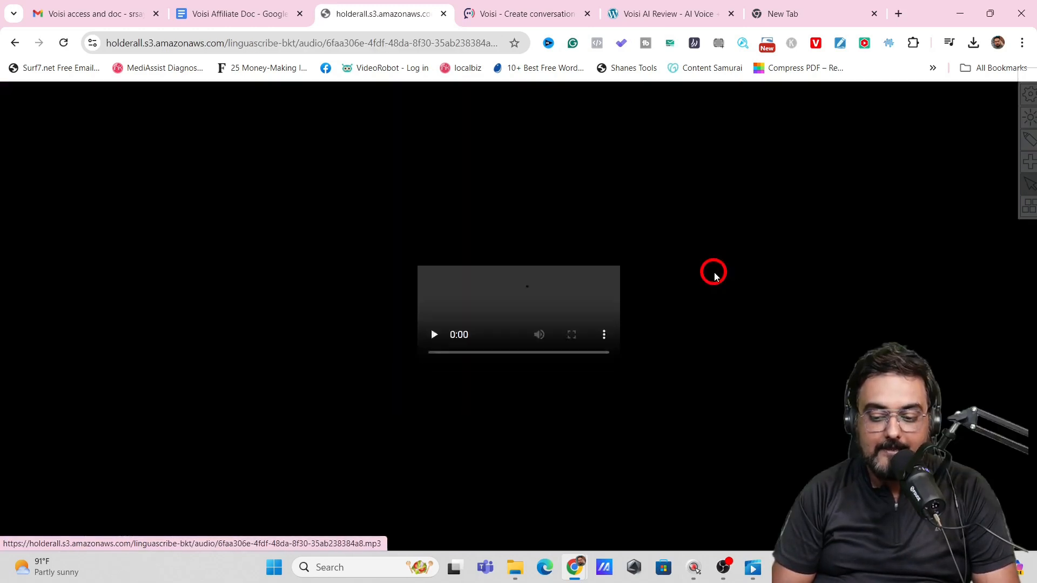
left_click(433, 334)
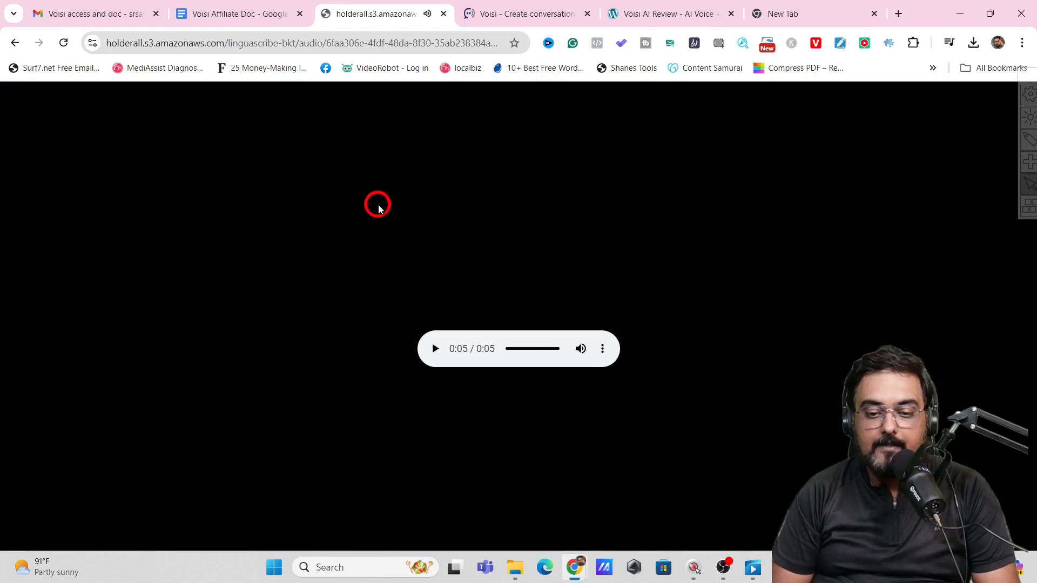
mouse_move(11, 43)
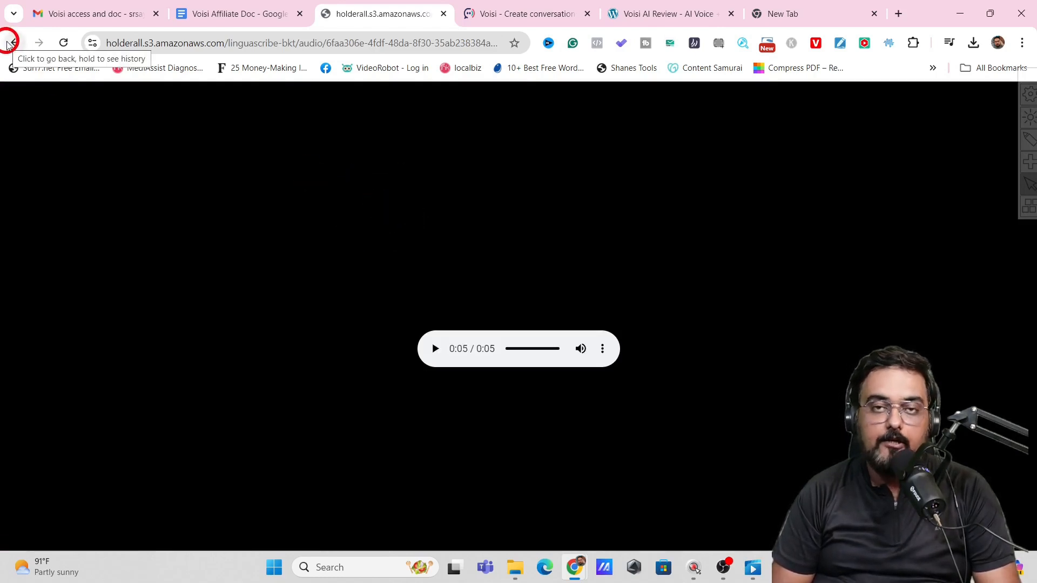
left_click(9, 42)
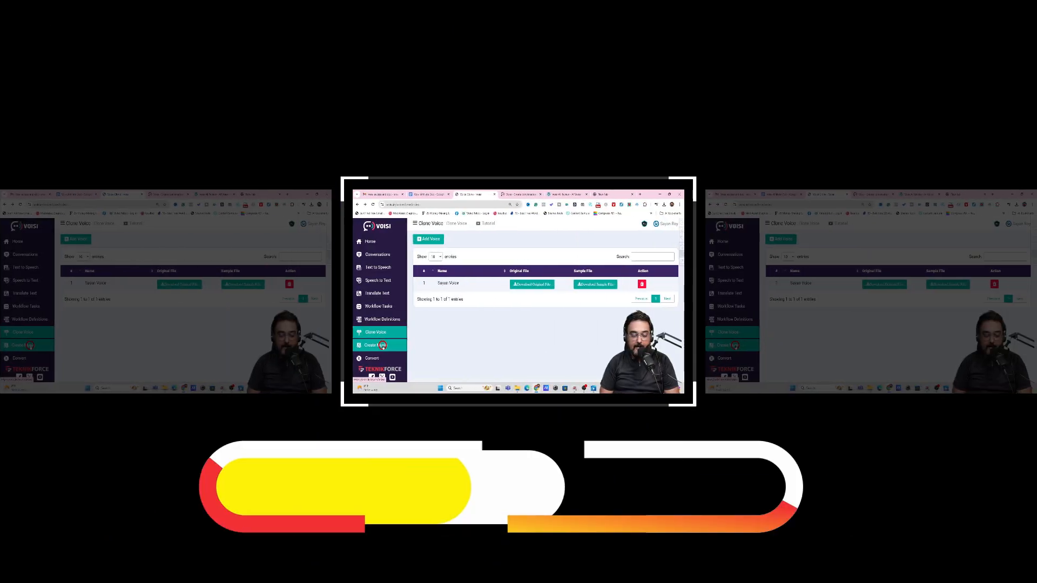
Step: Start a new Create Music track titled 'music', then back out to the list with False Promises and Joy Song
left_click(72, 444)
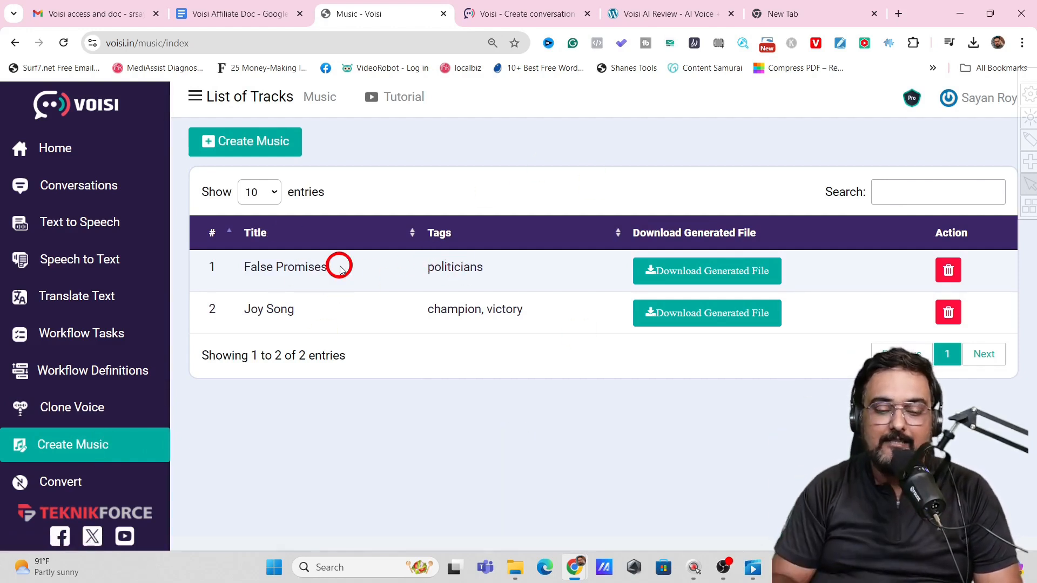
left_click(245, 140)
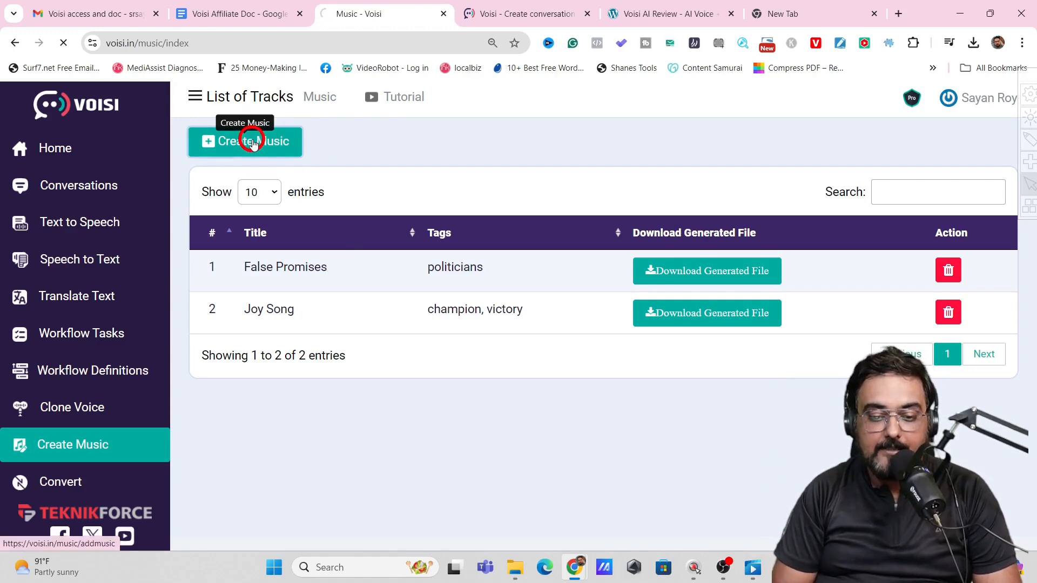
left_click(244, 140)
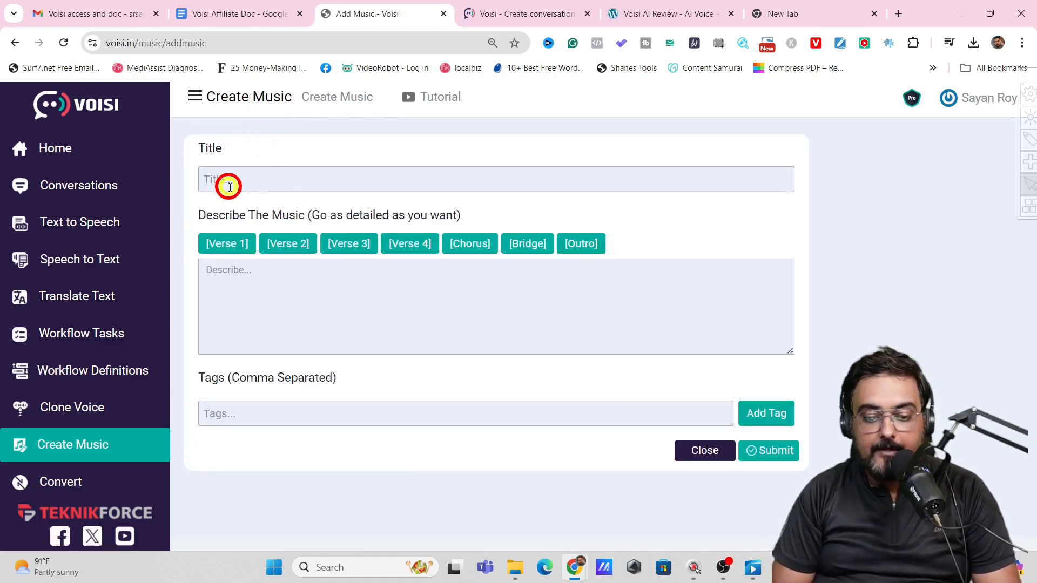
type("music")
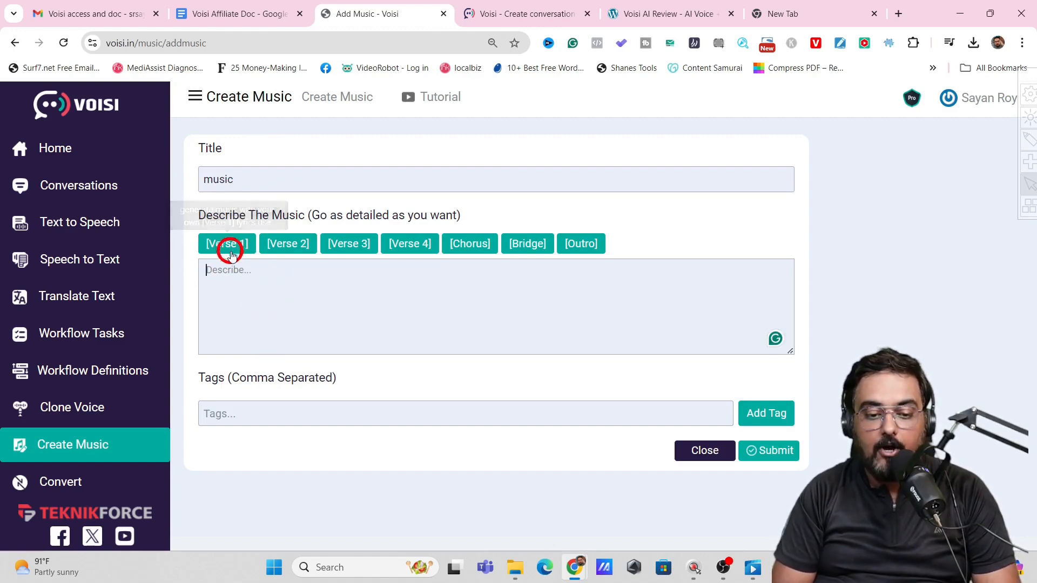
mouse_move(469, 243)
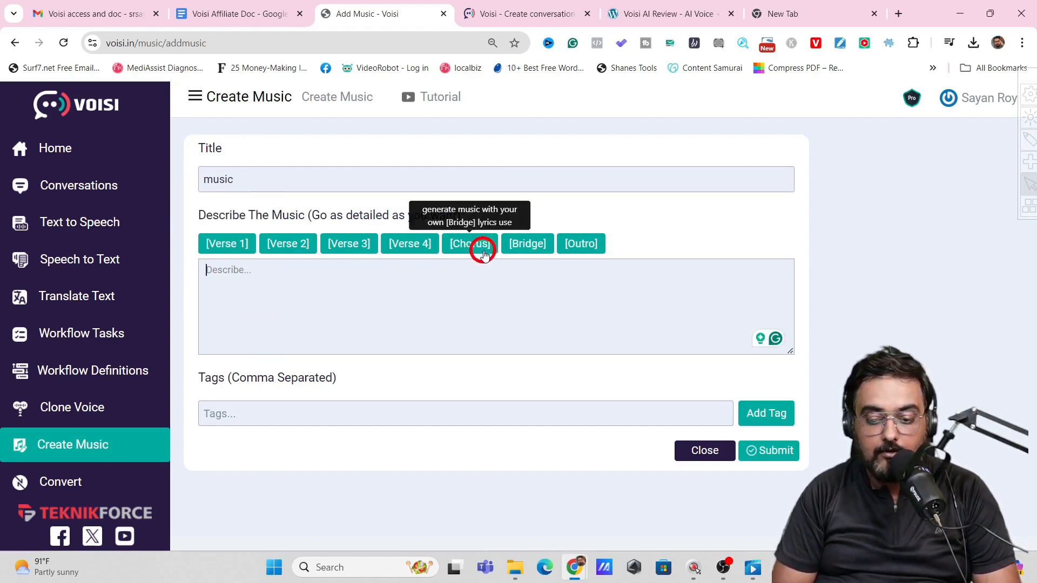
mouse_move(580, 243)
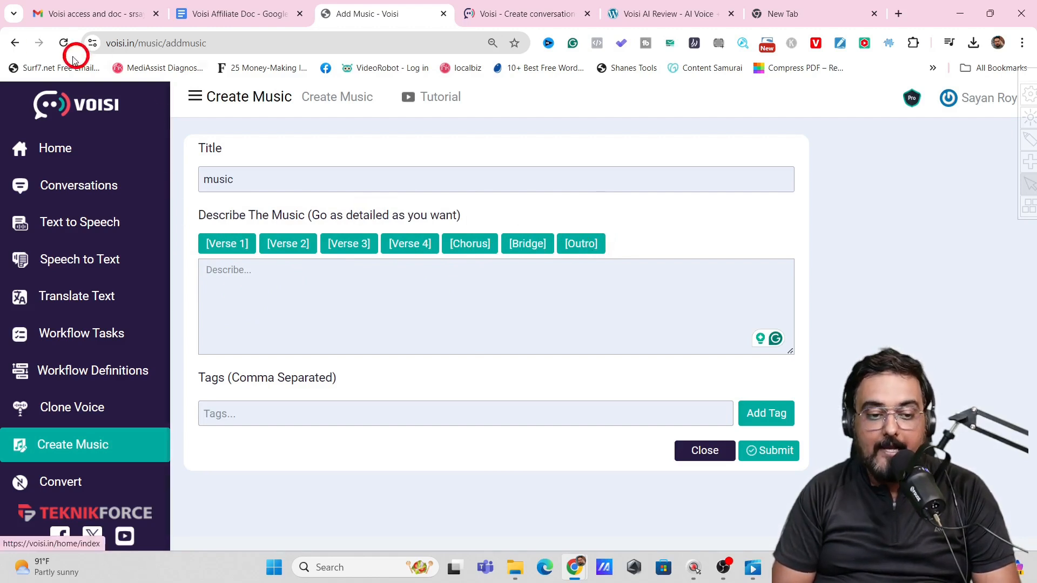
left_click(63, 42)
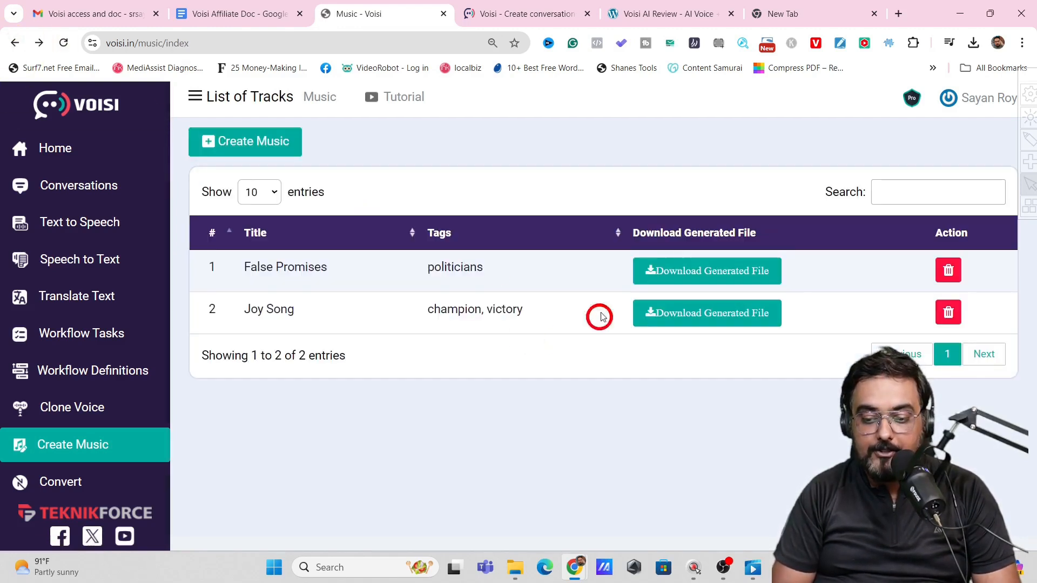
mouse_move(327, 277)
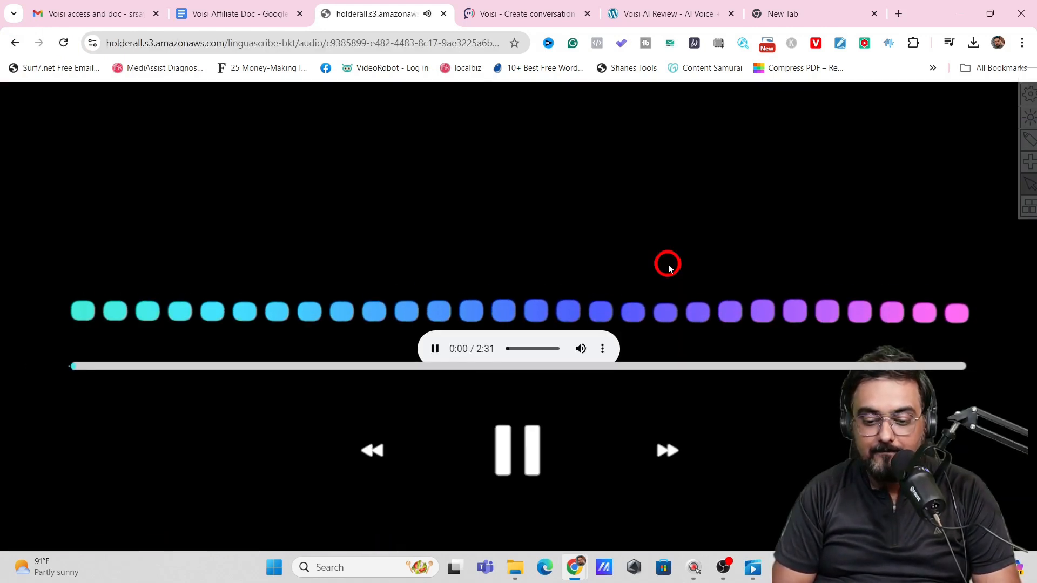
Step: Play the generated 2:31 music track to about 2:17, pause it, and view its playback options
left_click(517, 450)
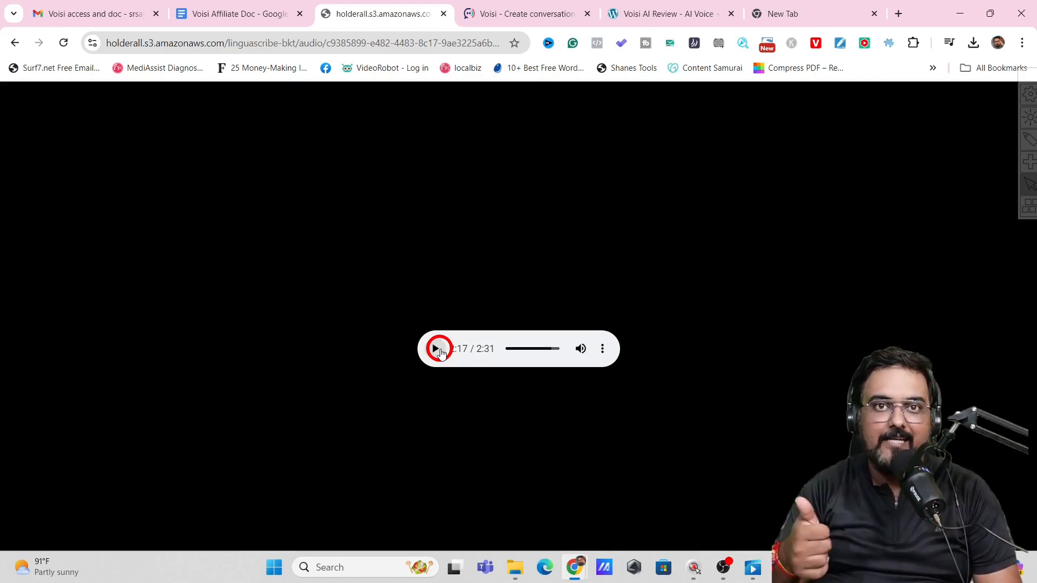
left_click(435, 349)
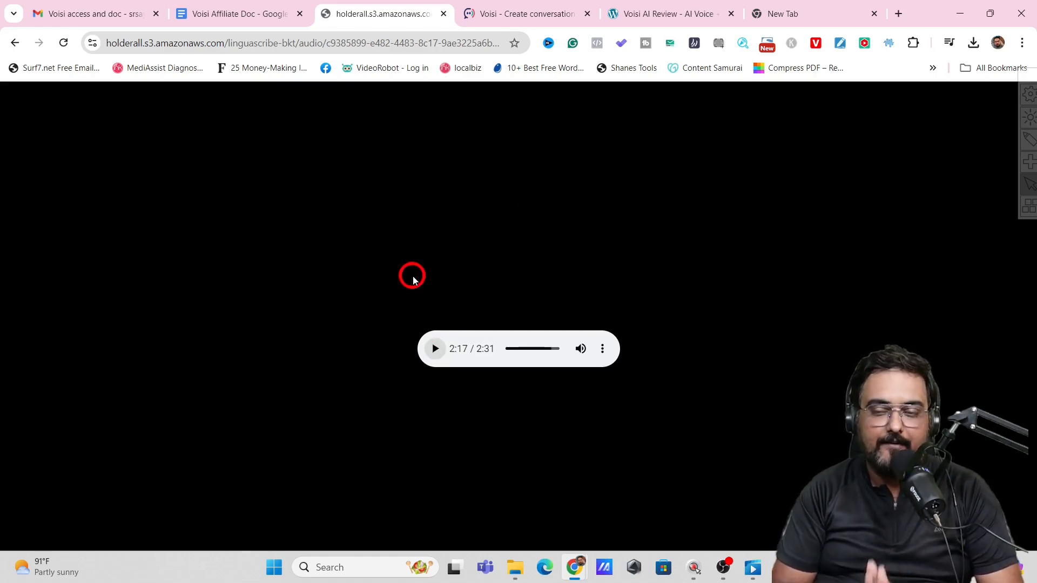
mouse_move(601, 349)
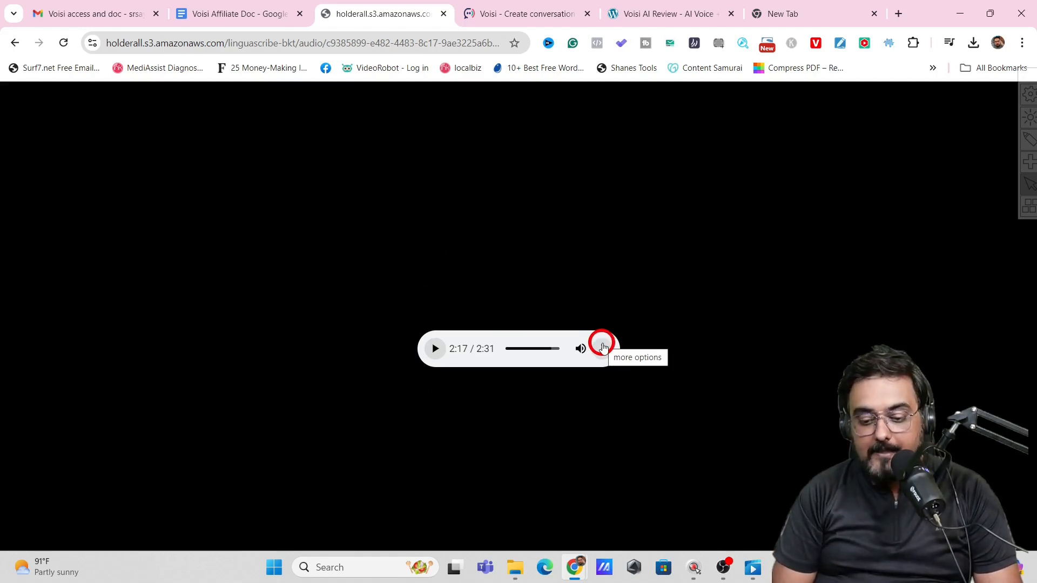
left_click(603, 349)
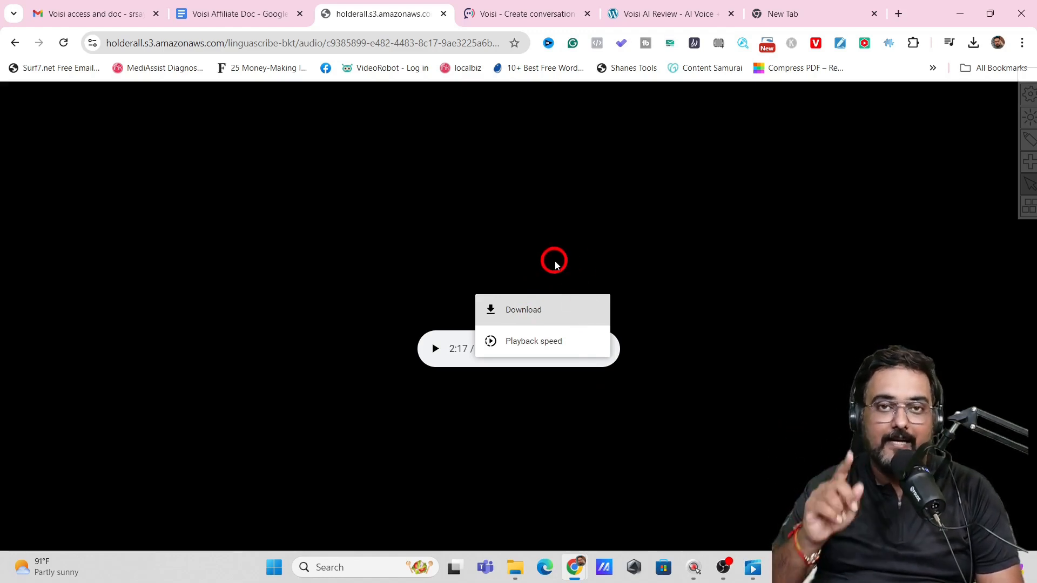
Step: Glance at the Voisi sales page, return to the audio file, and go back to the music track list
left_click(522, 13)
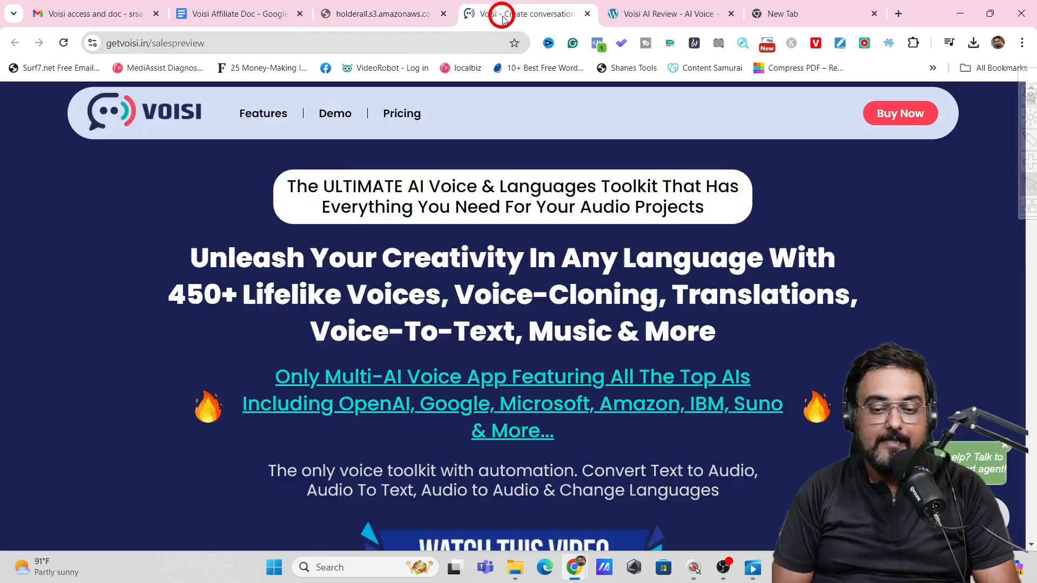
left_click(381, 12)
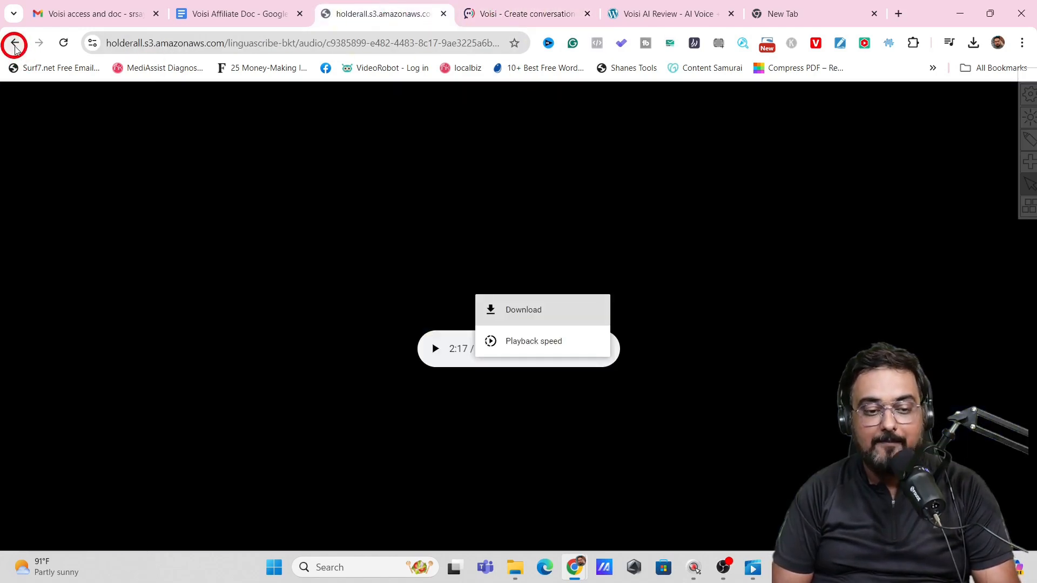
left_click(14, 43)
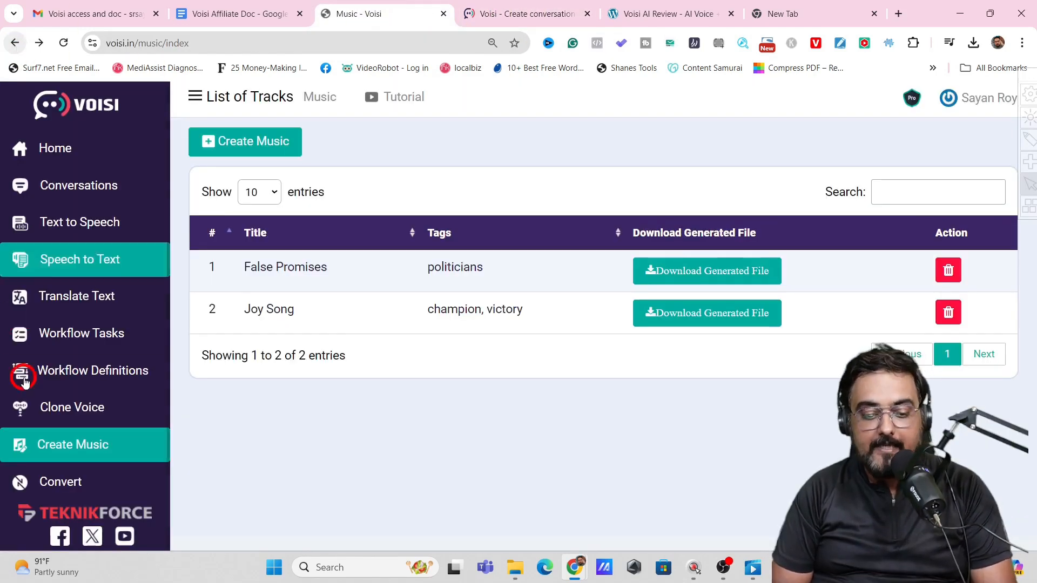
mouse_move(93, 370)
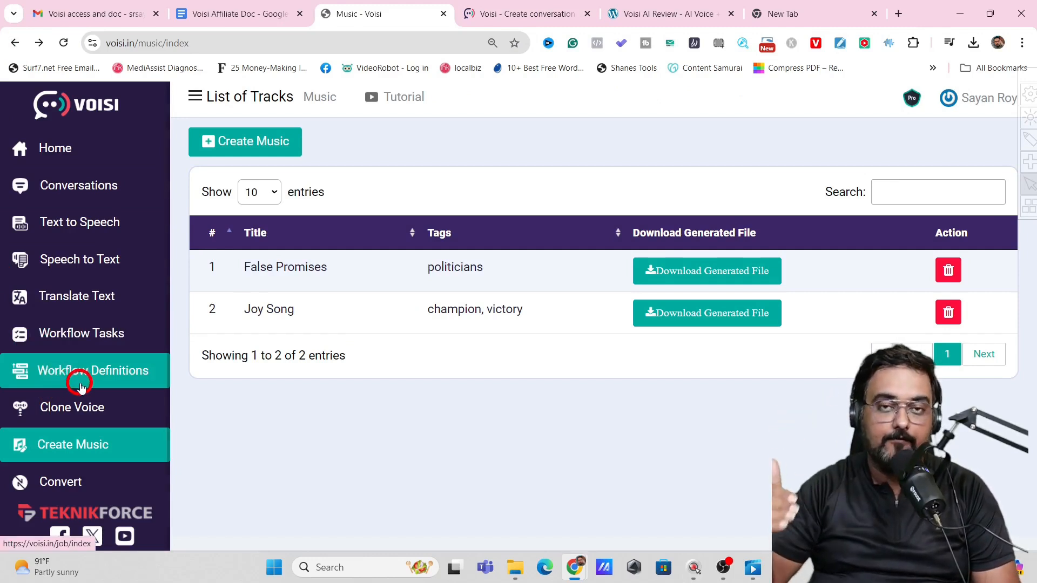
mouse_move(87, 357)
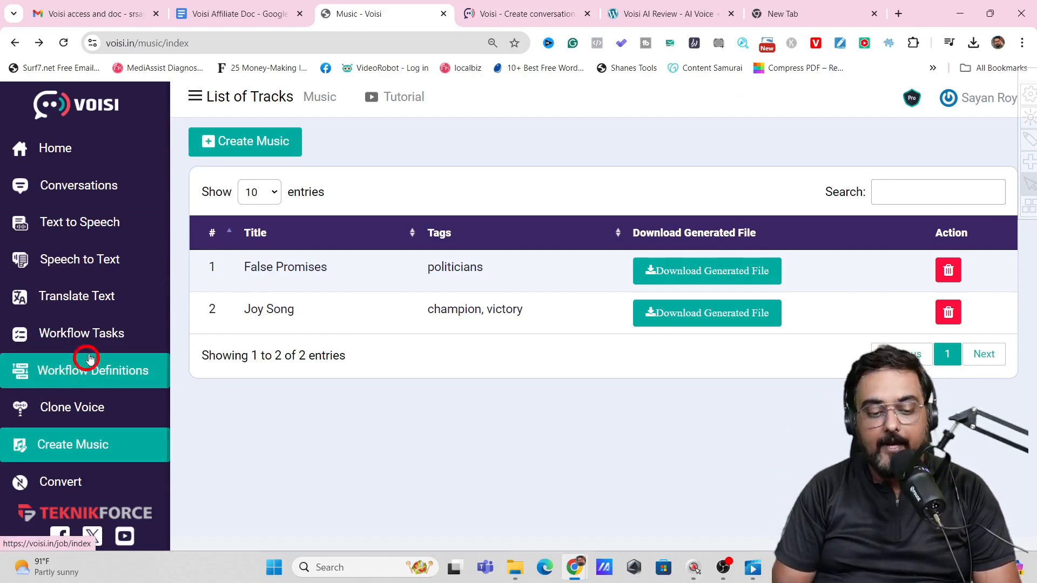
Step: Open the Convert Audio page with its WAV converter from the left sidebar
left_click(60, 481)
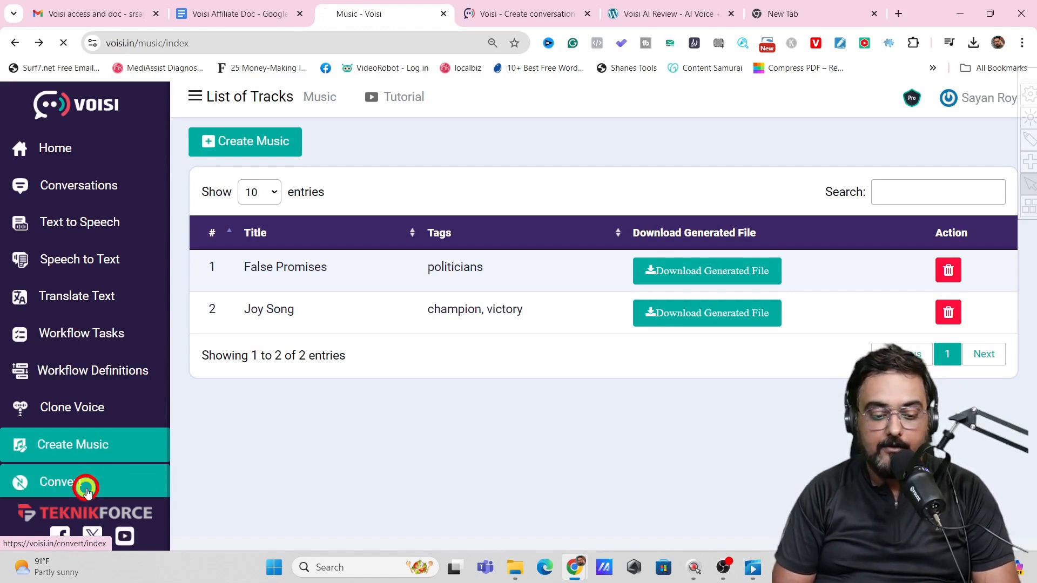
left_click(85, 481)
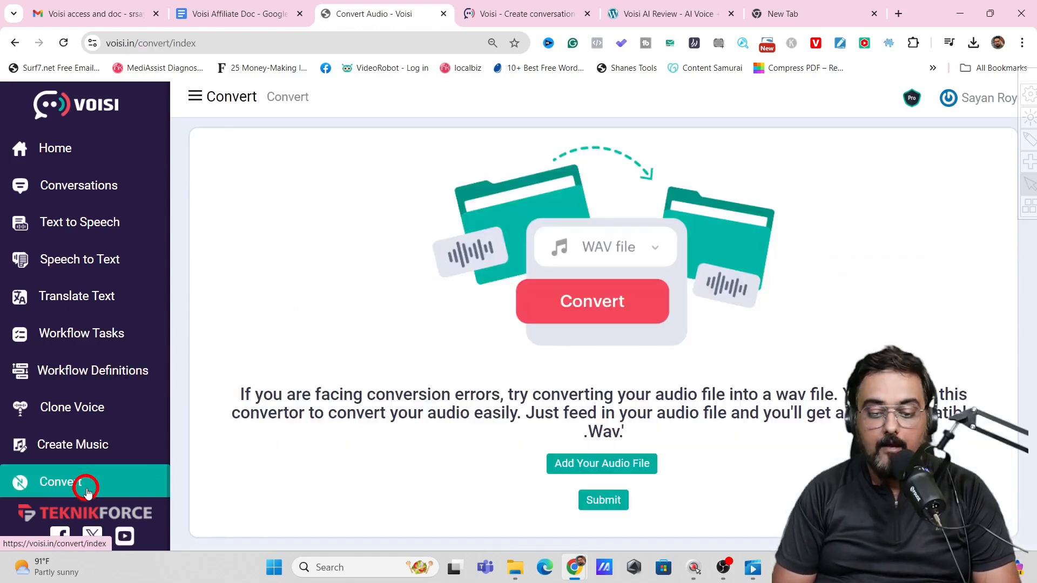
mouse_move(433, 434)
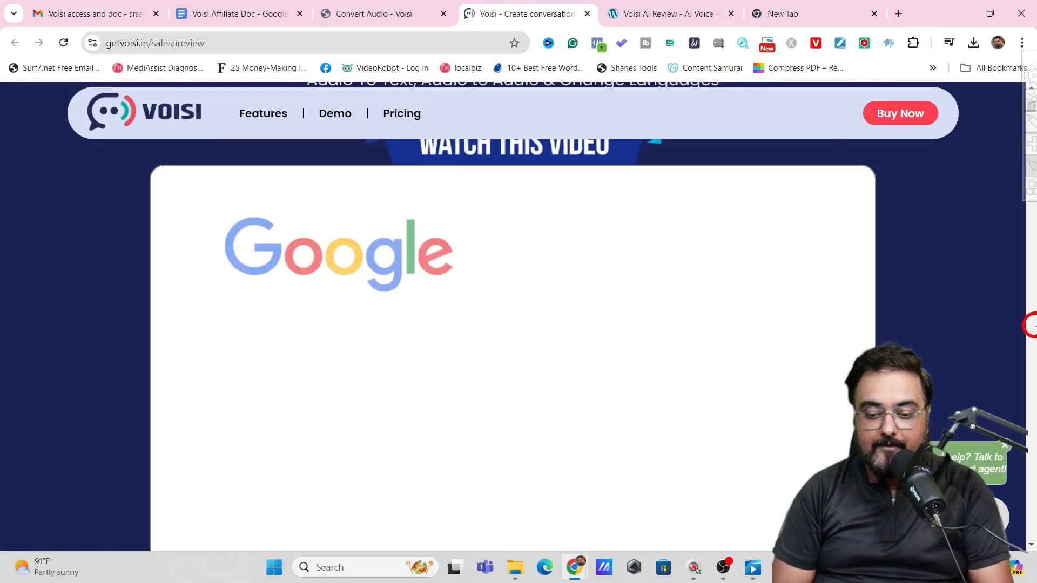
Step: Scroll the getvoisi.in sales page, then switch to the Voisi AI Review page on NKR Academy
scroll("down", 3)
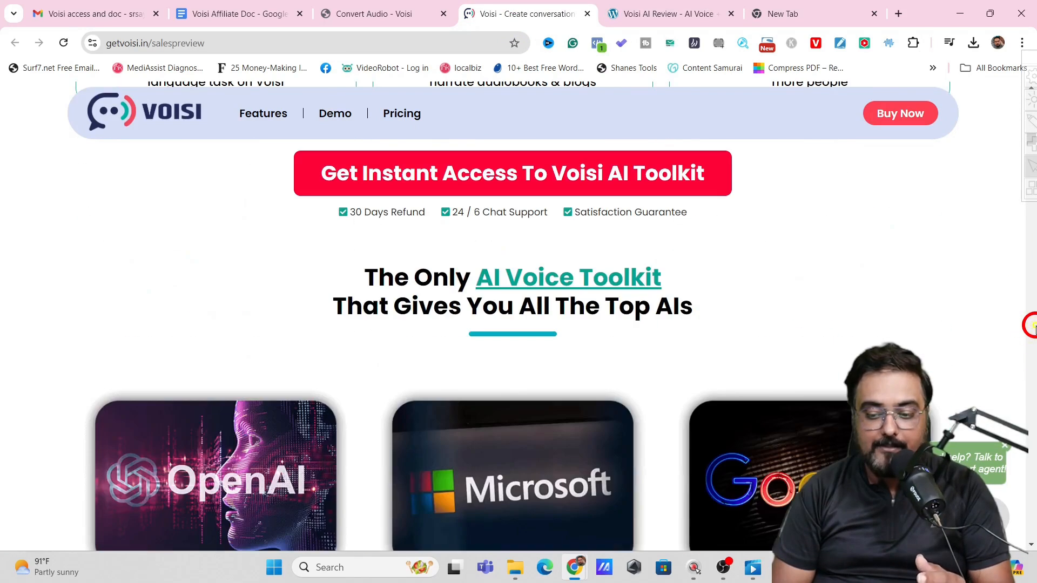
mouse_move(511, 173)
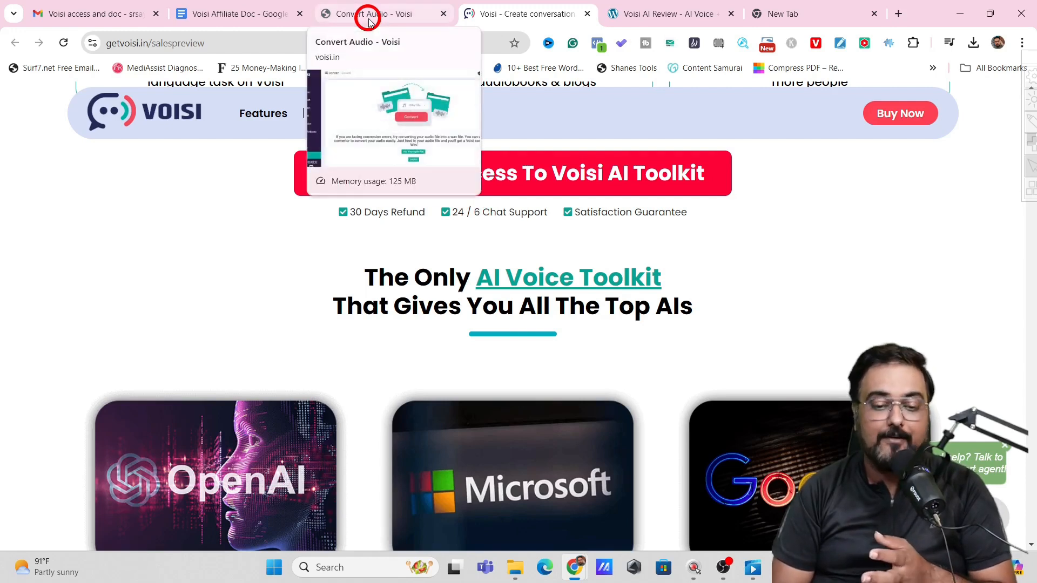
left_click(667, 13)
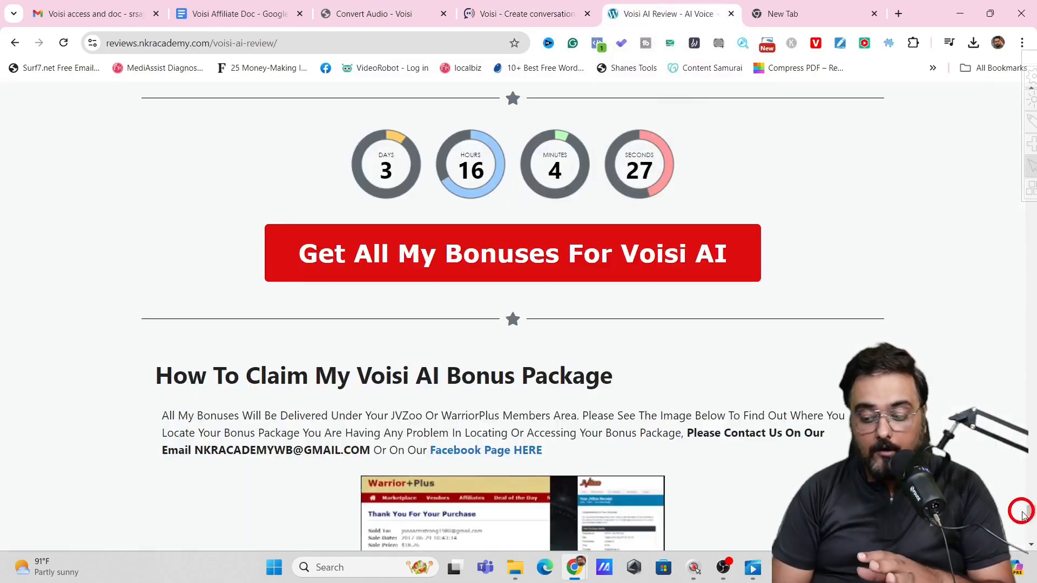
Step: Scroll past the bonus claim section to the Pricing section with $37 Elite frontend and OTO1–OTO5
scroll("down", 3)
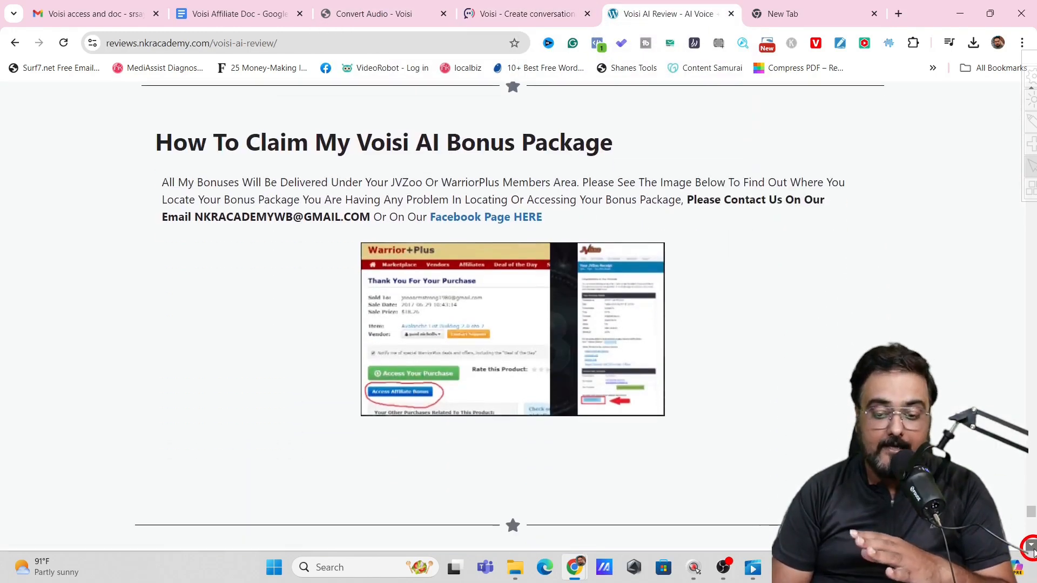
scroll("down", 3)
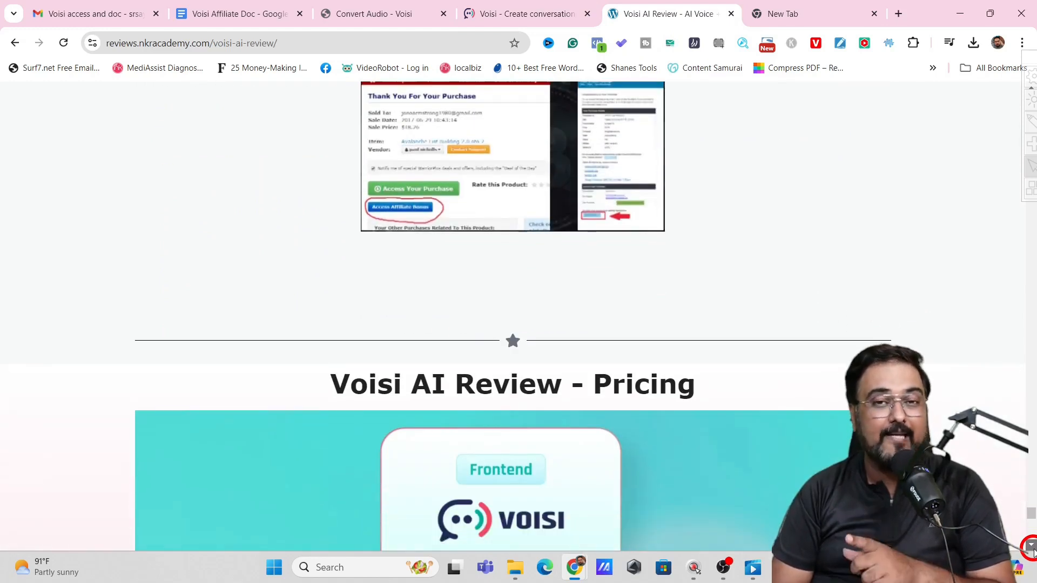
scroll("down", 3)
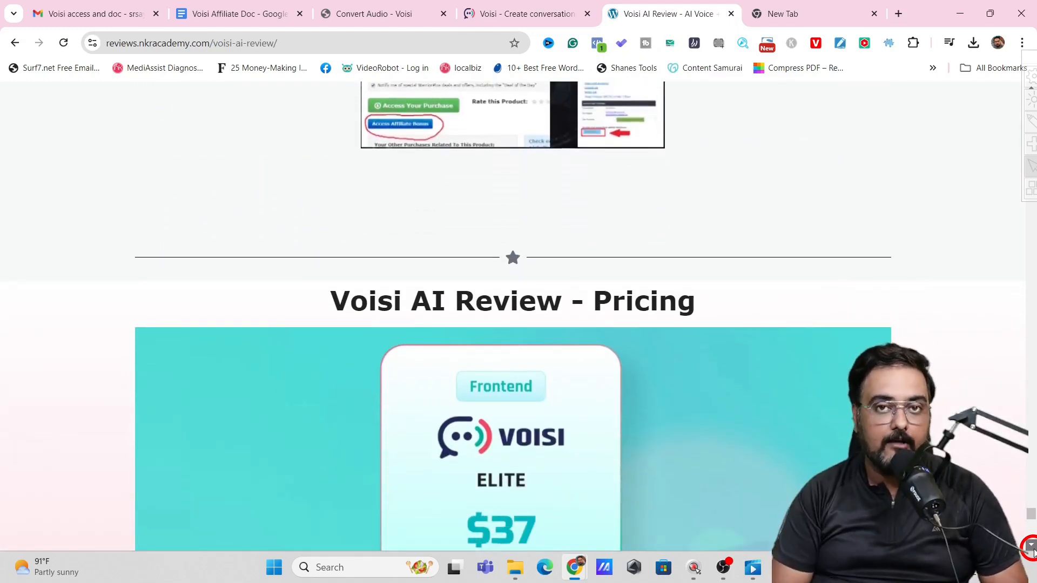
scroll("down", 3)
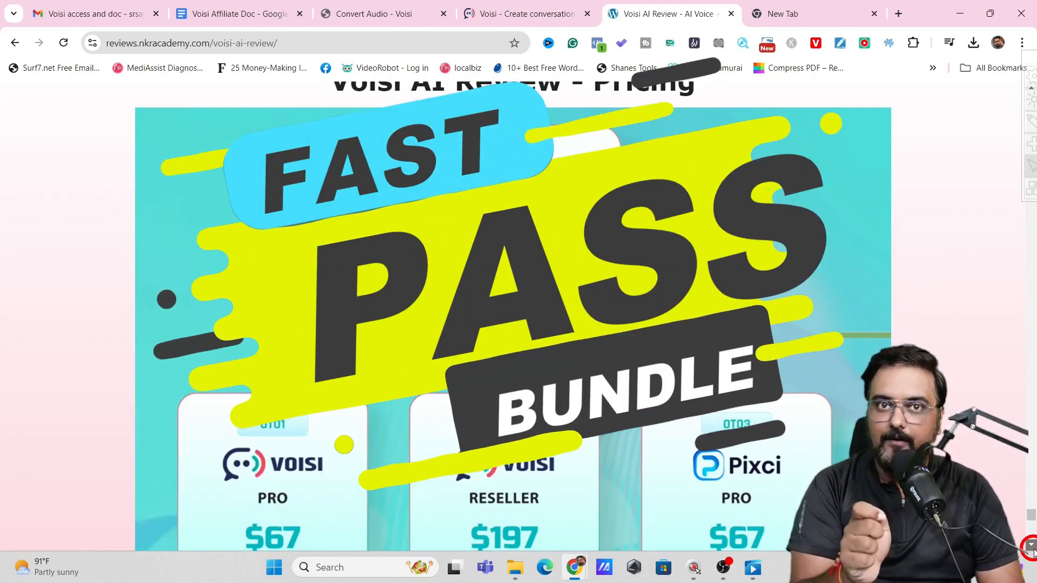
scroll("down", 3)
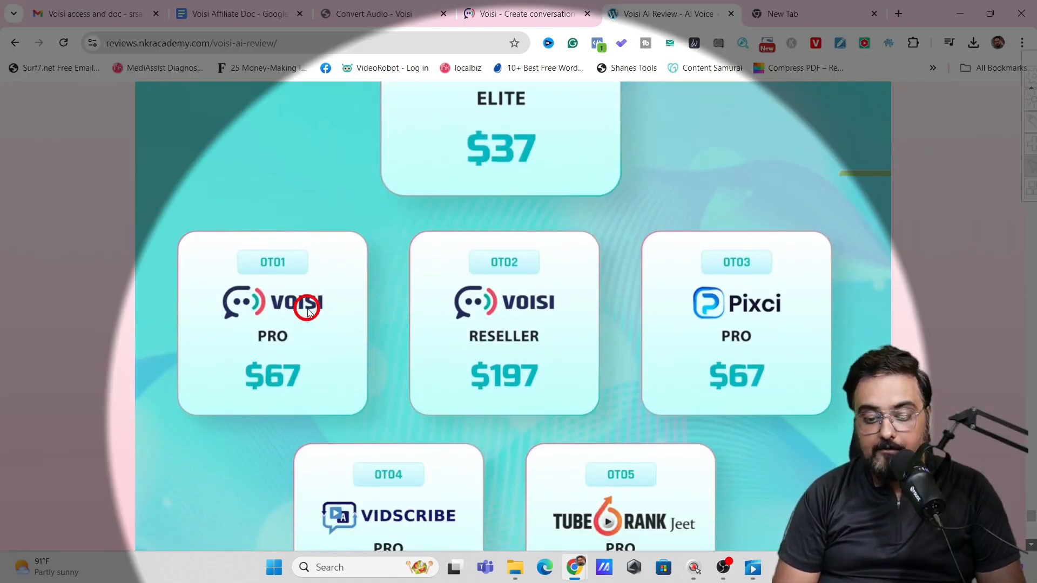
mouse_move(314, 352)
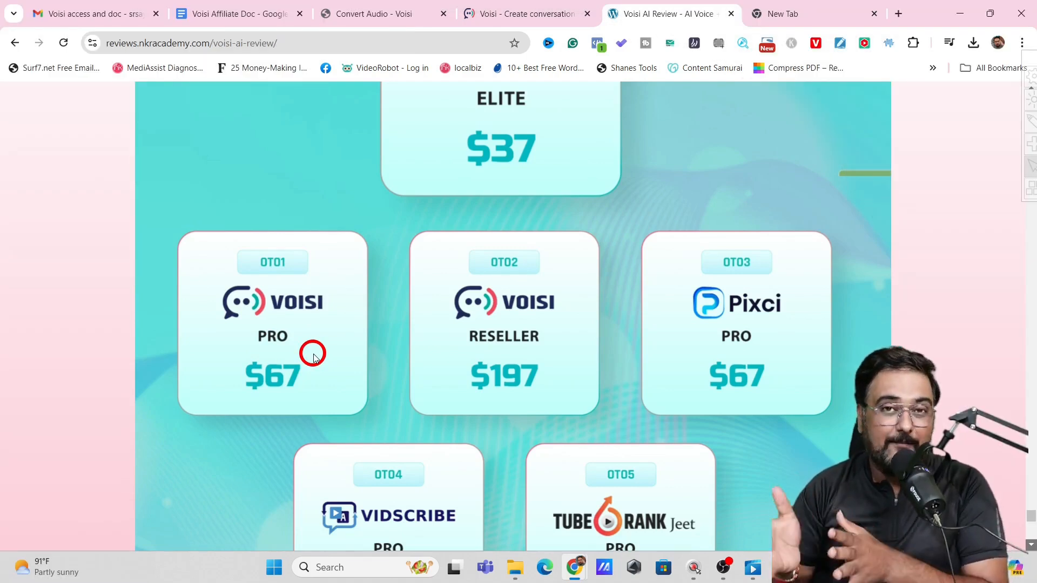
scroll("down", 3)
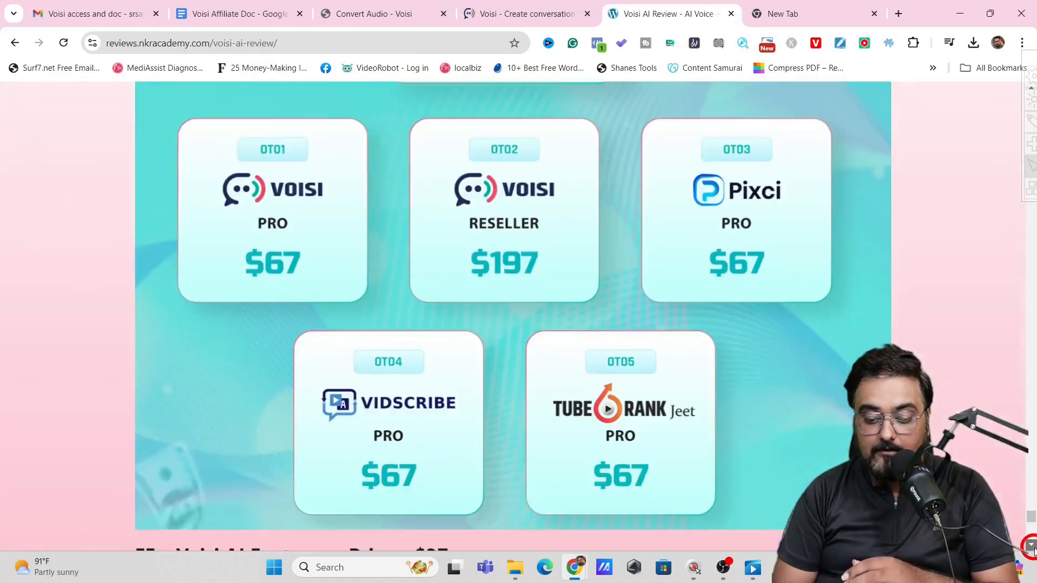
scroll("down", 3)
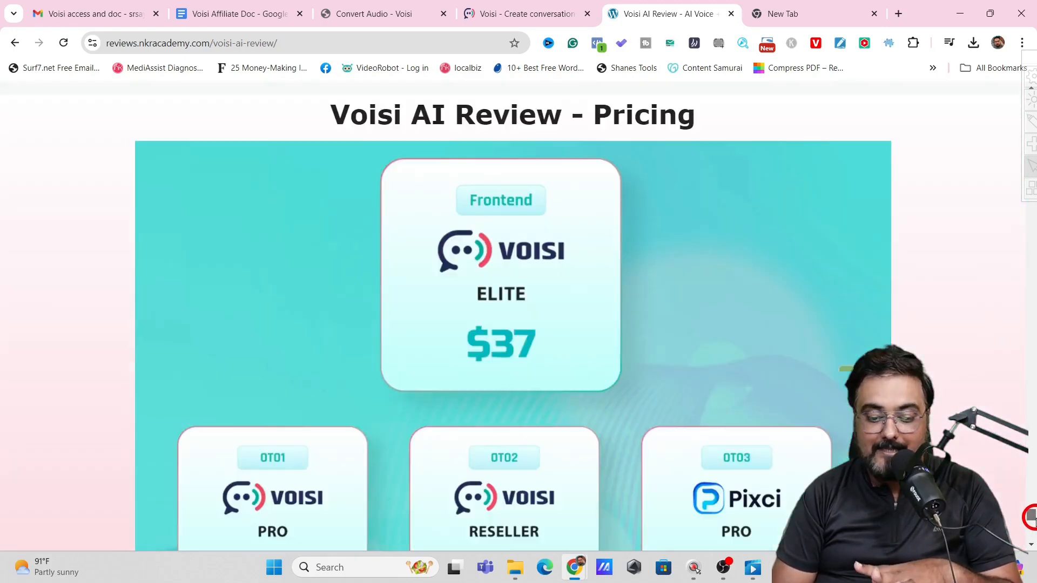
scroll("down", 3)
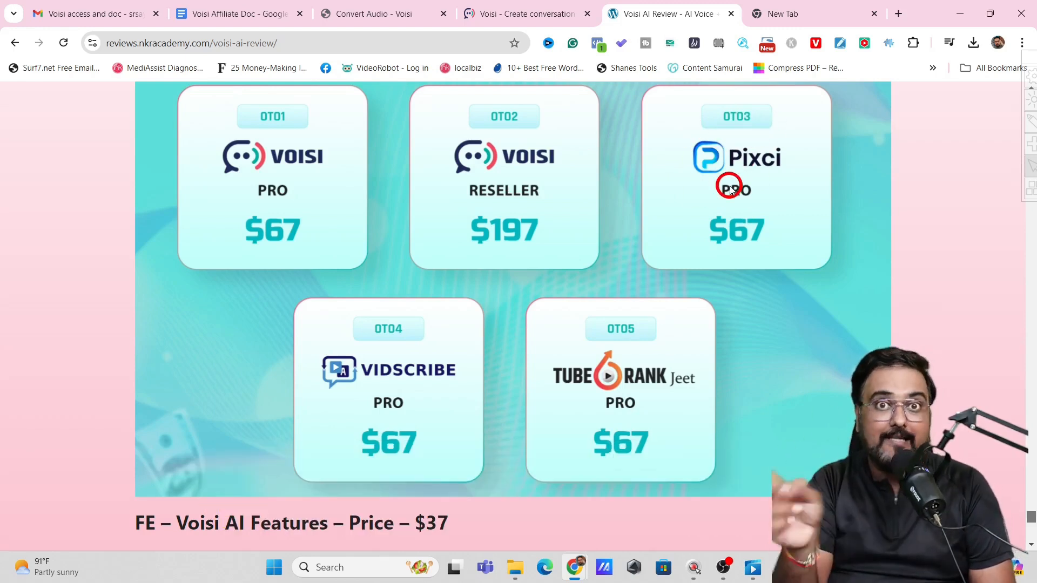
mouse_move(699, 168)
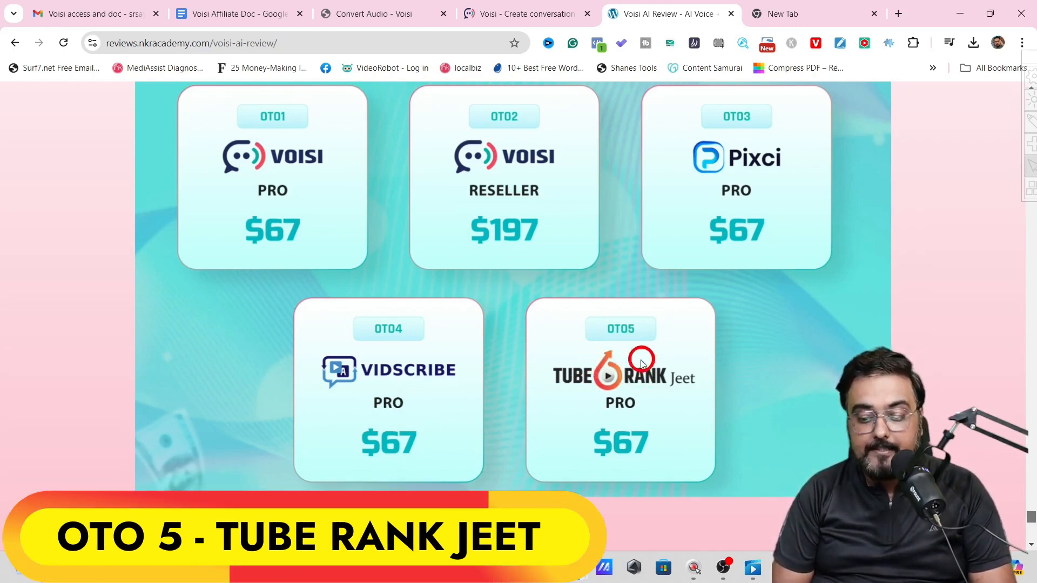
mouse_move(657, 395)
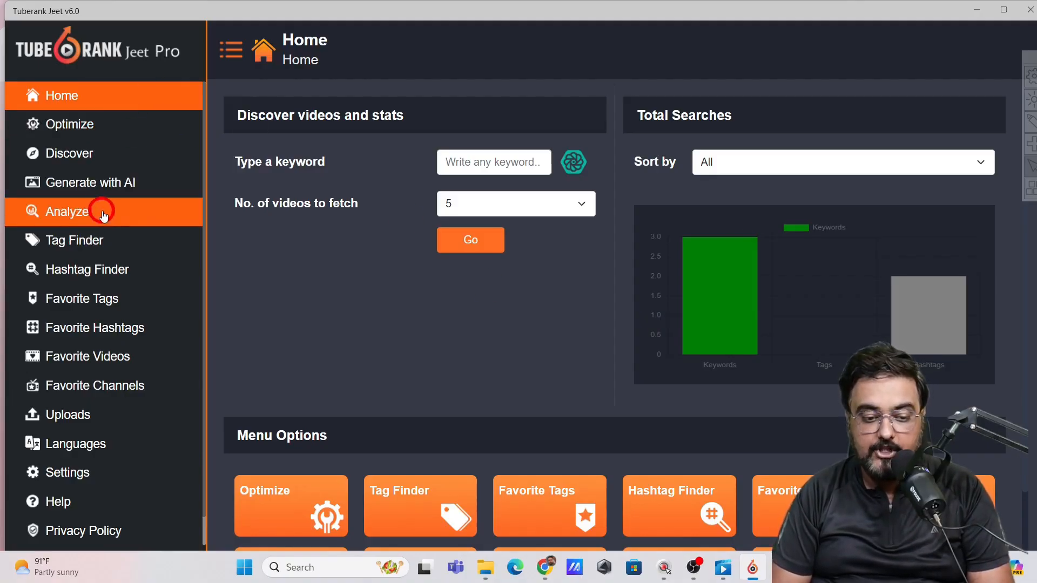
mouse_move(86, 269)
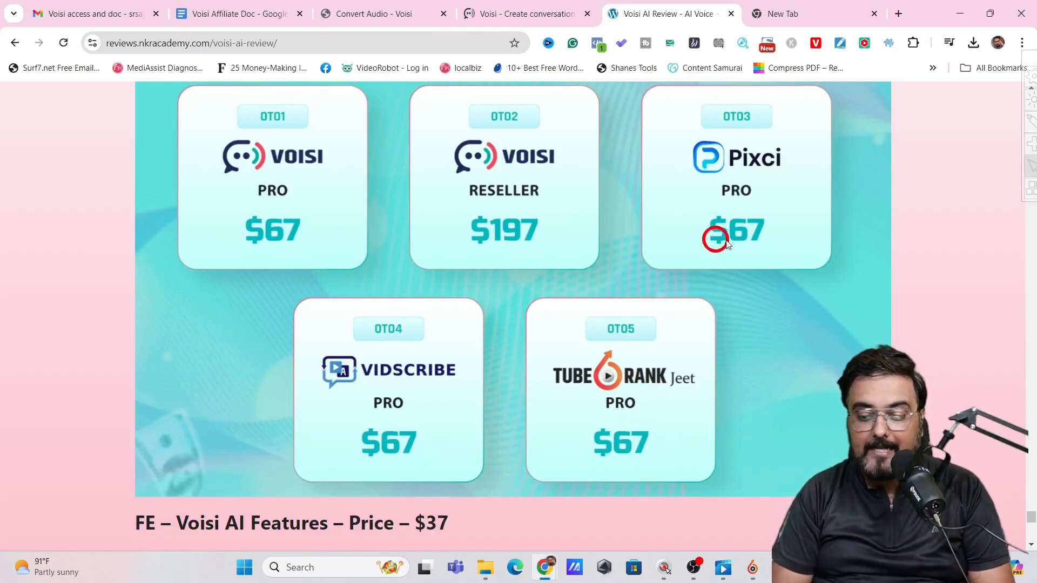
mouse_move(626, 423)
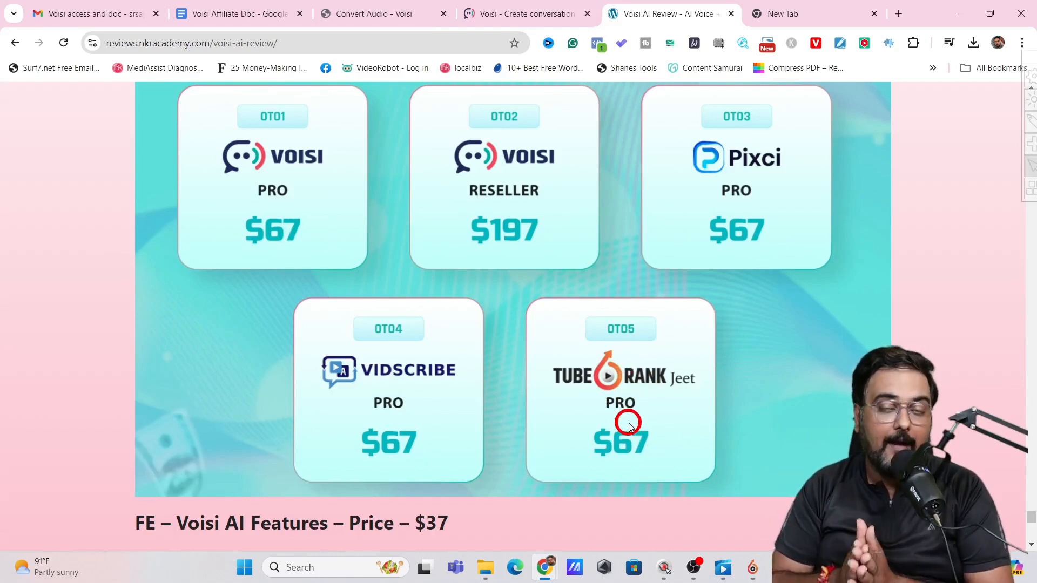